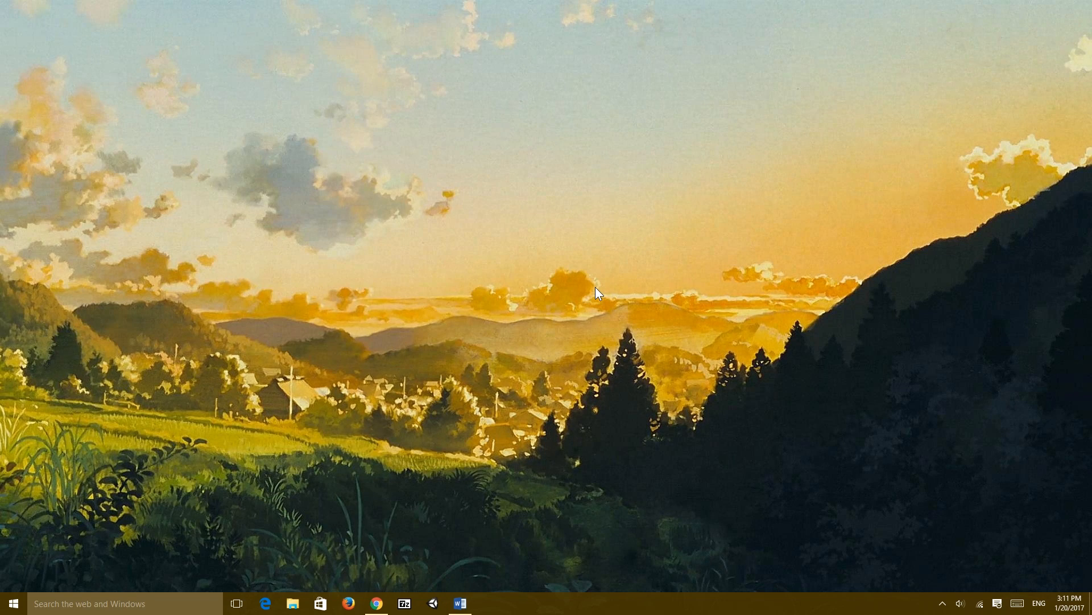
- In the FPS Tutorial #3 outline, highlight the reload bullets and Weapon Sway, then scroll through Details and Extra
click(460, 604)
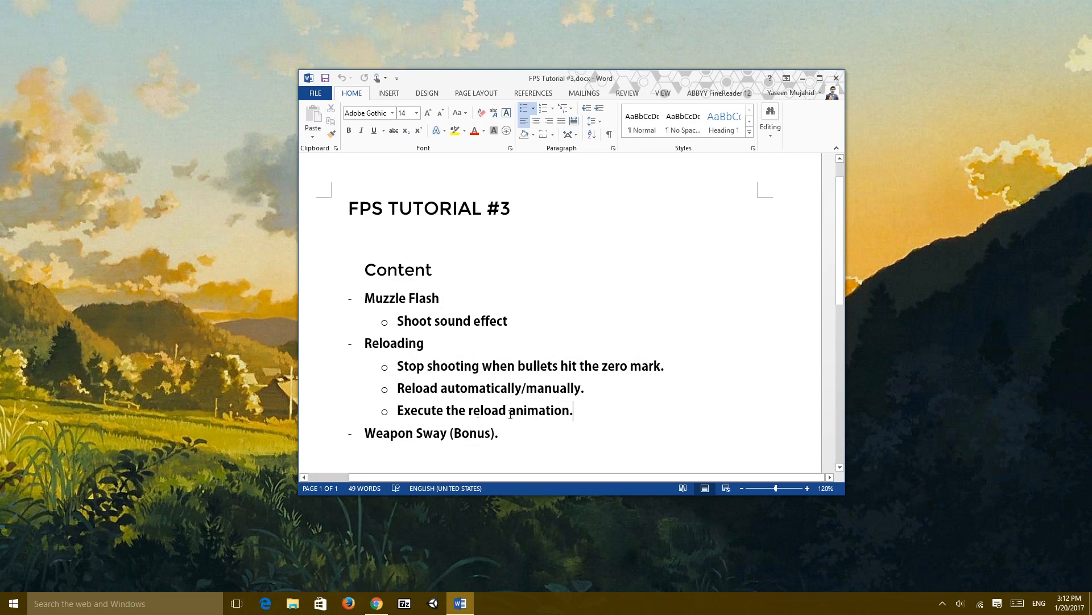
drag(397, 388, 573, 410)
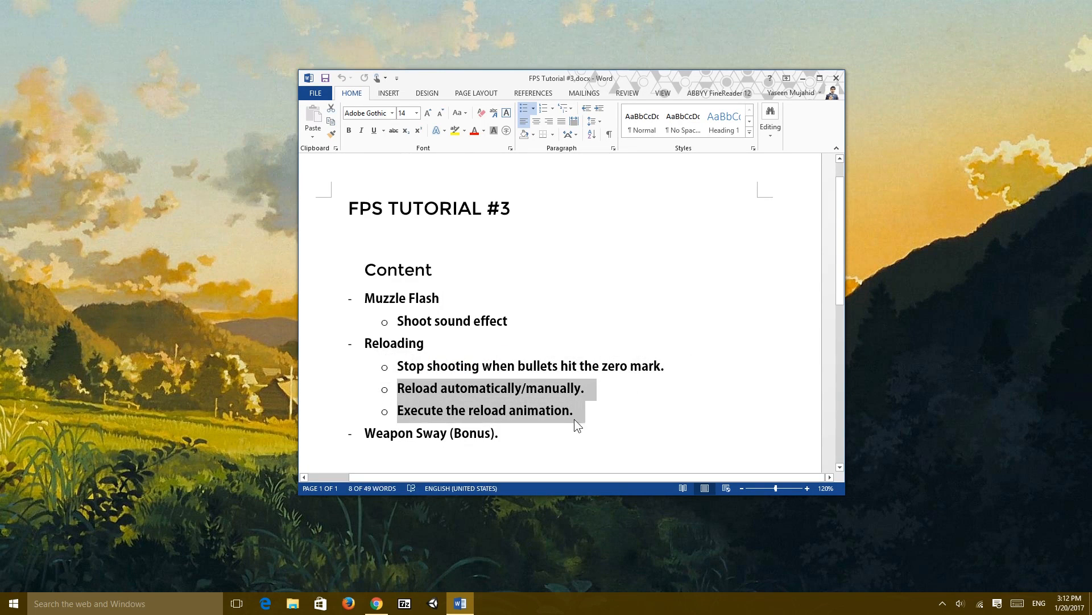
click(429, 433)
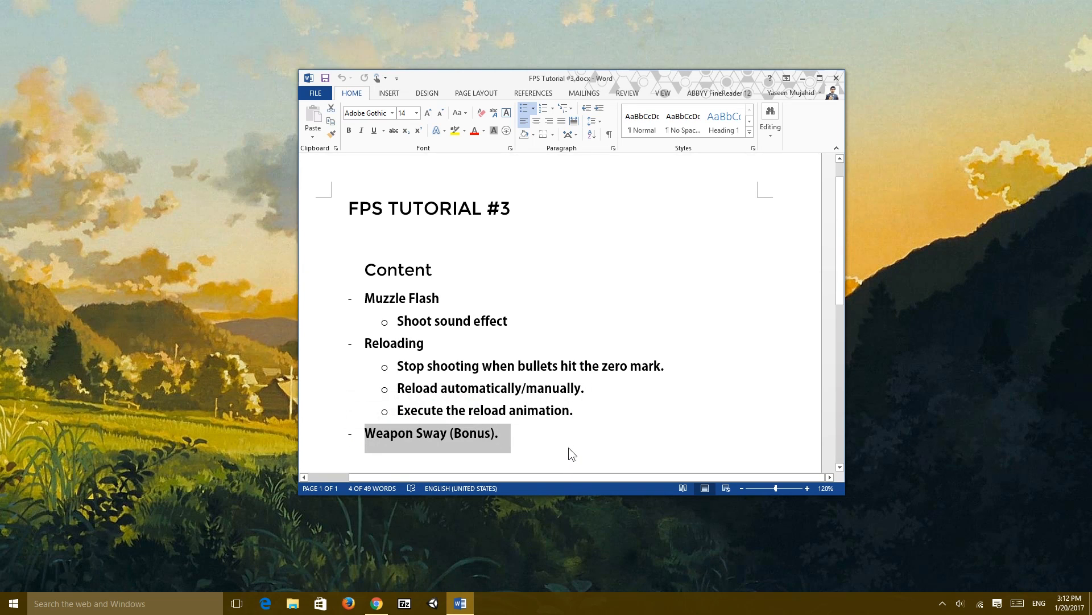
click(499, 433)
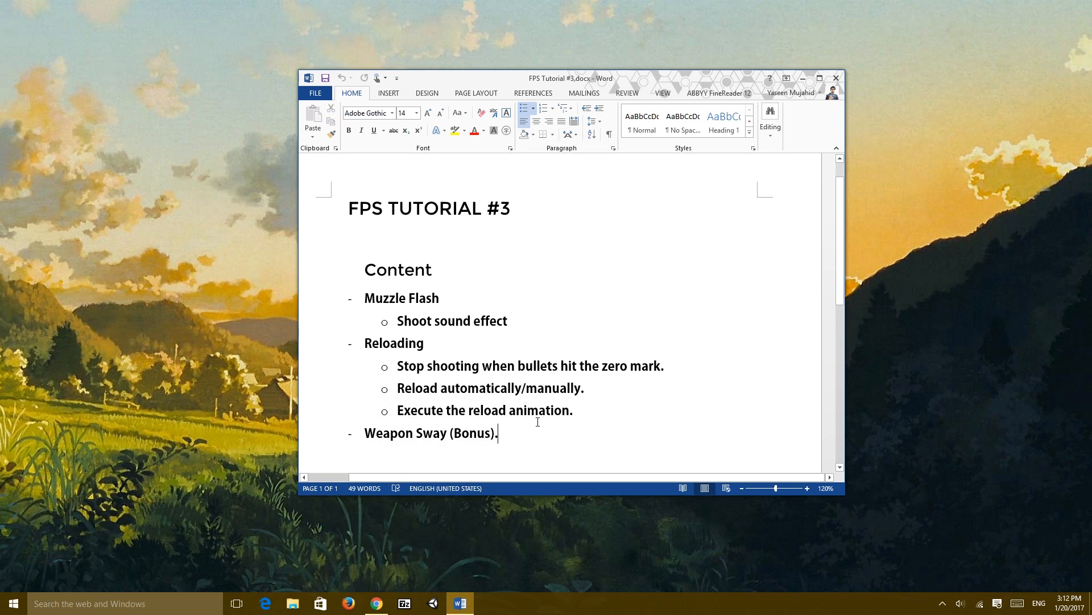
scroll(down, 3)
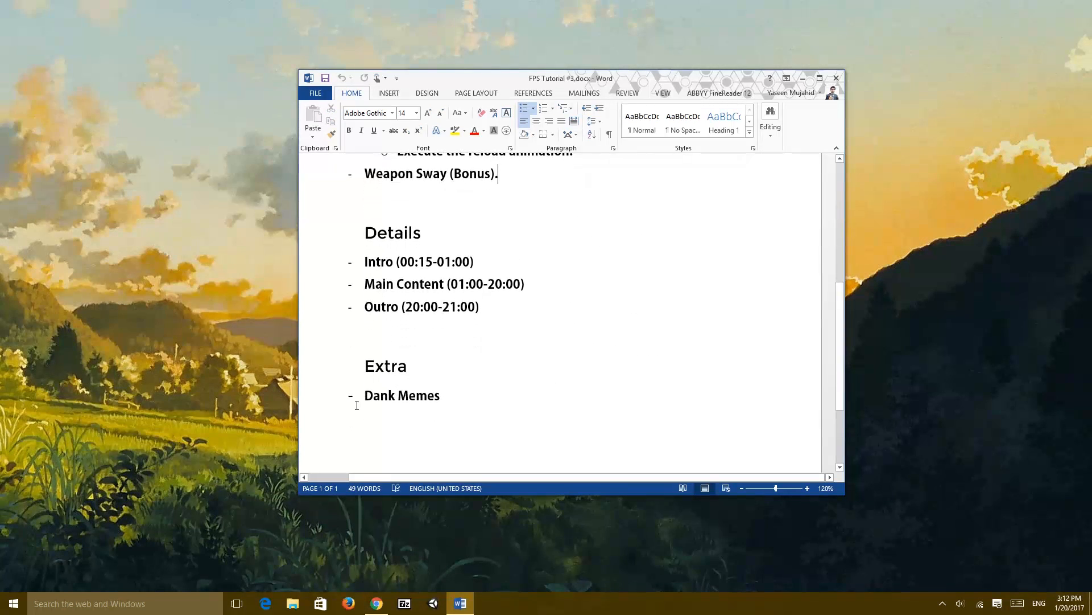
mouse_move(552, 377)
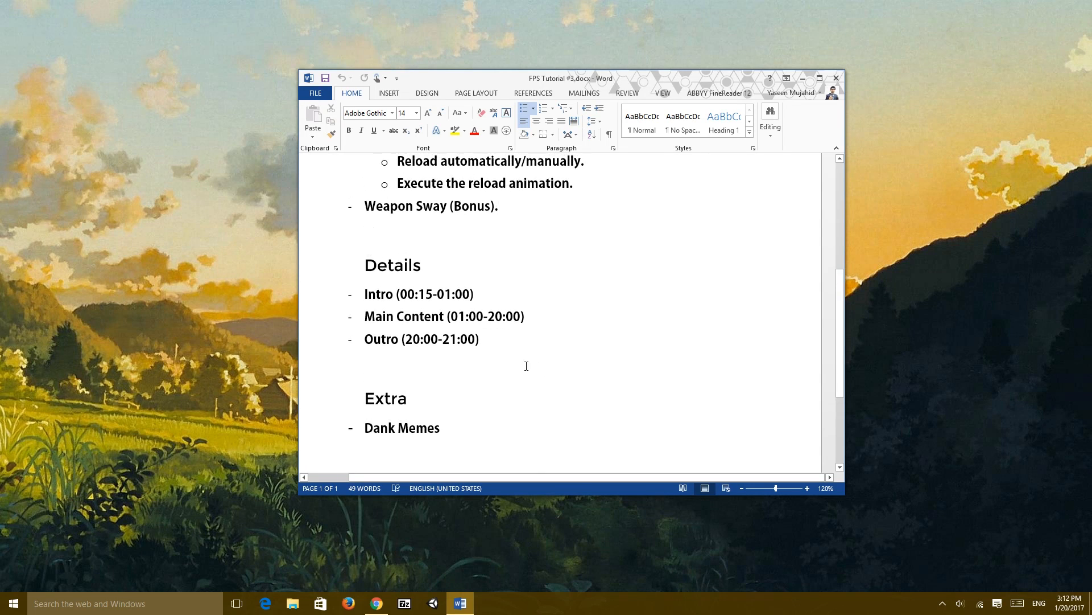
drag(365, 293, 479, 348)
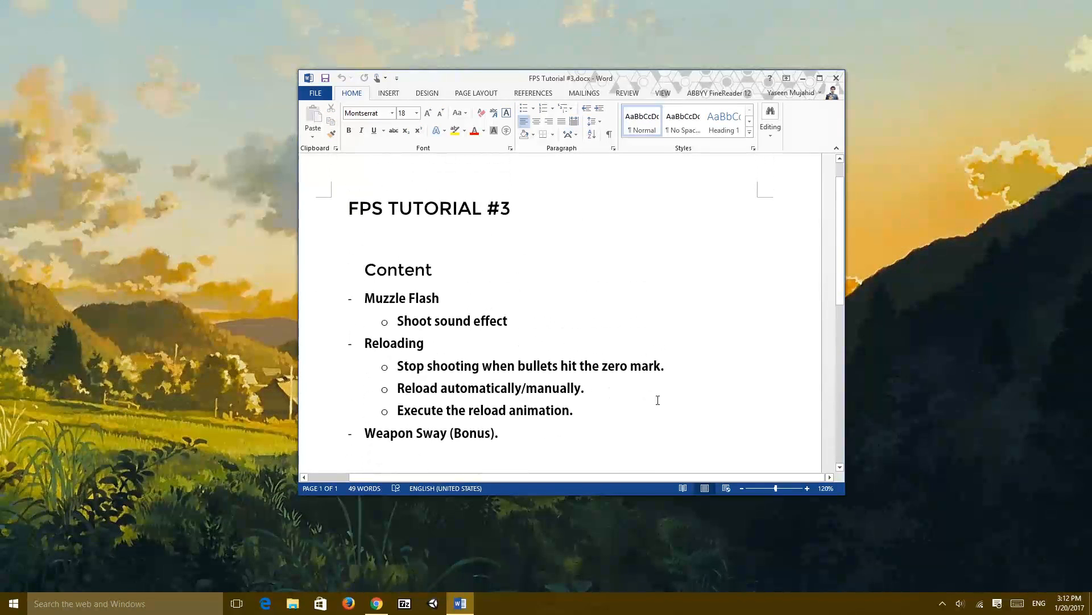
mouse_move(665, 336)
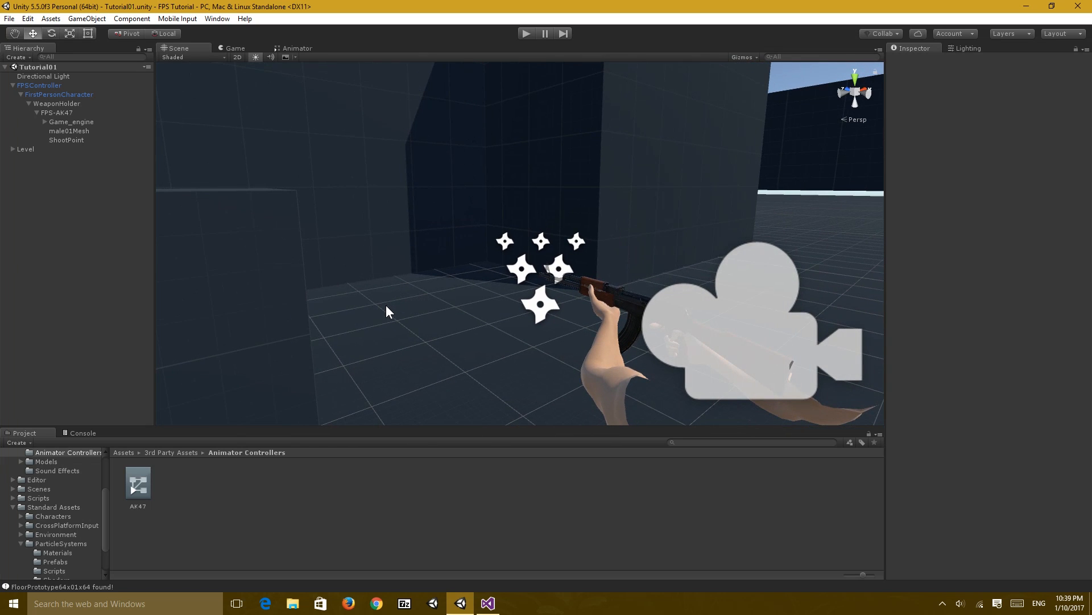
mouse_move(368, 321)
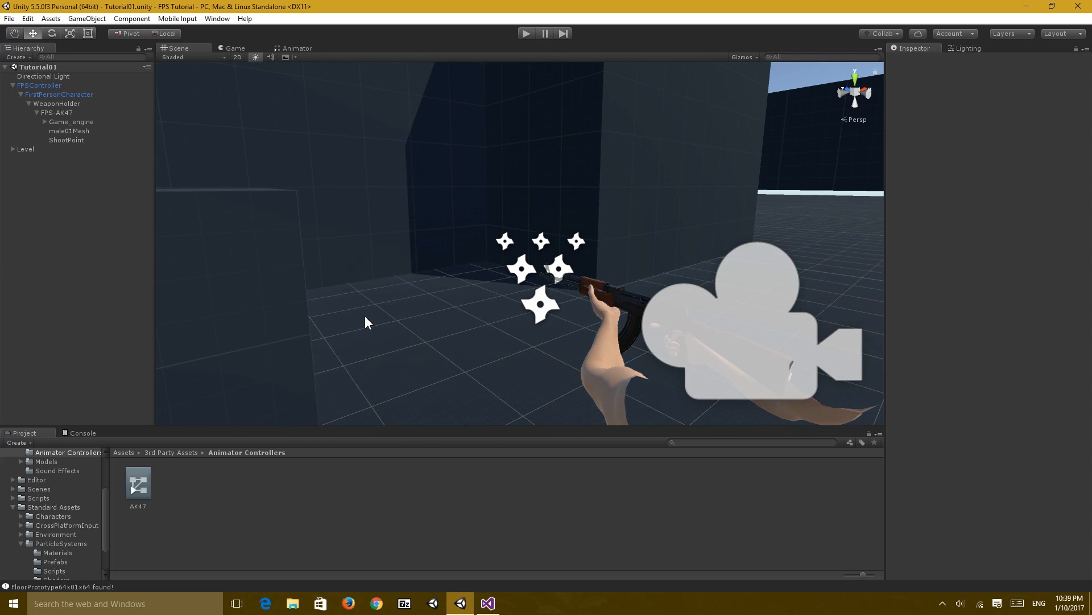
mouse_move(342, 206)
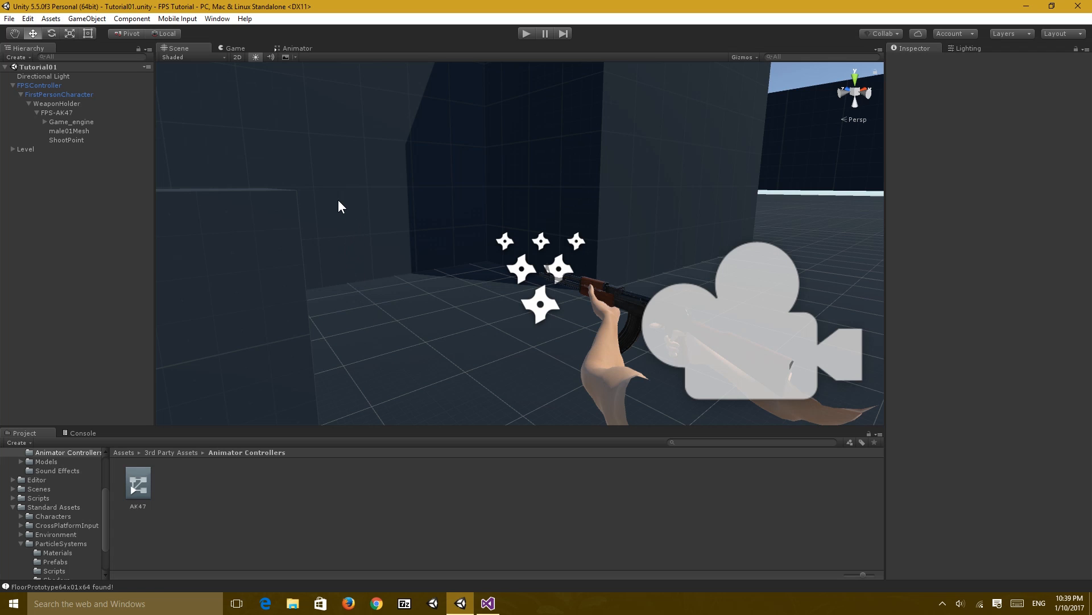
mouse_move(303, 173)
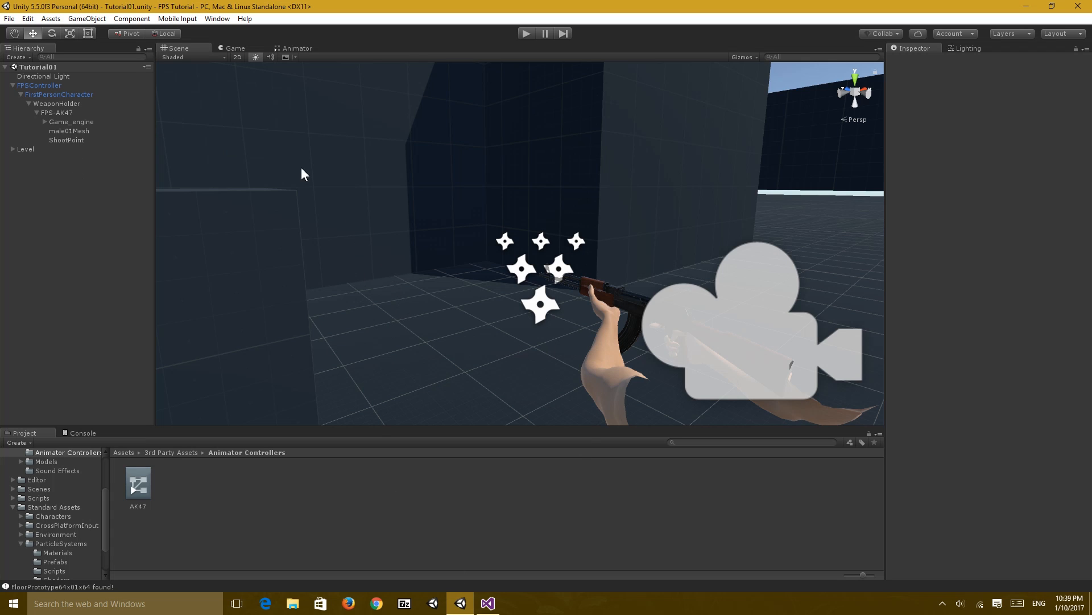
mouse_move(73, 441)
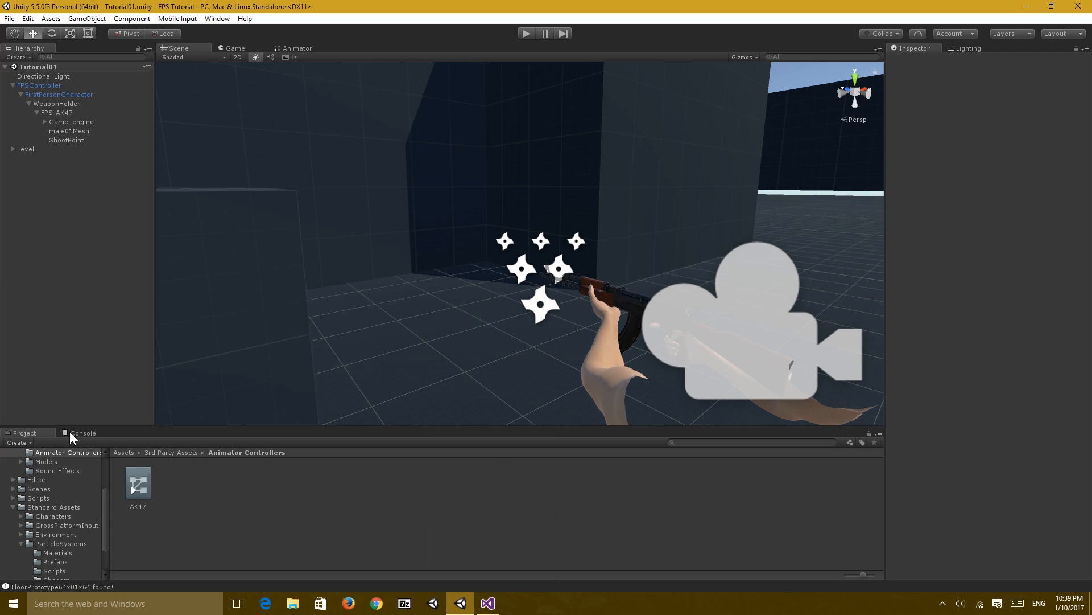
mouse_move(294, 397)
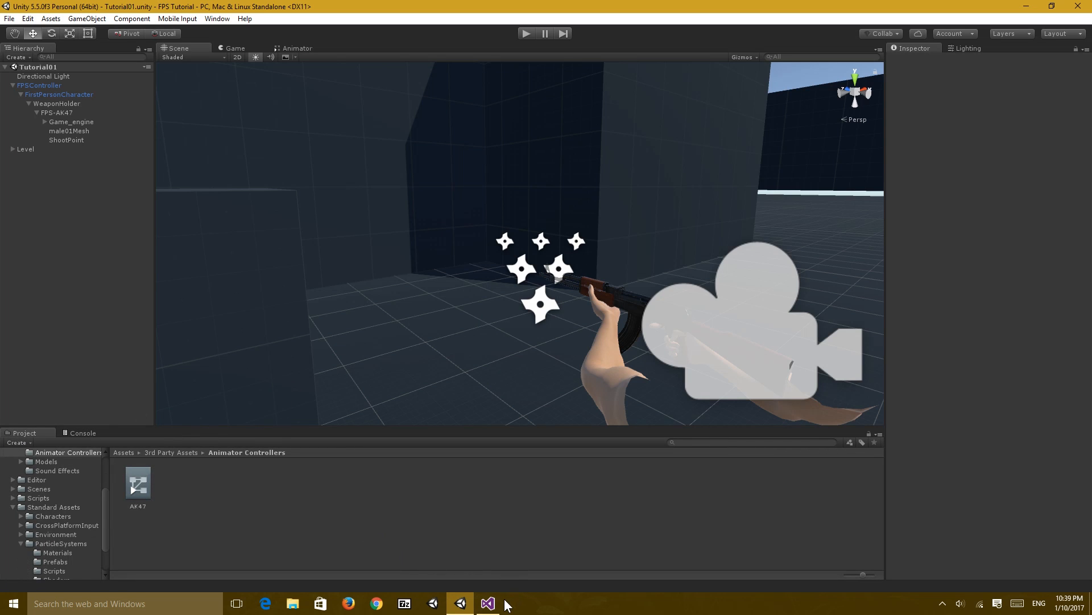
- Below Reload() in Weapon.cs, add private void DoReload() calling anim.SetTrigger("Reload")
click(488, 603)
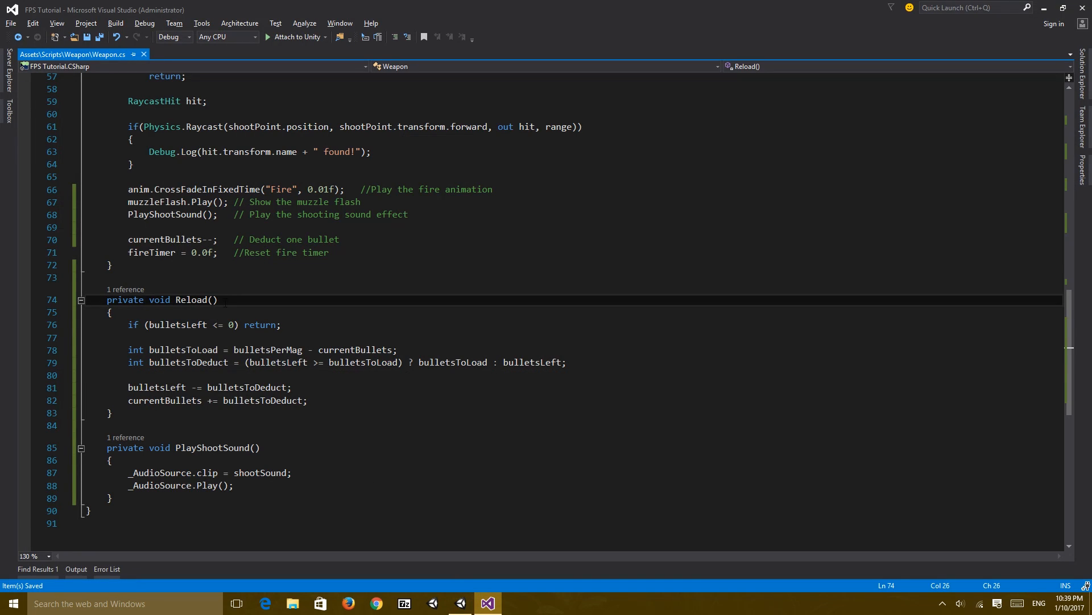
click(109, 278)
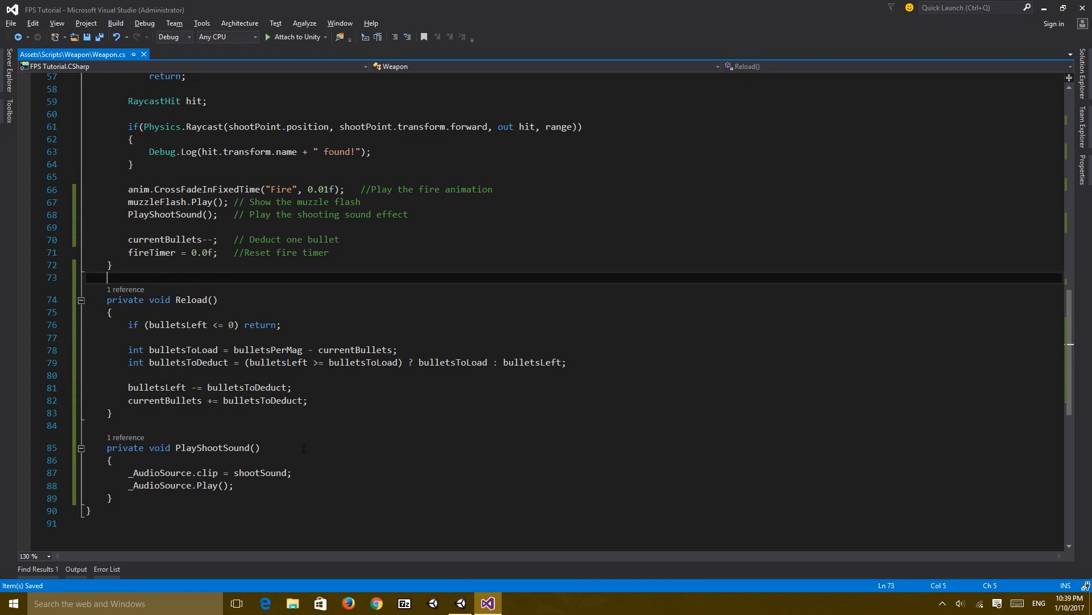
mouse_move(282, 419)
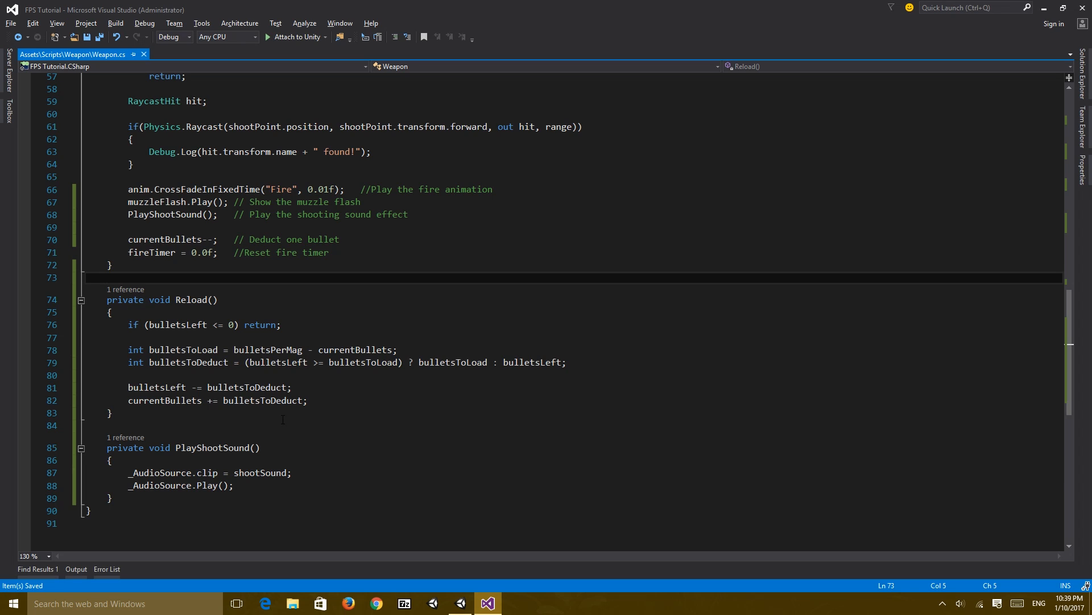
click(111, 413)
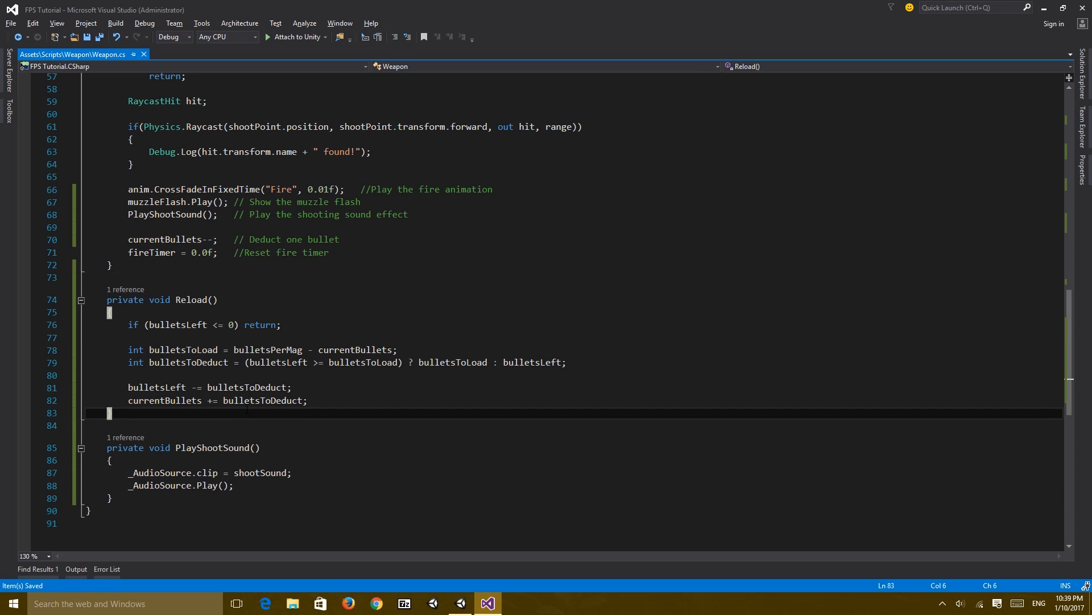
key(Enter)
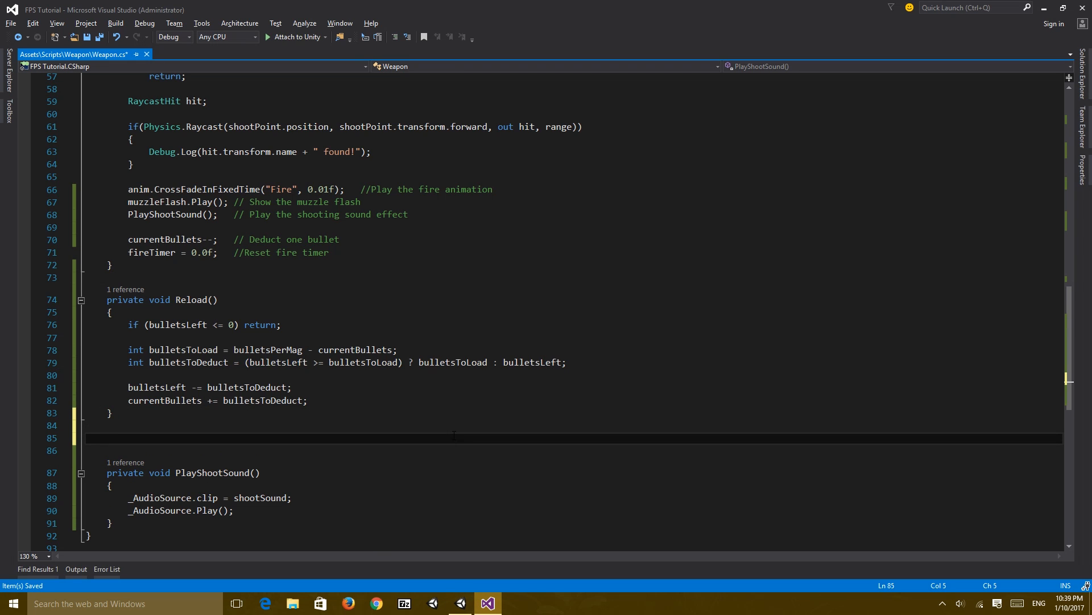
text(private)
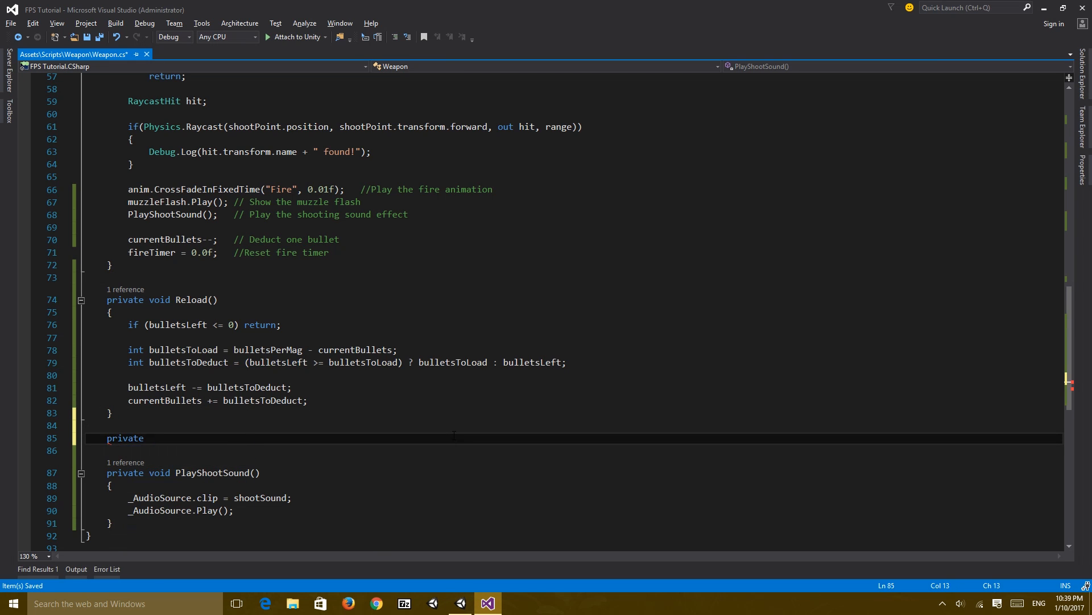
text(void DoReload())
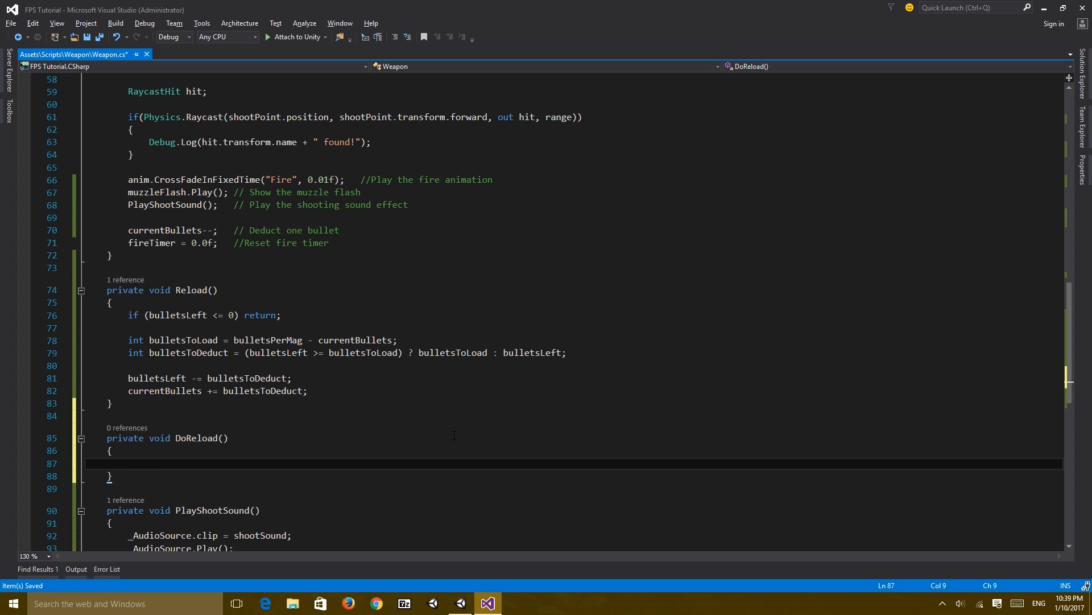
text(anim.SetTrigger)
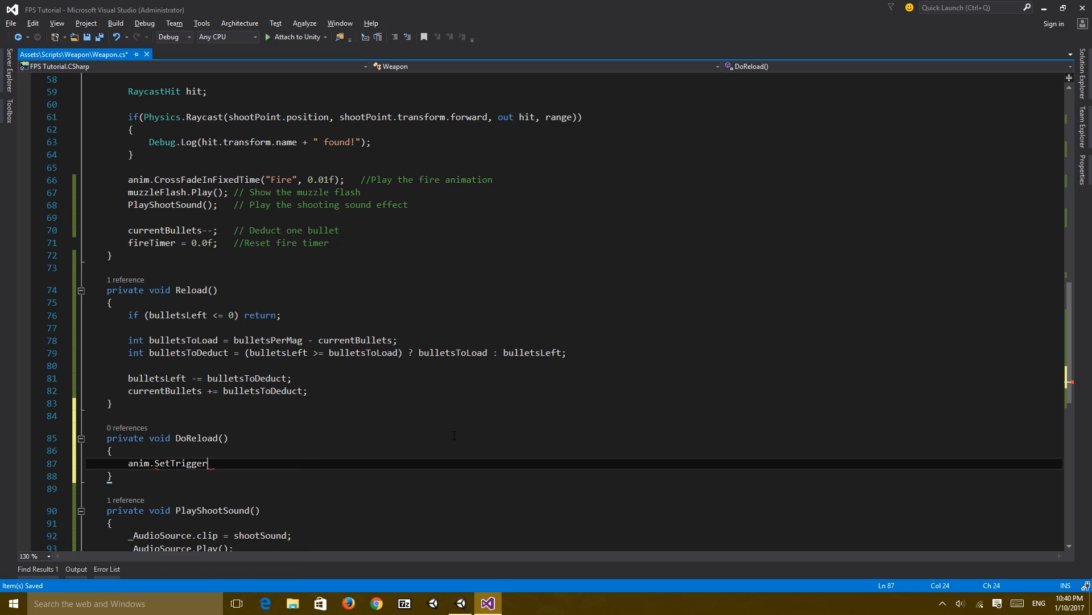
text(("Reload"))
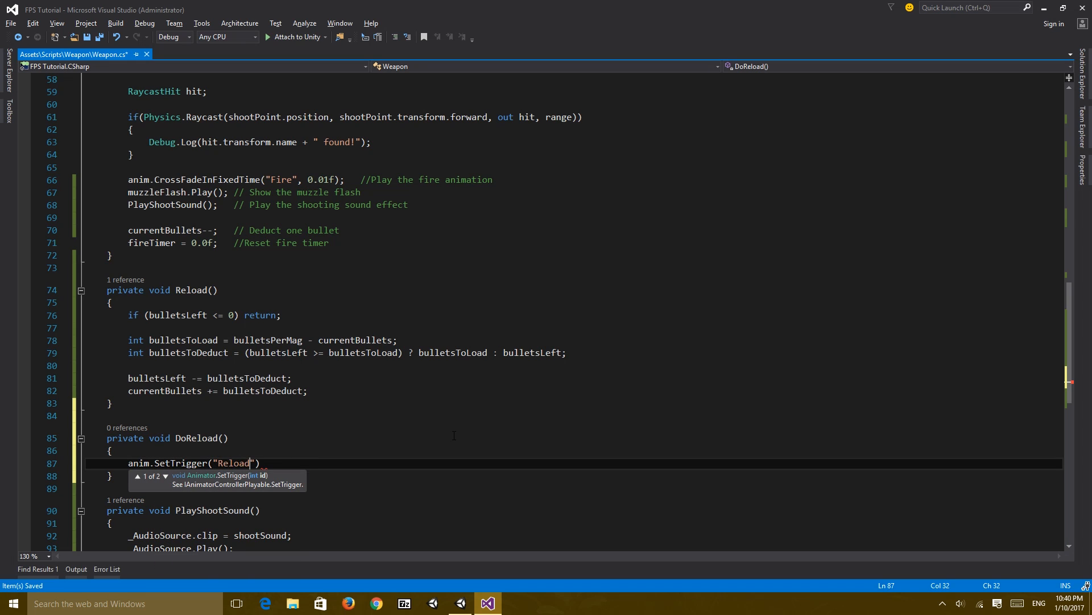
key(Enter)
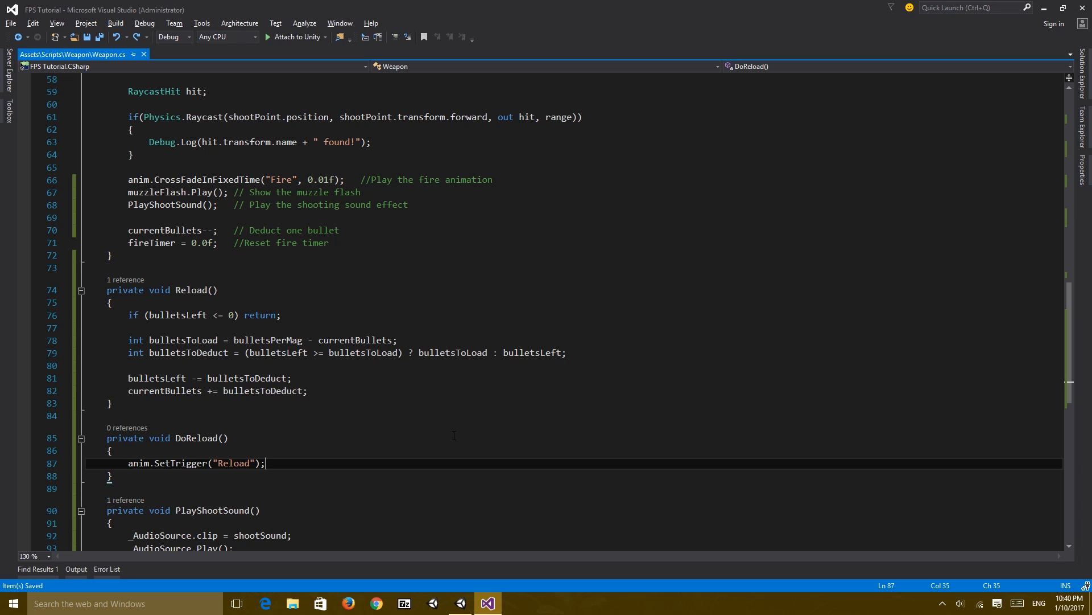
click(487, 603)
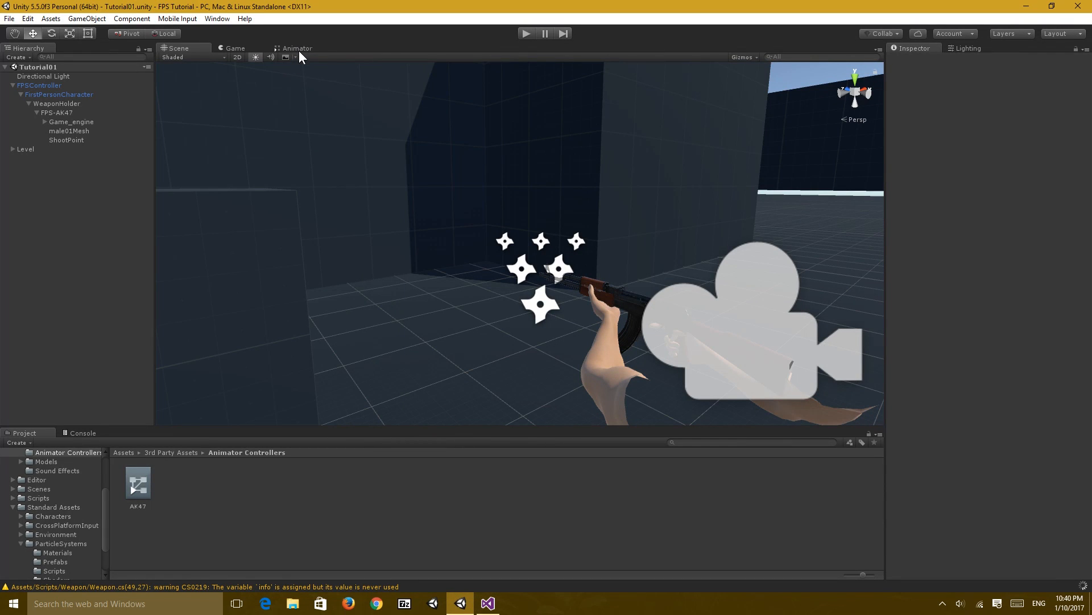
- Add a Reload trigger parameter in the Animator and open 3rd Party Assets > Models > FPS
click(298, 48)
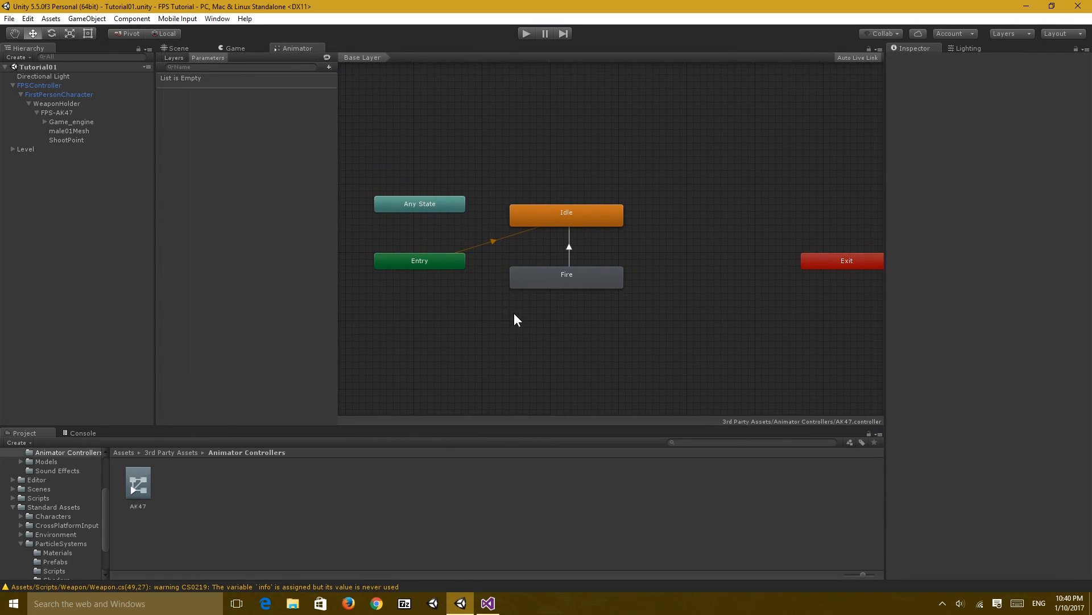
click(329, 67)
text(Reload)
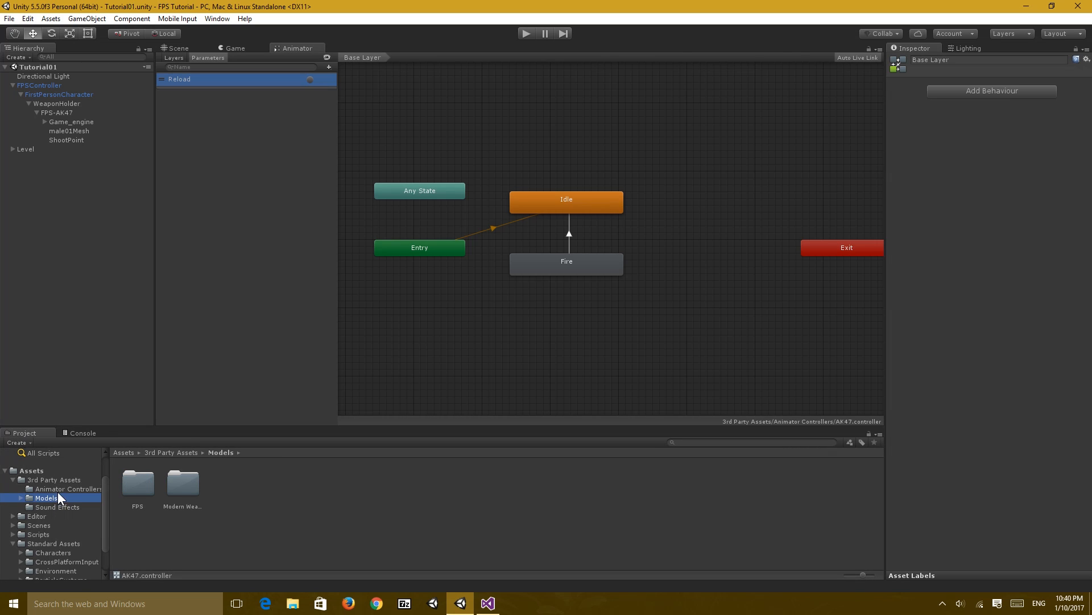
mouse_move(48, 533)
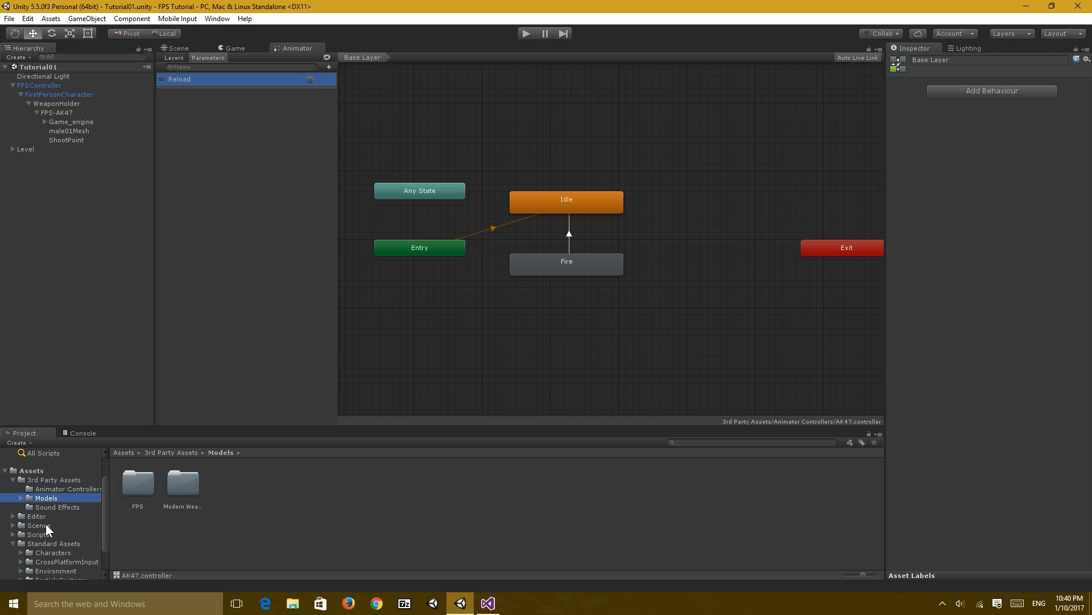
click(53, 479)
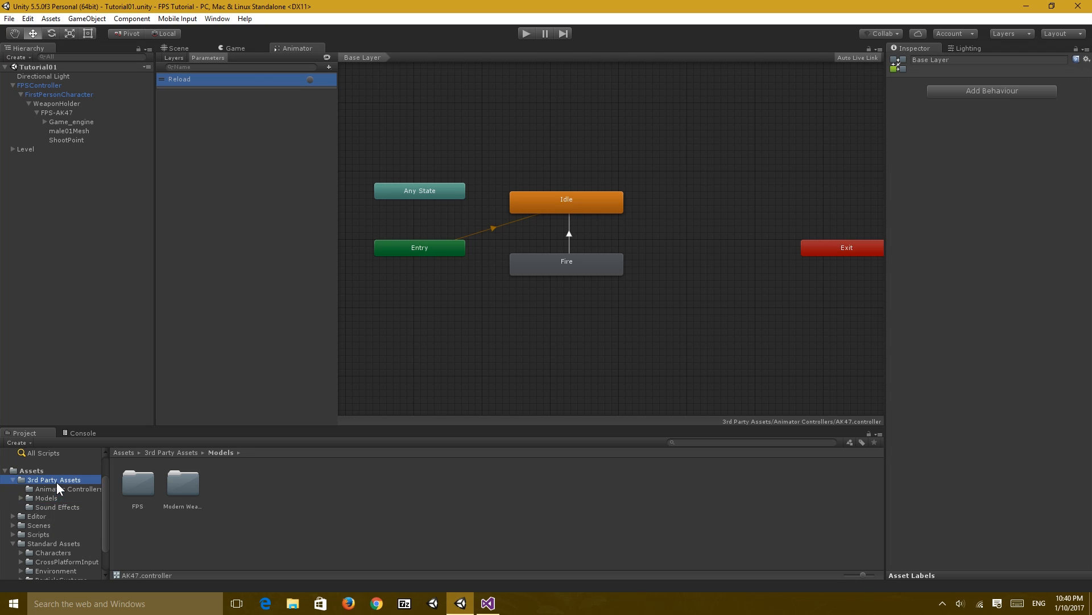
double_click(138, 483)
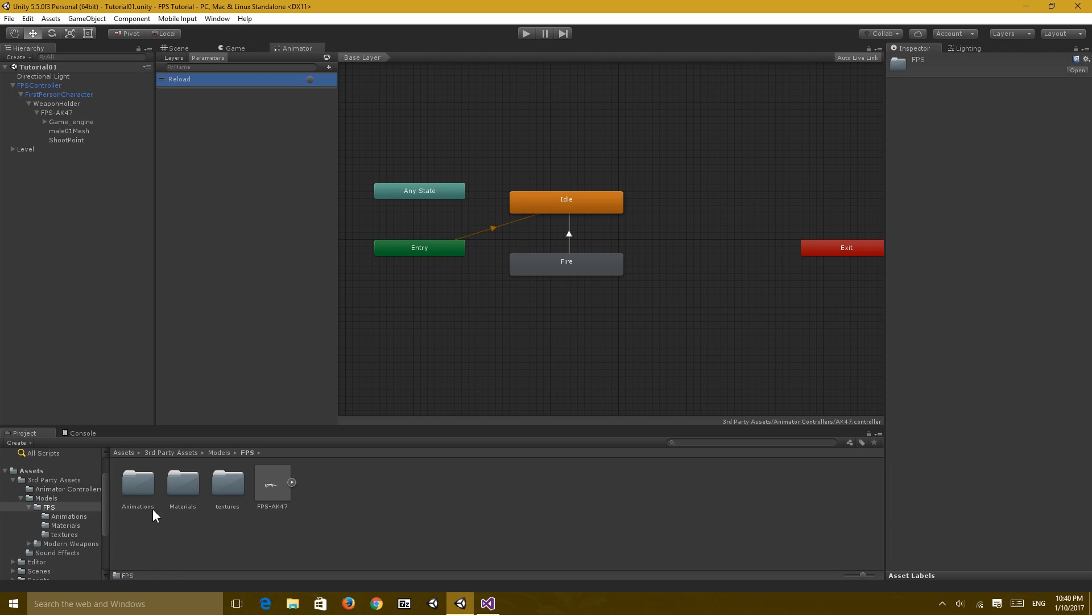
double_click(138, 482)
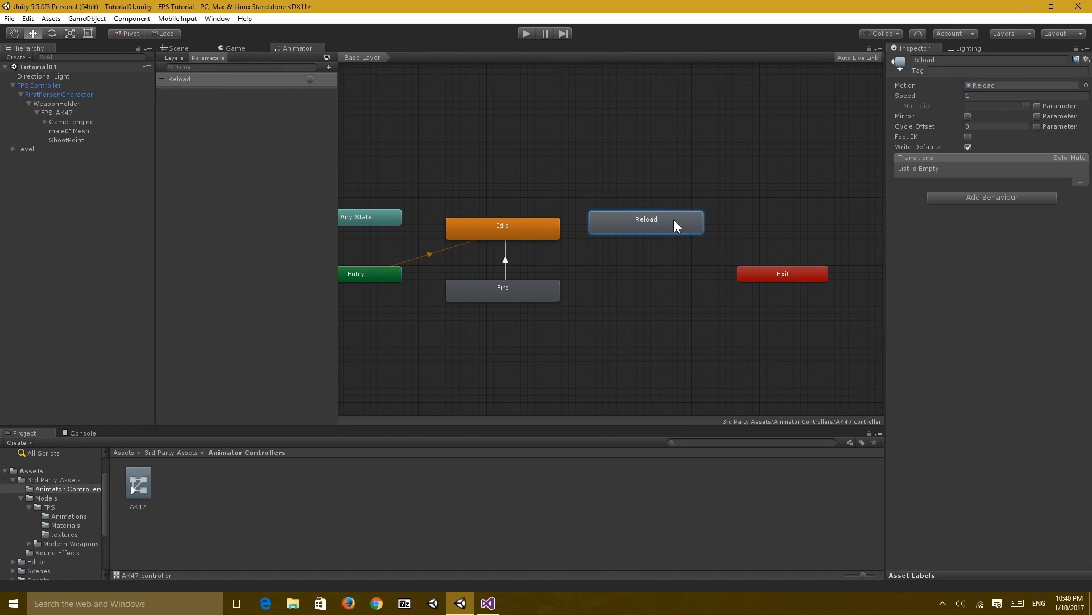
- Delete the Reload parameter and make a transition from the Reload state to Idle
click(607, 299)
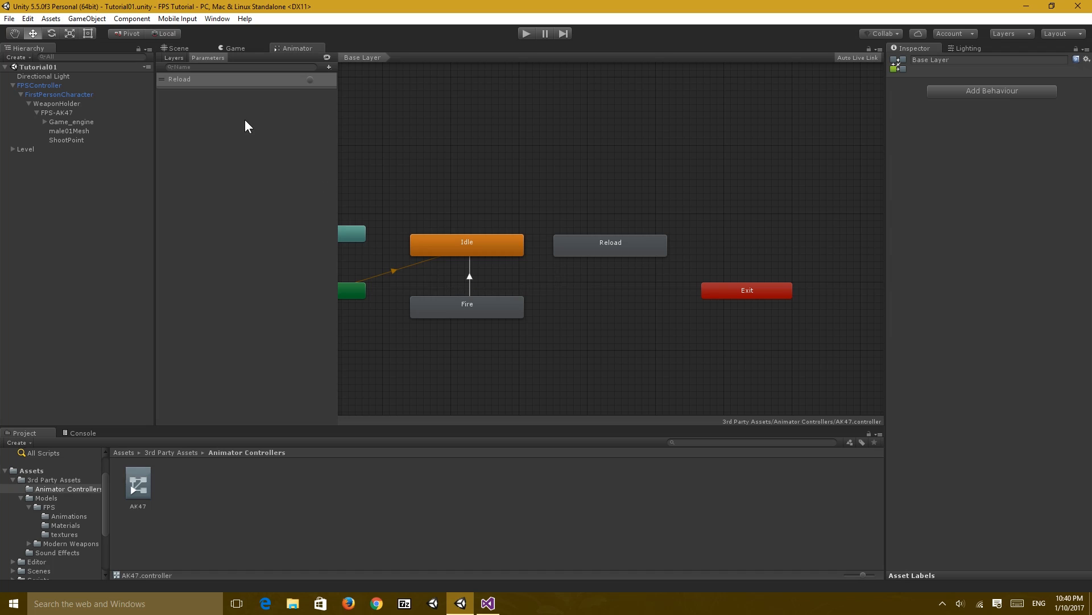
right_click(181, 80)
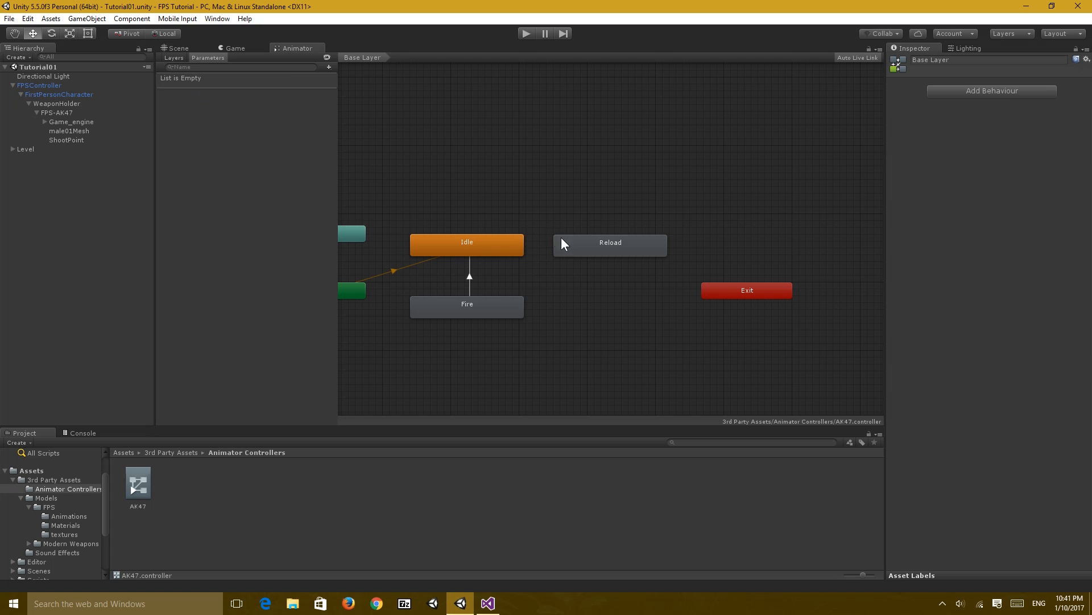
mouse_move(584, 257)
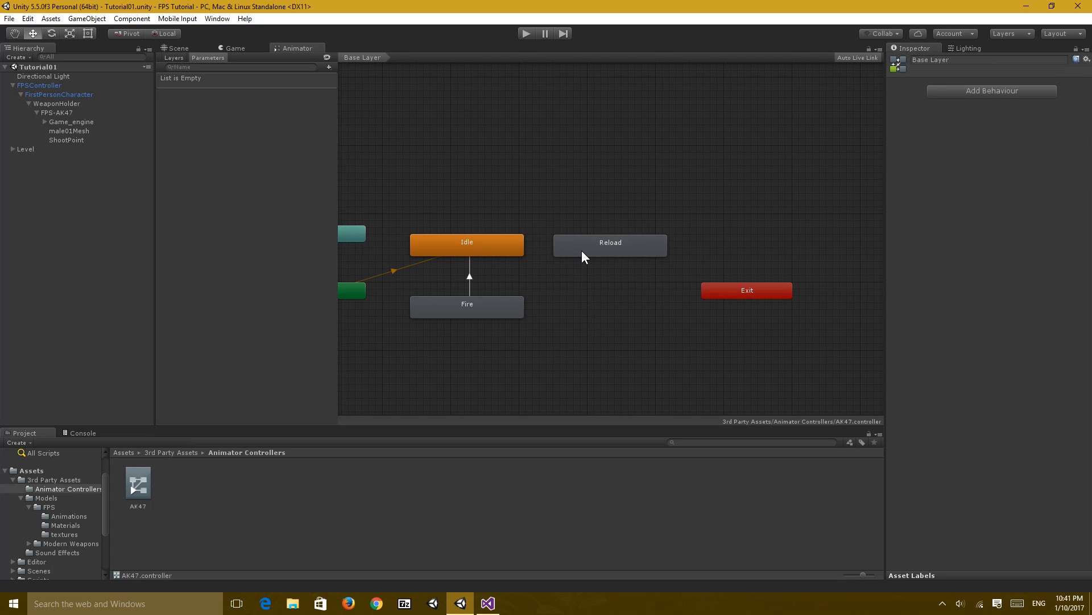
click(610, 244)
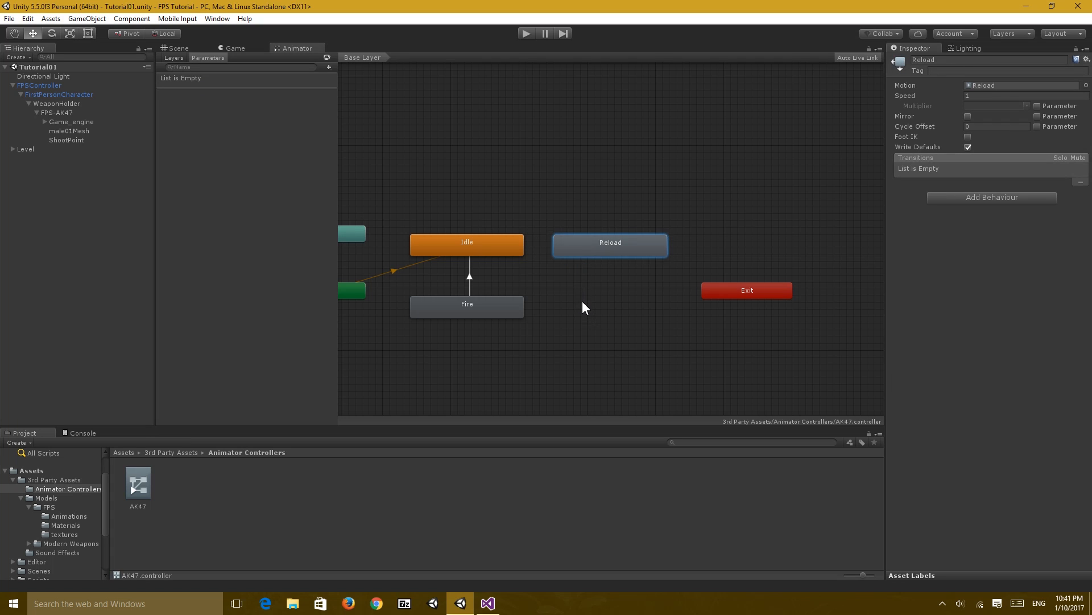
mouse_move(564, 246)
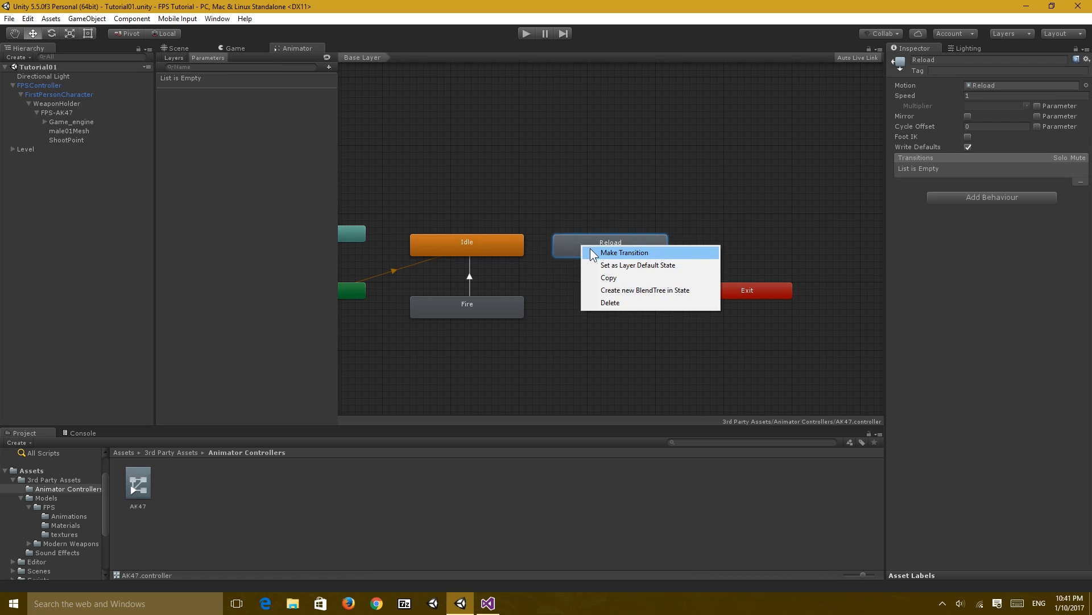
click(623, 252)
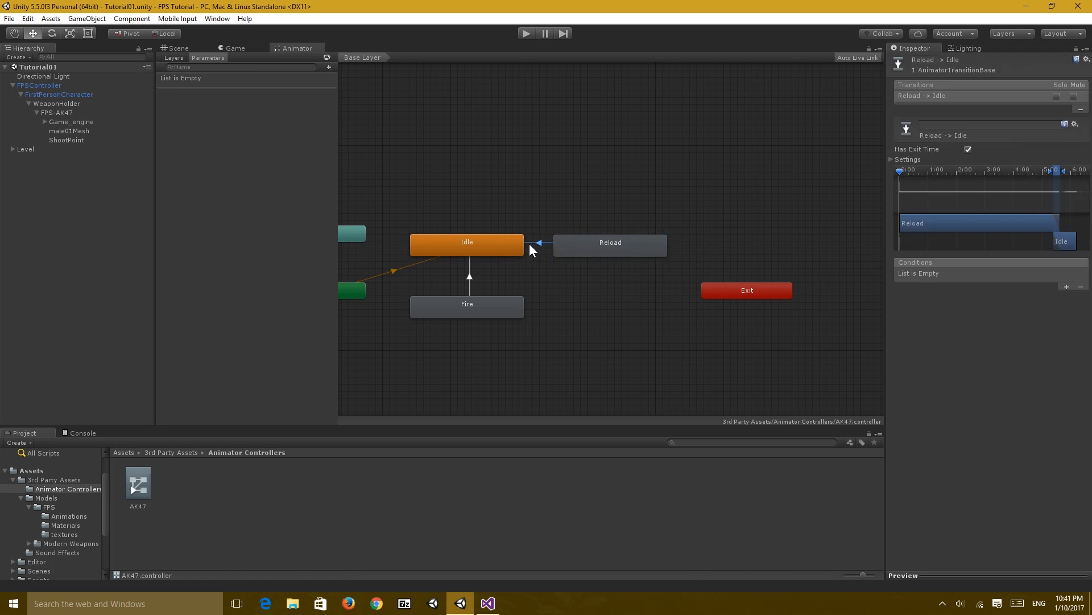
mouse_move(903, 304)
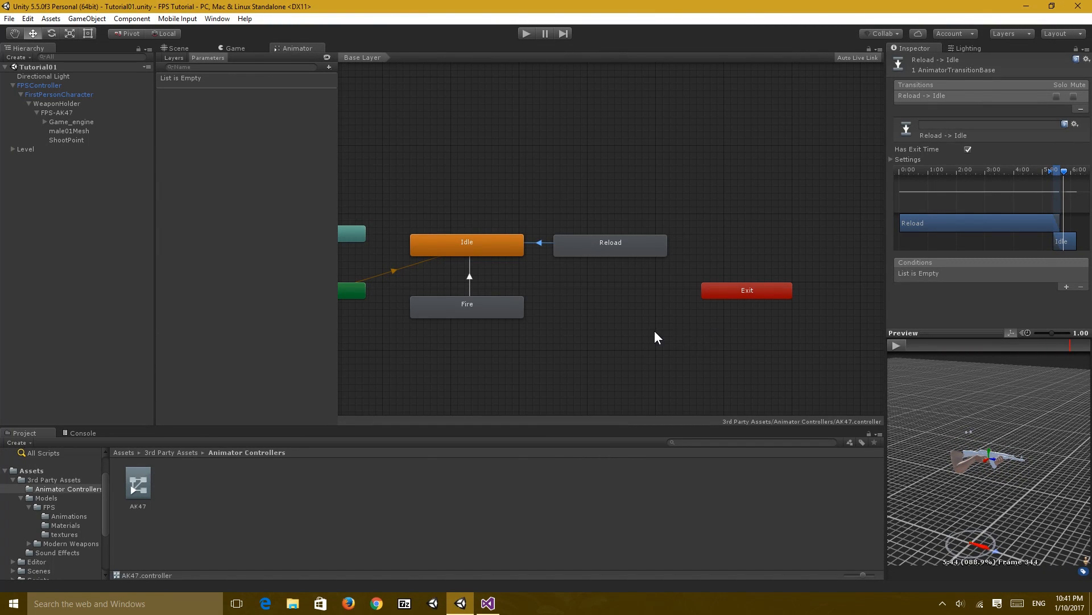
click(487, 602)
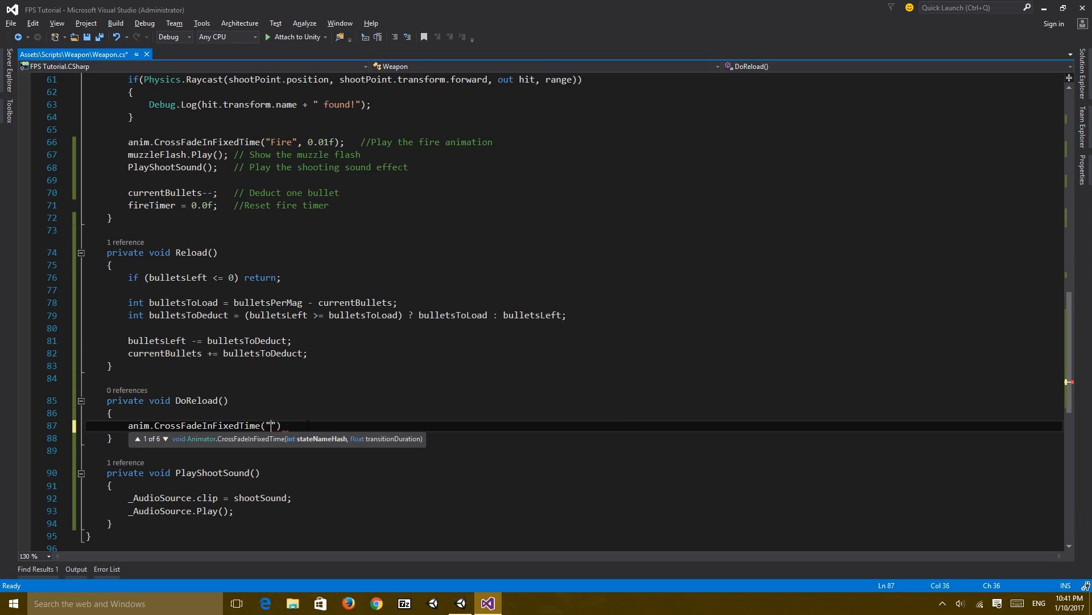
- Write anim.CrossFadeInFixedTime("Reload", 0.01f) inside DoReload
text(Re)
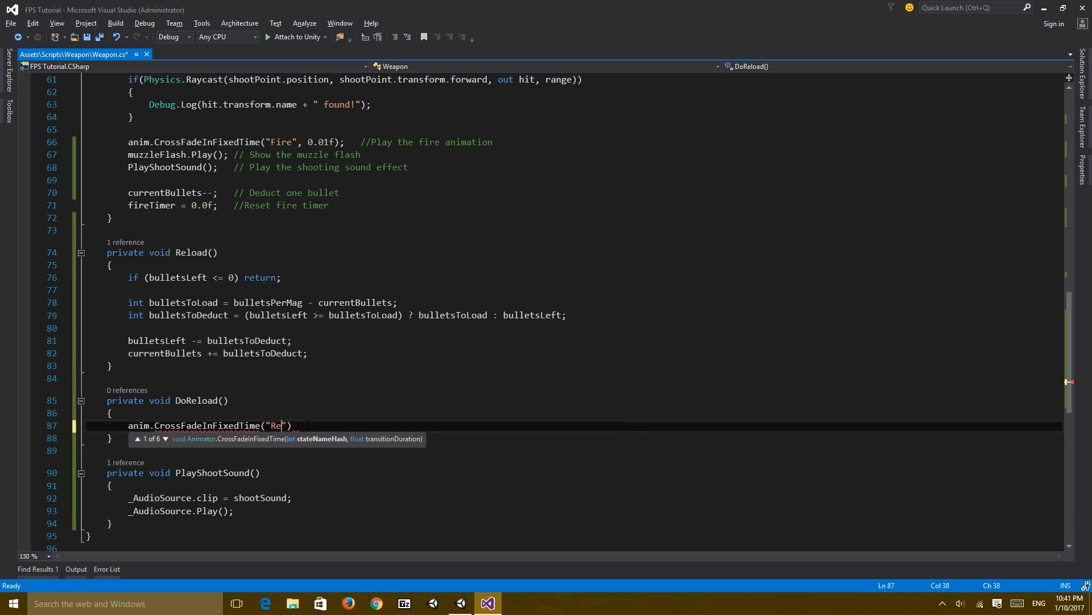
text(load", 0,)
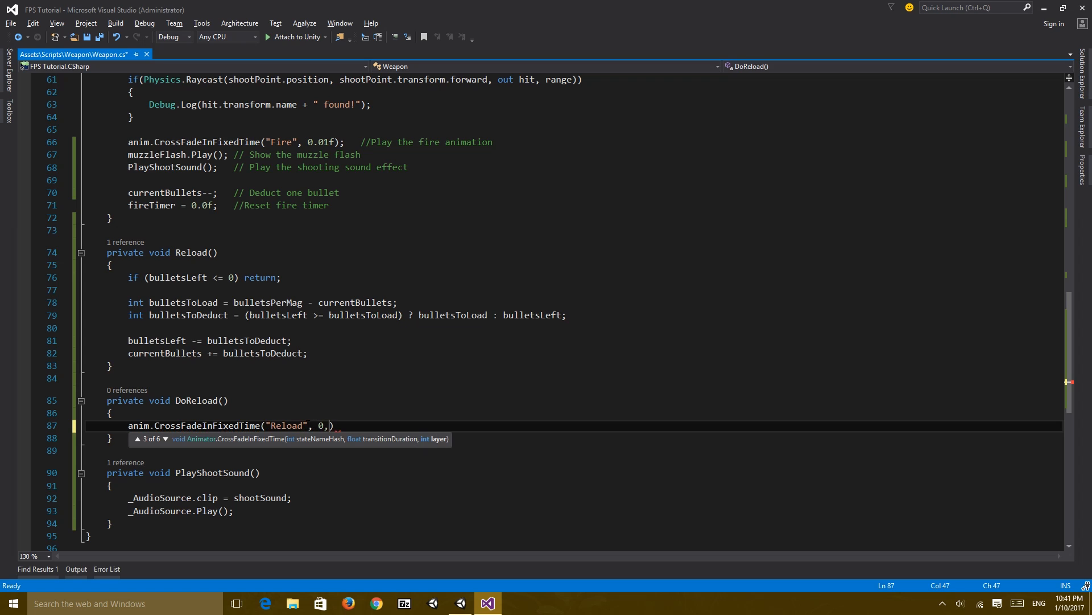
text(01f))
text(DoReload();)
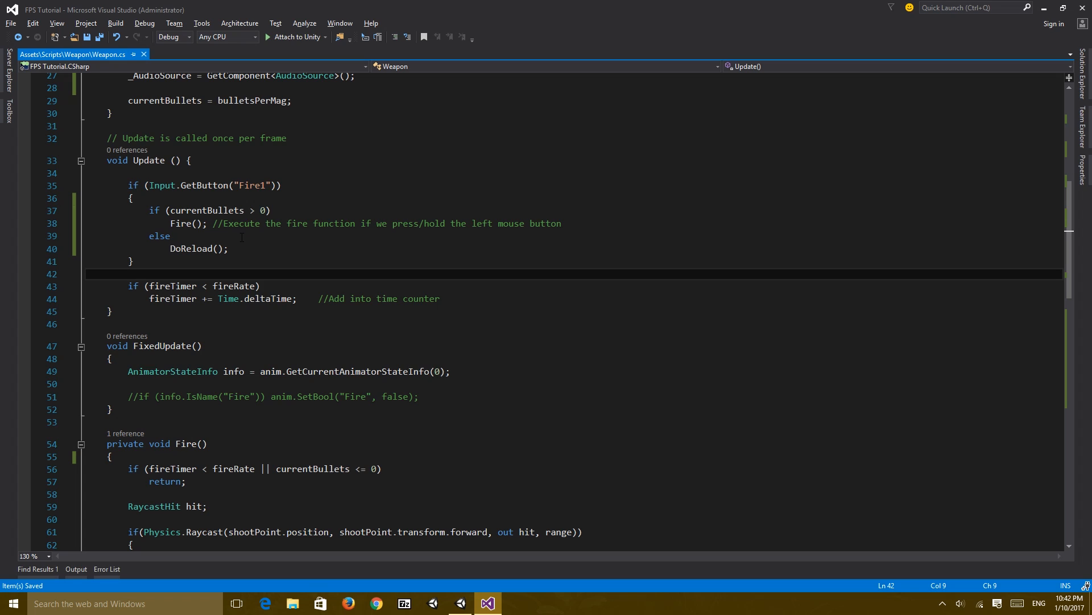
mouse_move(194, 248)
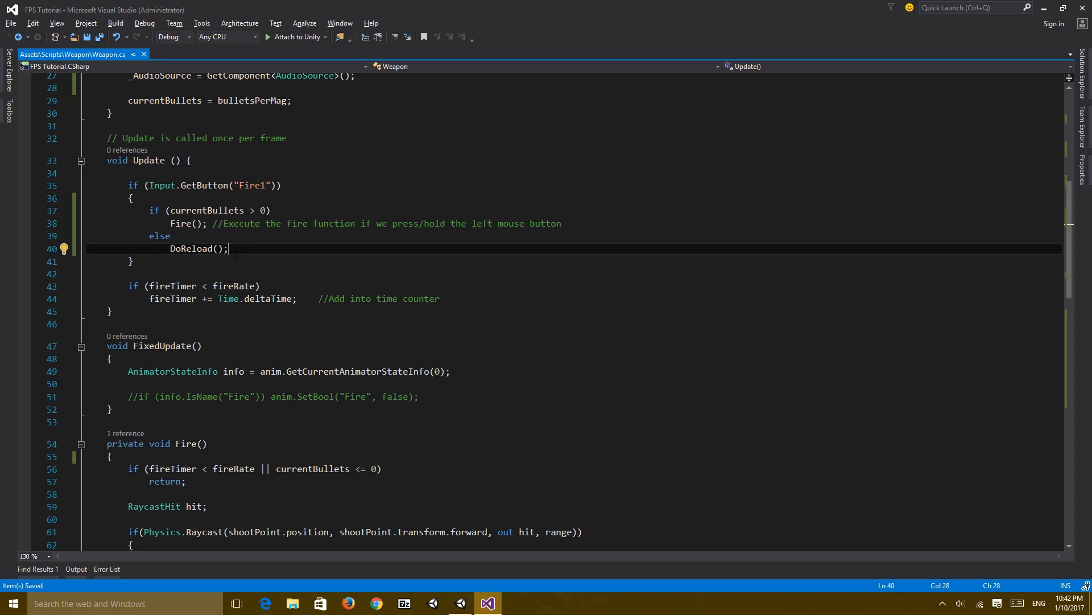
scroll(down, 3)
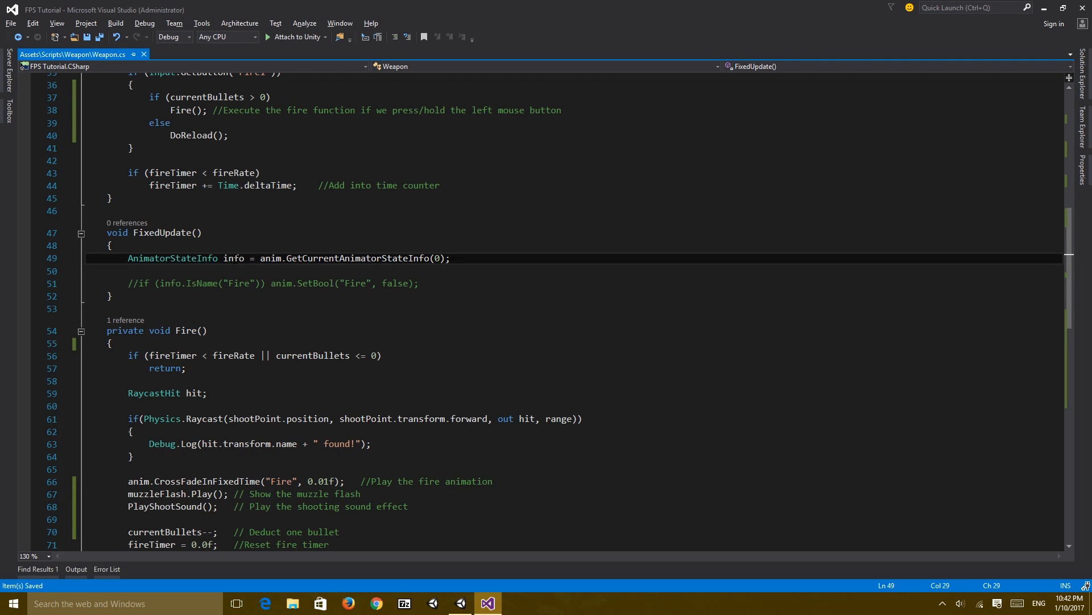
double_click(234, 257)
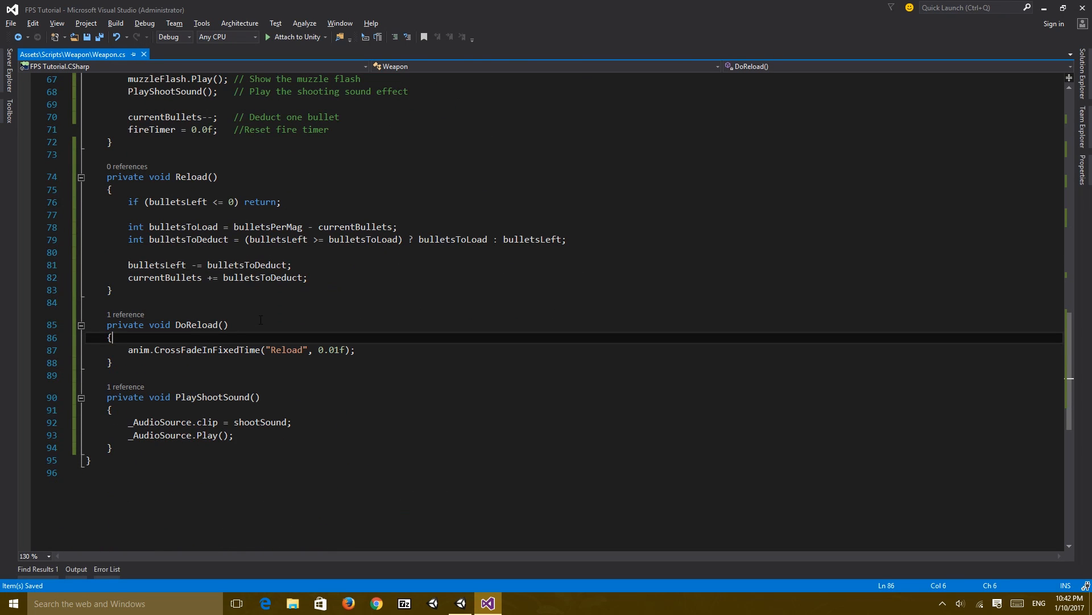
- Add info = anim.GetCurrentAnimatorStateInfo(0) and if(info.IsName("Reload")) return; to DoReload
text(AnimatorStateInfo info = anim.GetCurrentAnimatorStateInfo(0);)
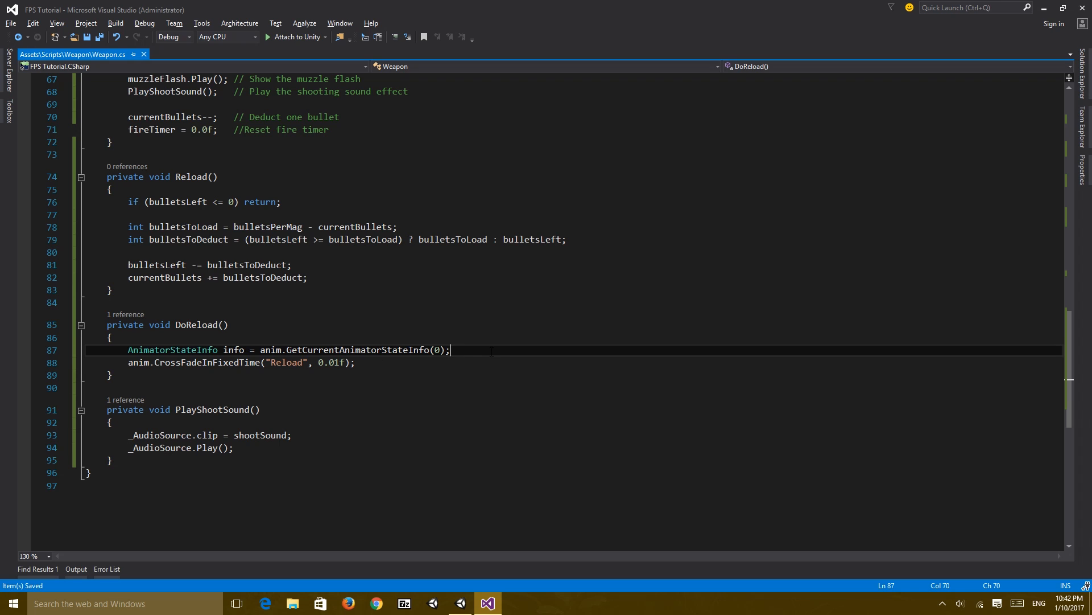
key(Enter)
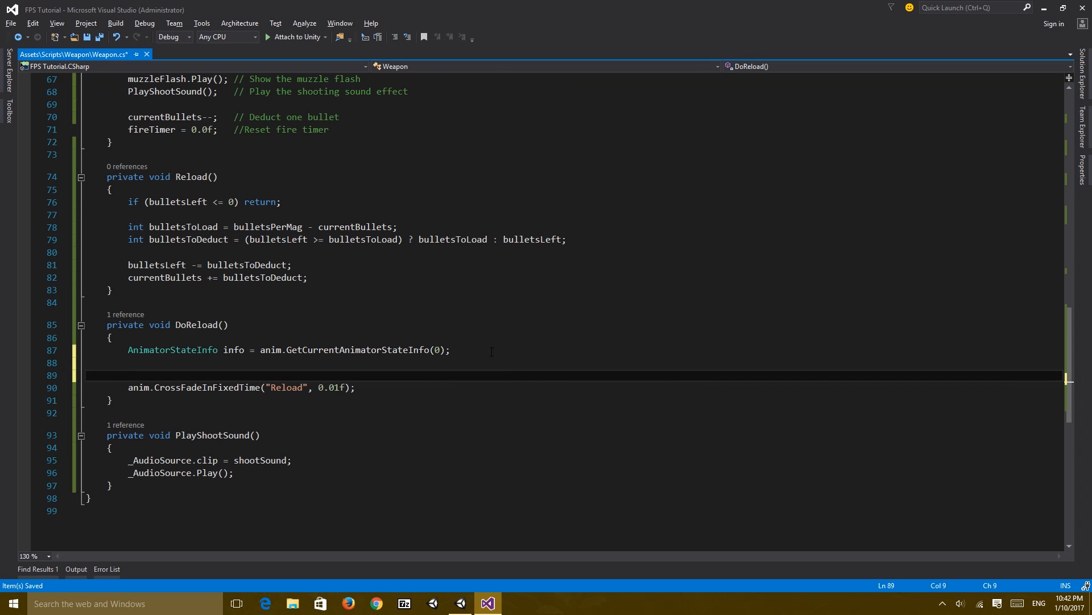
text(if(info)
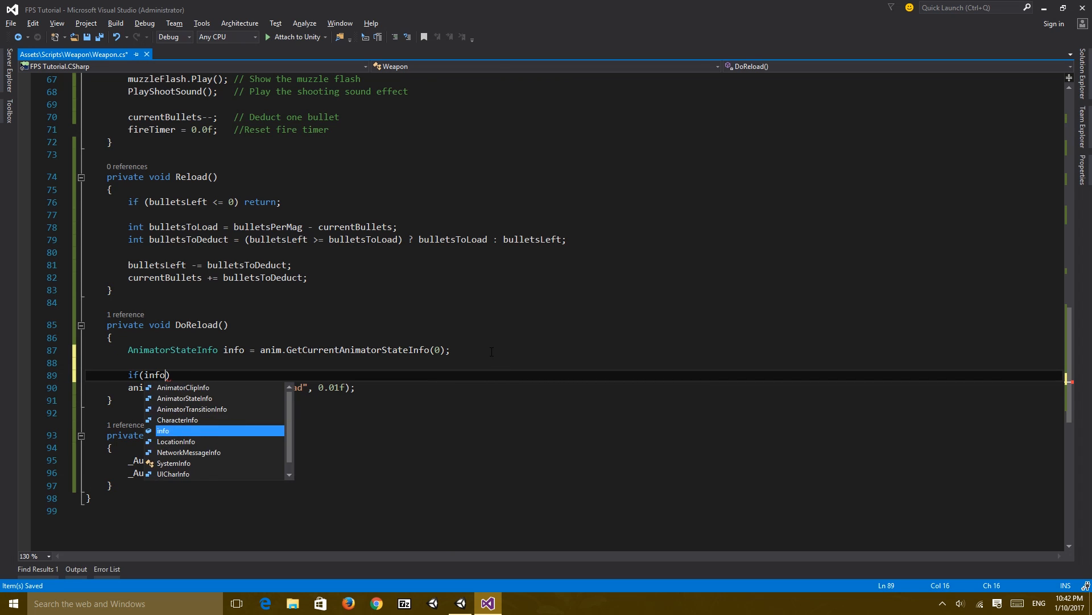
text(.is)
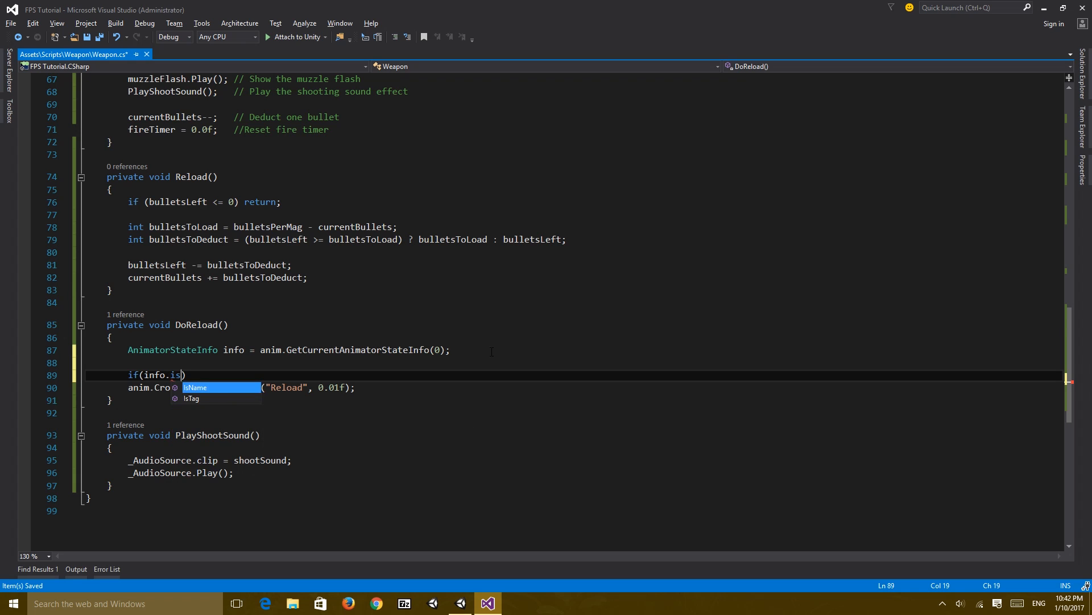
key(Tab)
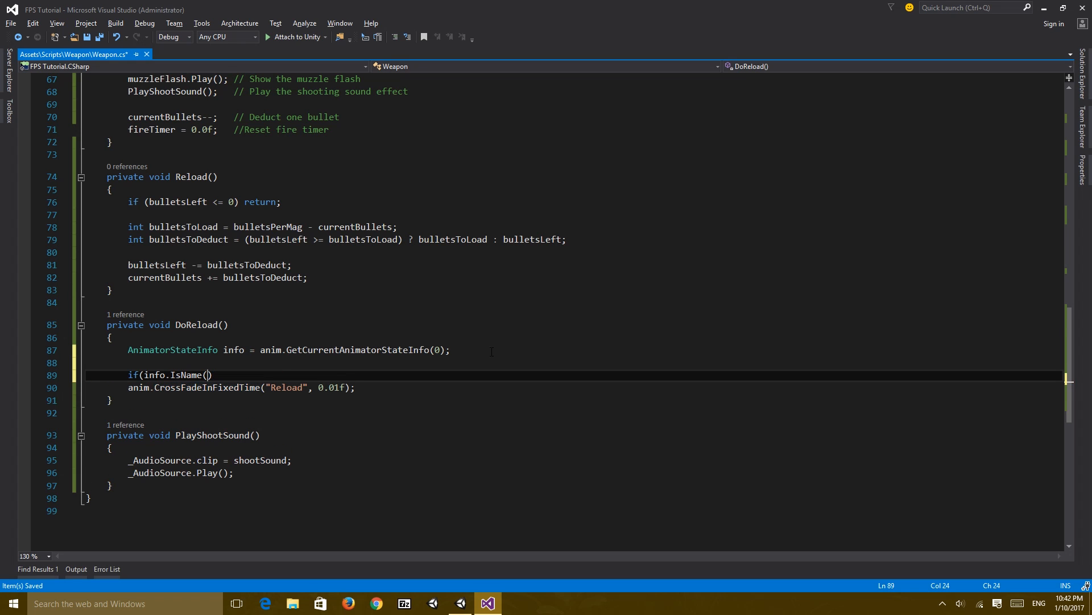
text("Reload")
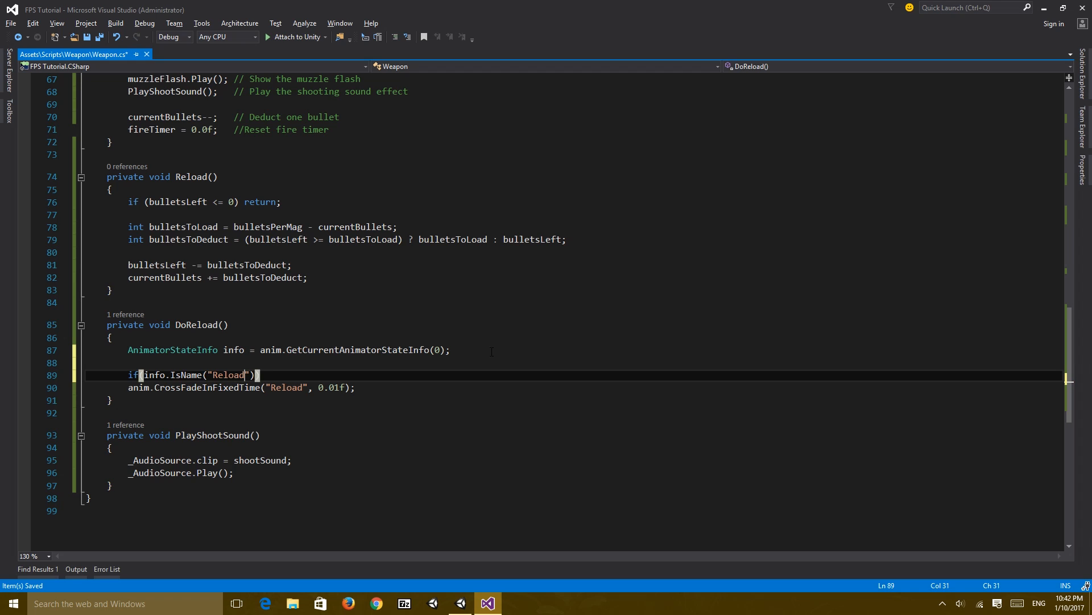
text(re)
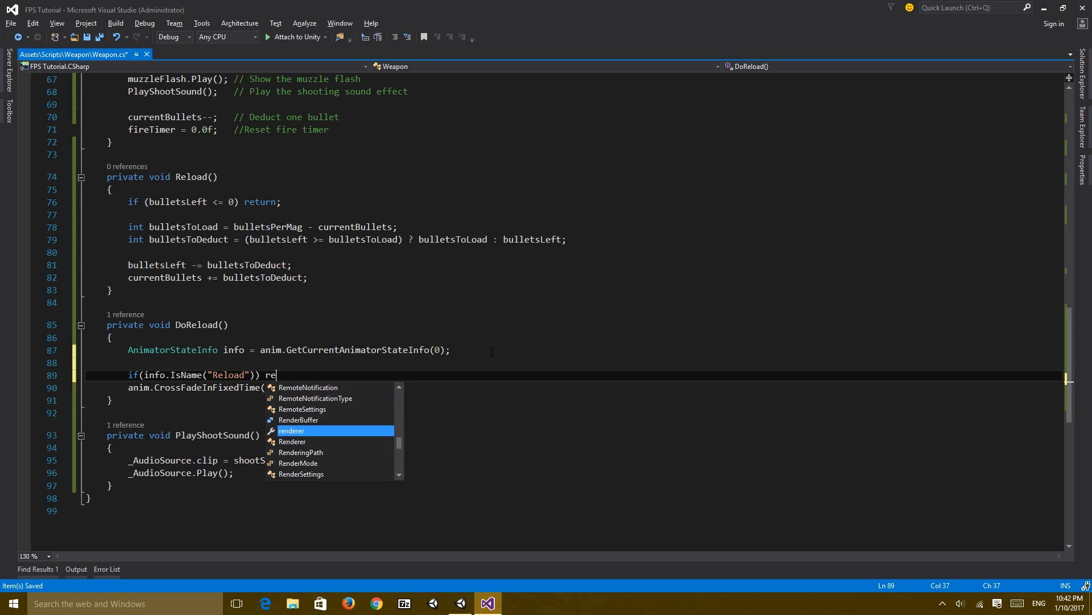
text(turn;)
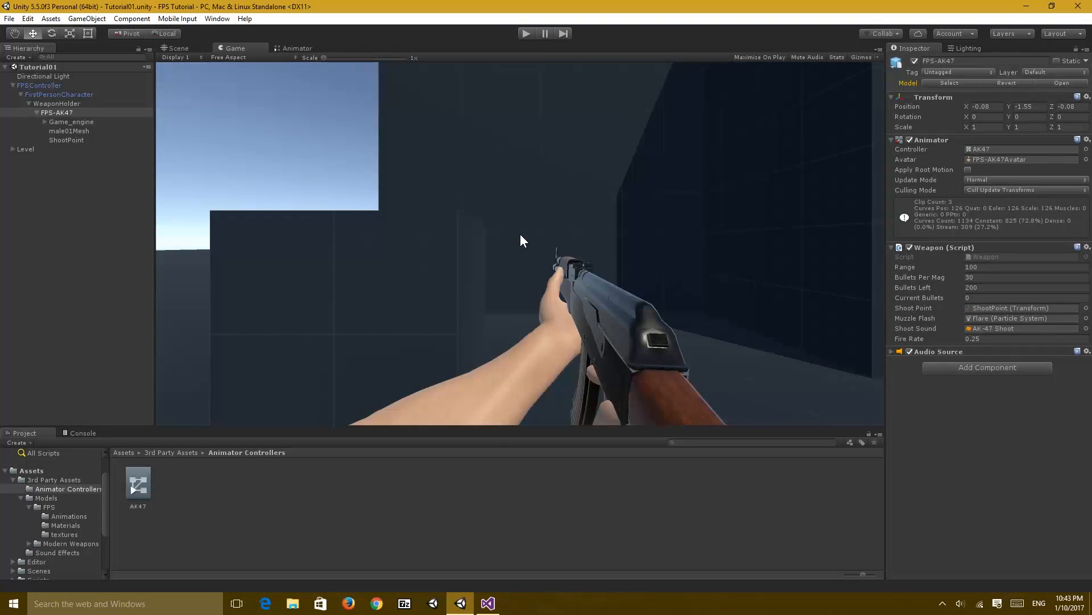
- Fire the AK-47 in Play mode until Current Bullets reaches 0
click(488, 602)
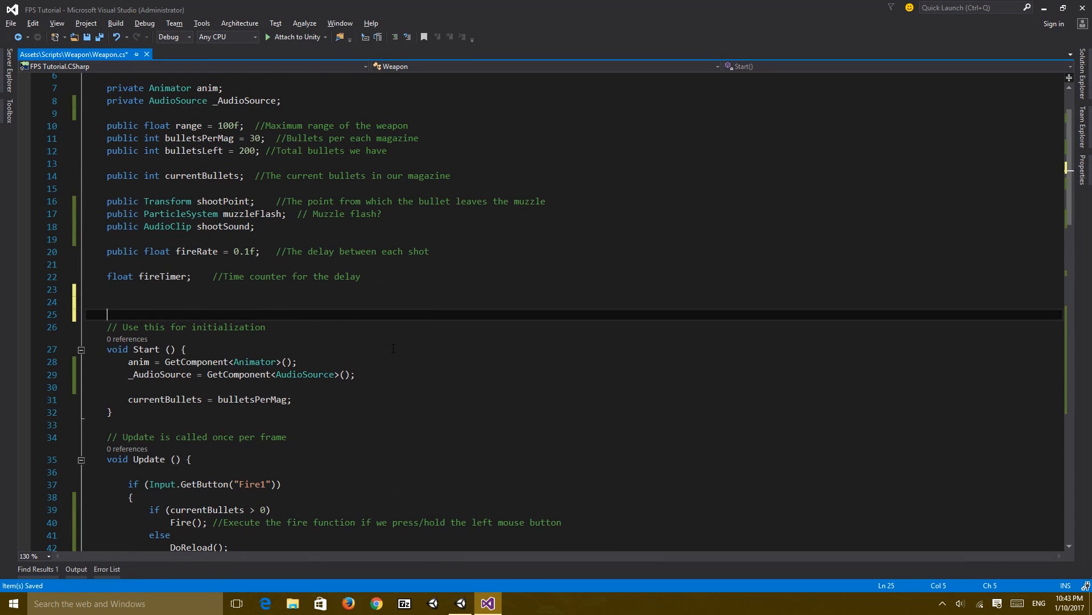
- Declare private bool isReloading and set it to info.IsName("Reload") in FixedUpdate
text(private bool is)
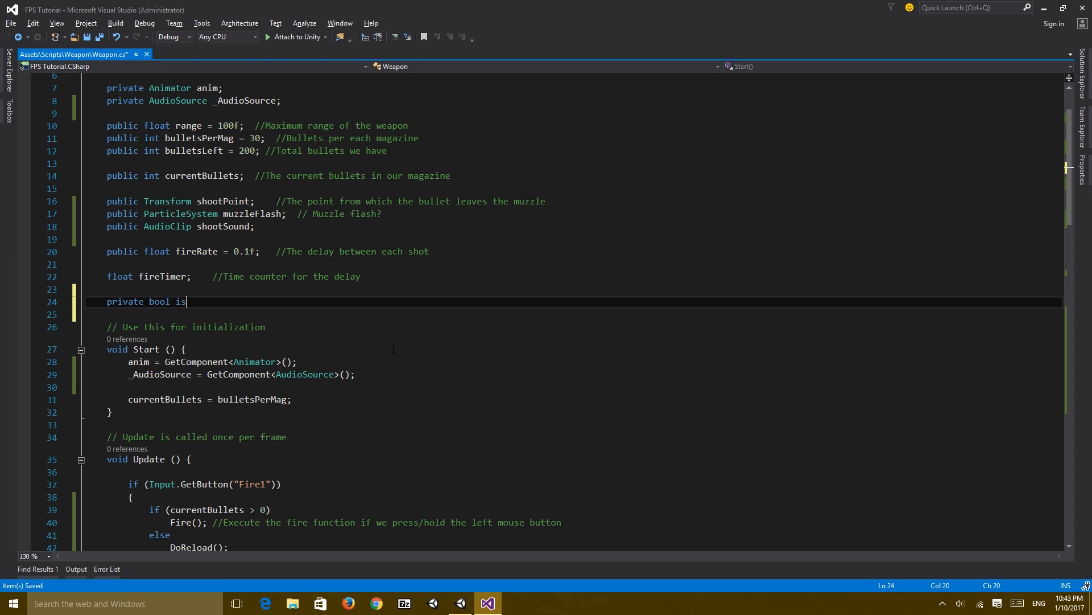
text(Reloading;)
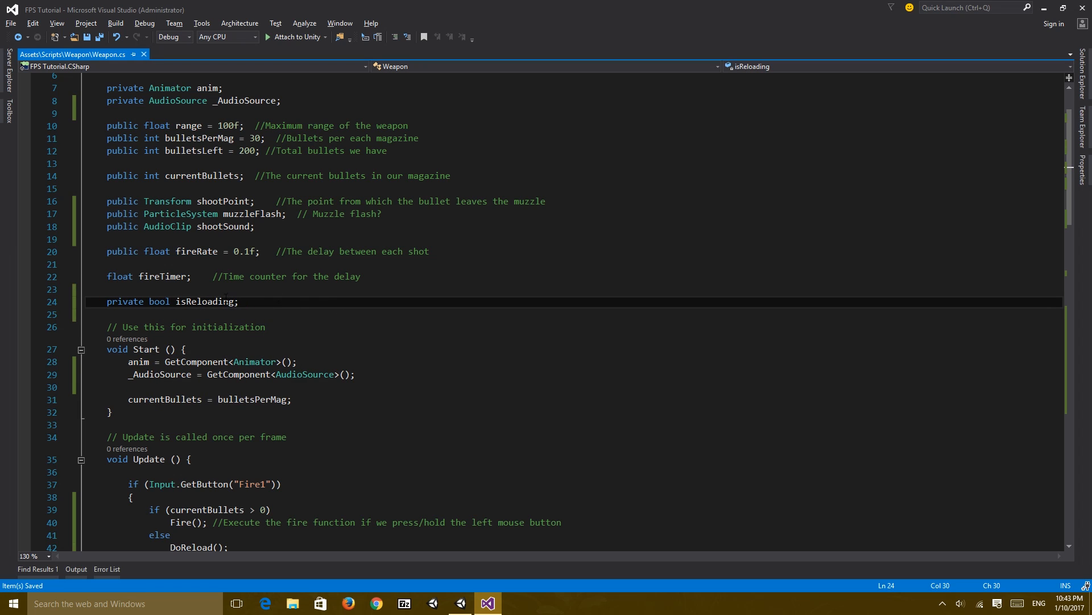
scroll(down, 3)
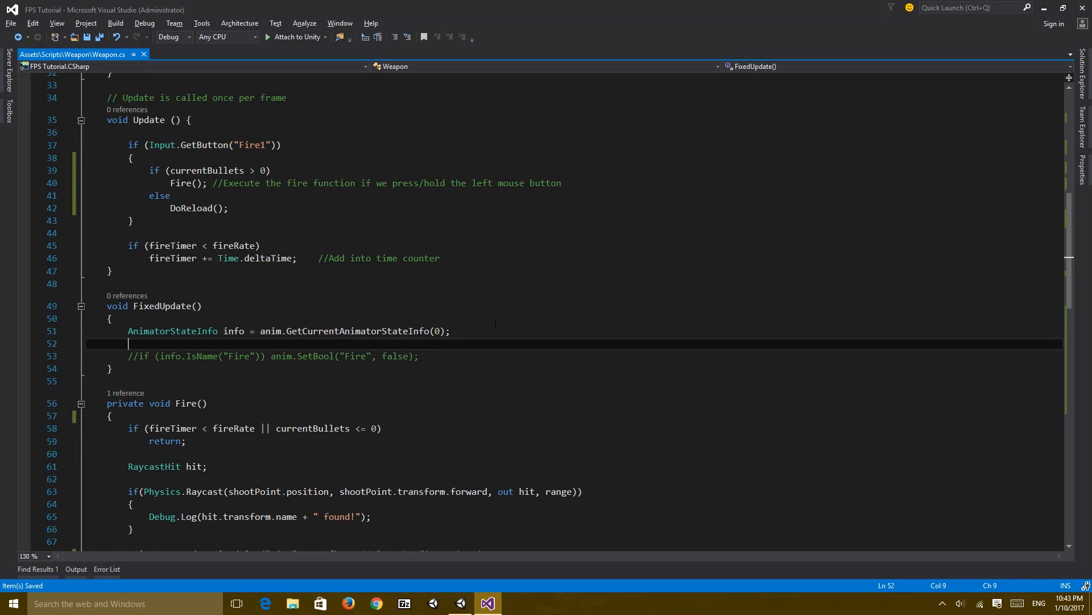
text(isReloading =)
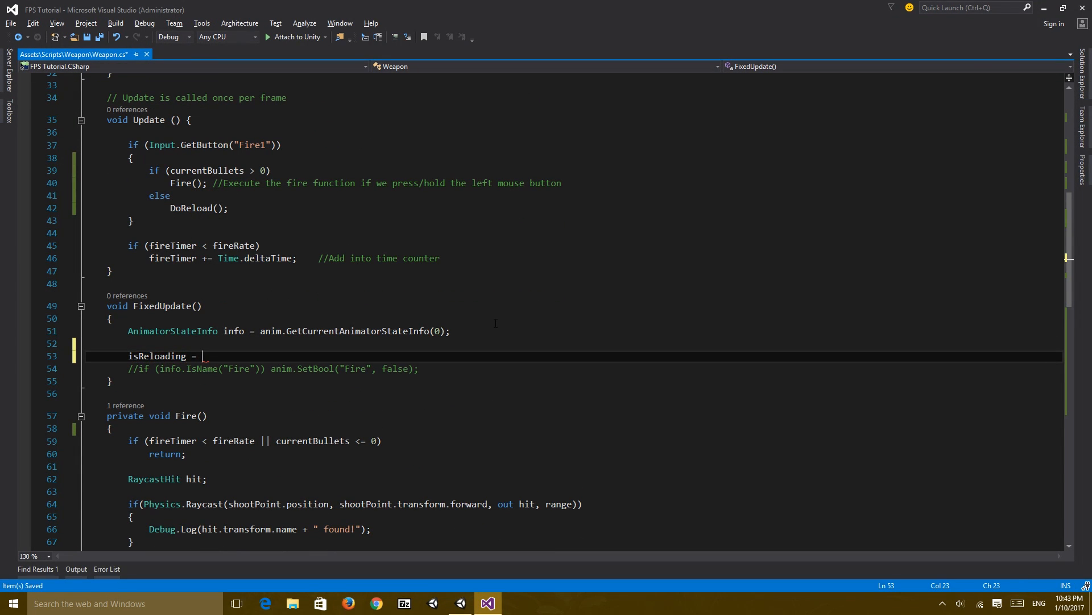
text(info)
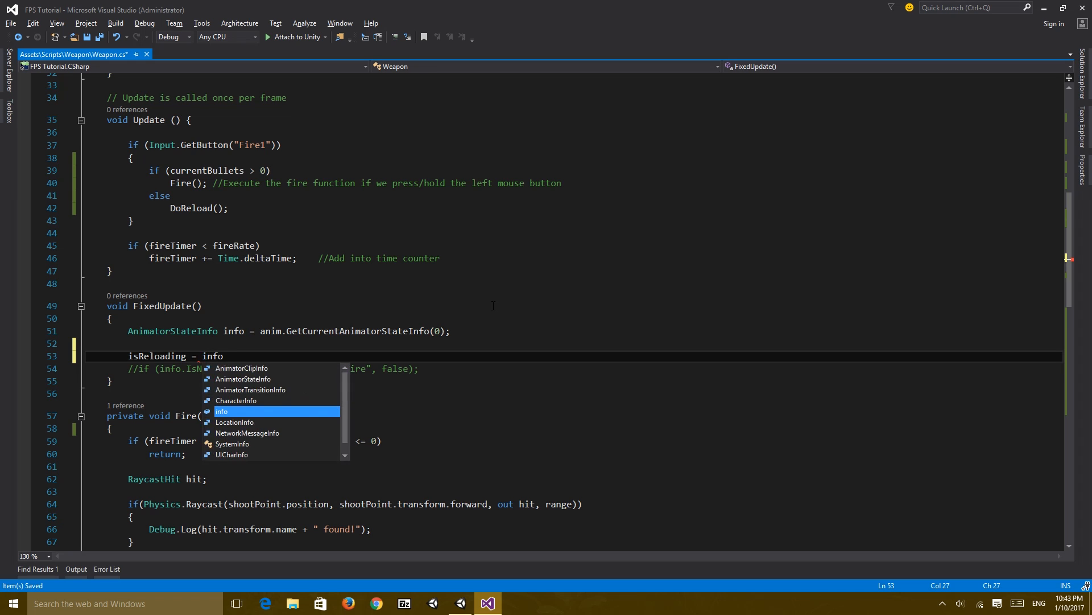
text(.IsName("Reload");)
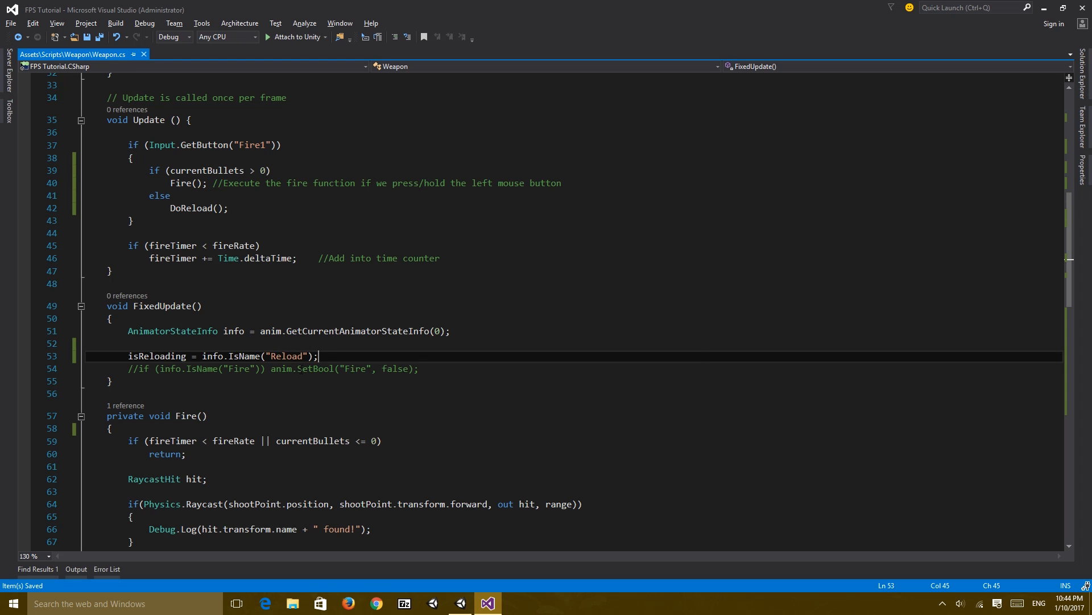
double_click(153, 356)
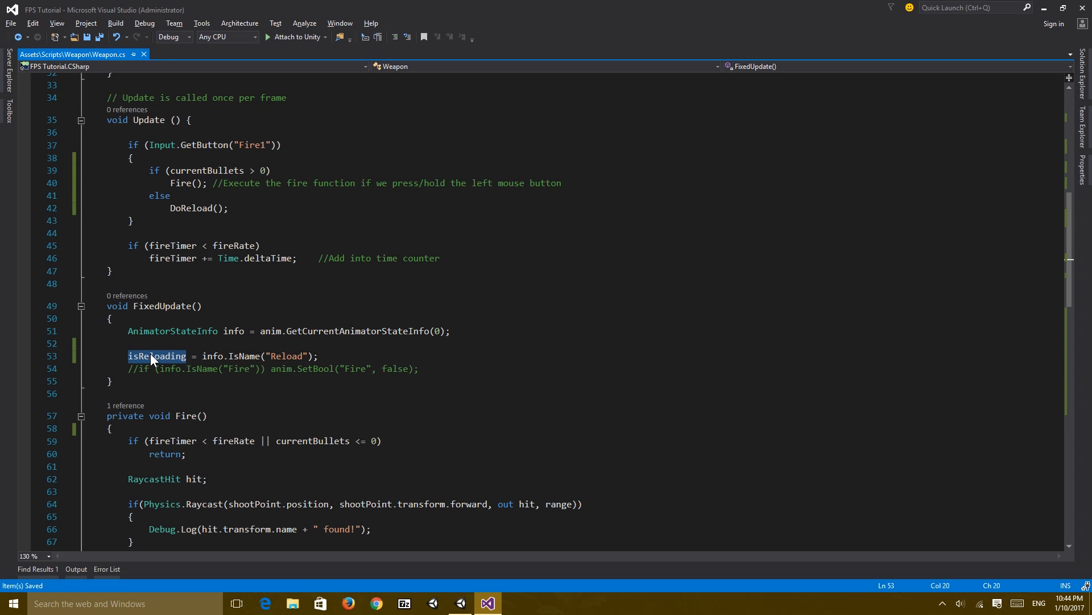
- Replace the info.IsName("Reload") check in DoReload with isReloading
scroll(down, 3)
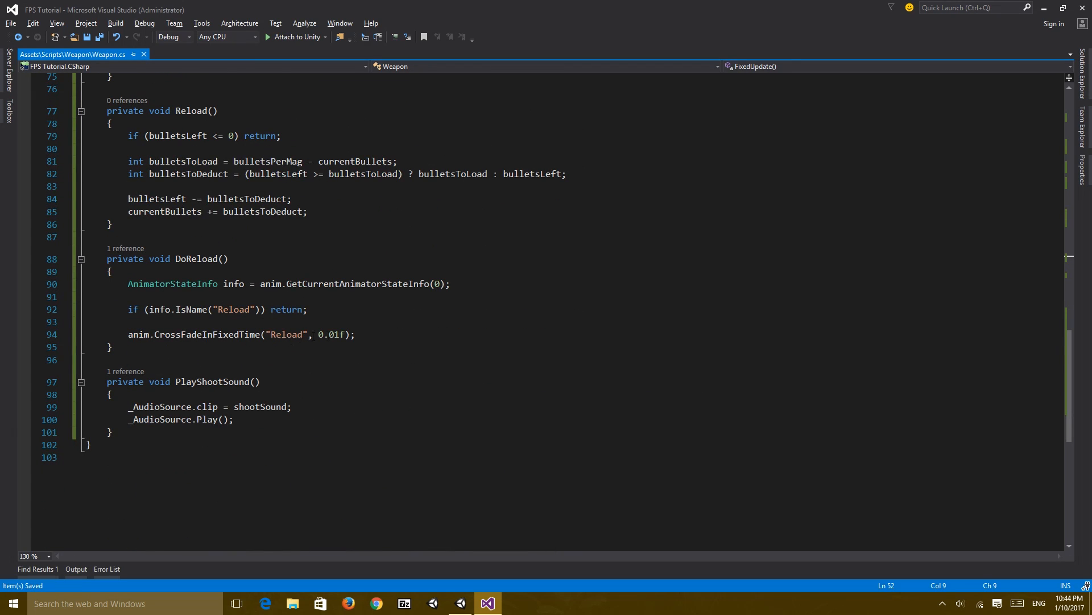
drag(231, 310, 308, 309)
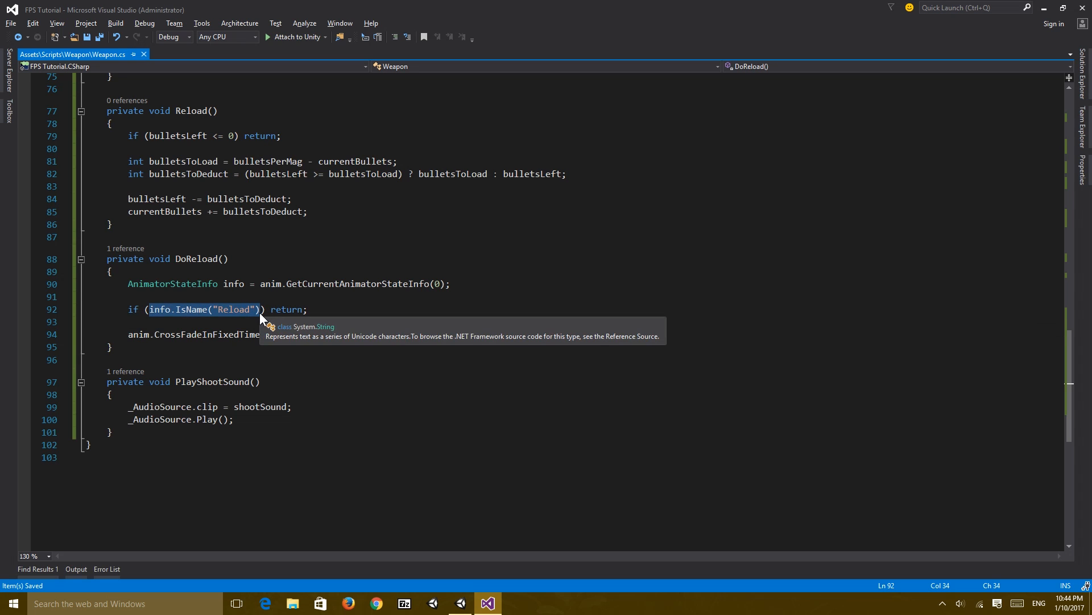
text(isReloading)
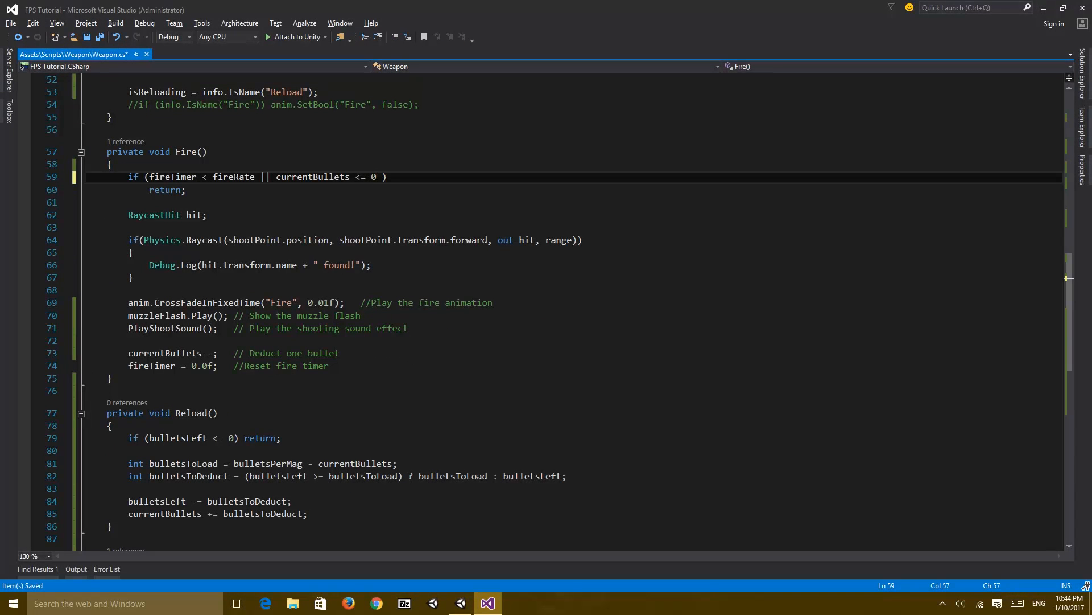
- Append || isReloading to Fire's early-return condition and scroll through the script
text(|| isReloading)
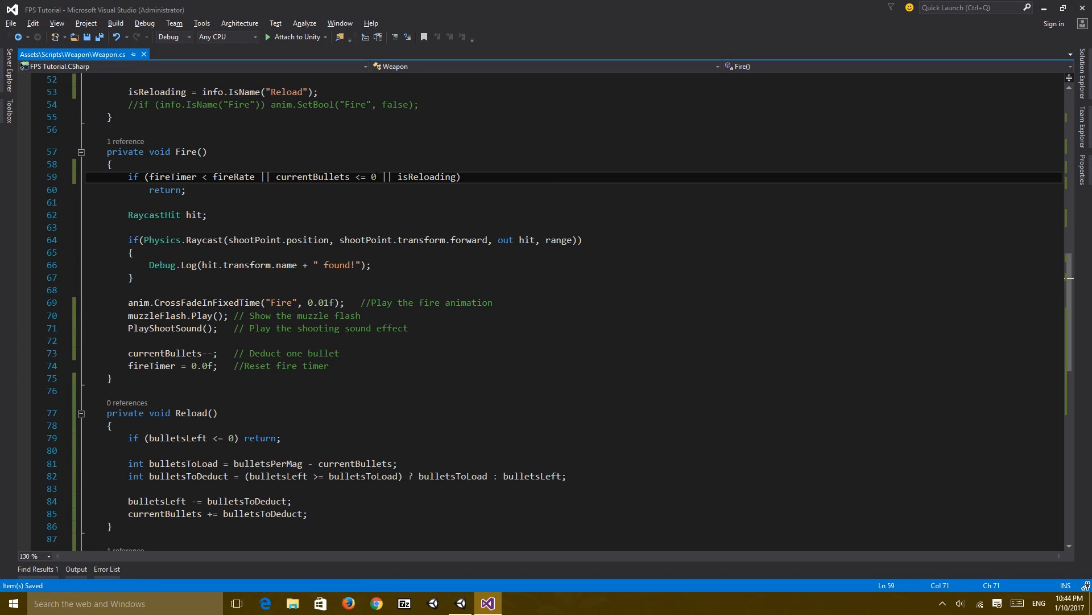
click(120, 164)
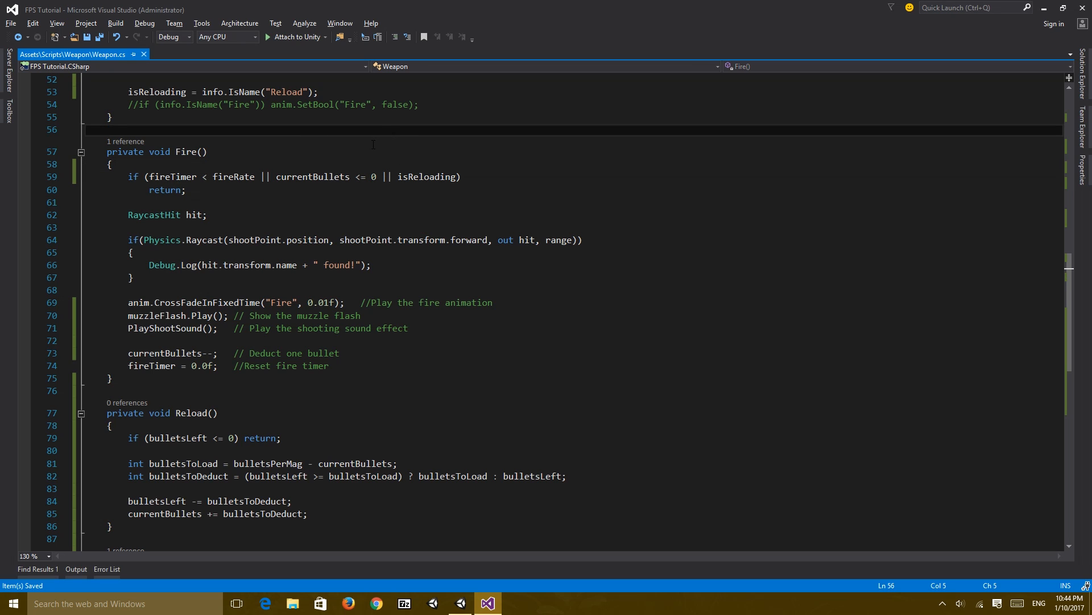
scroll(down, 3)
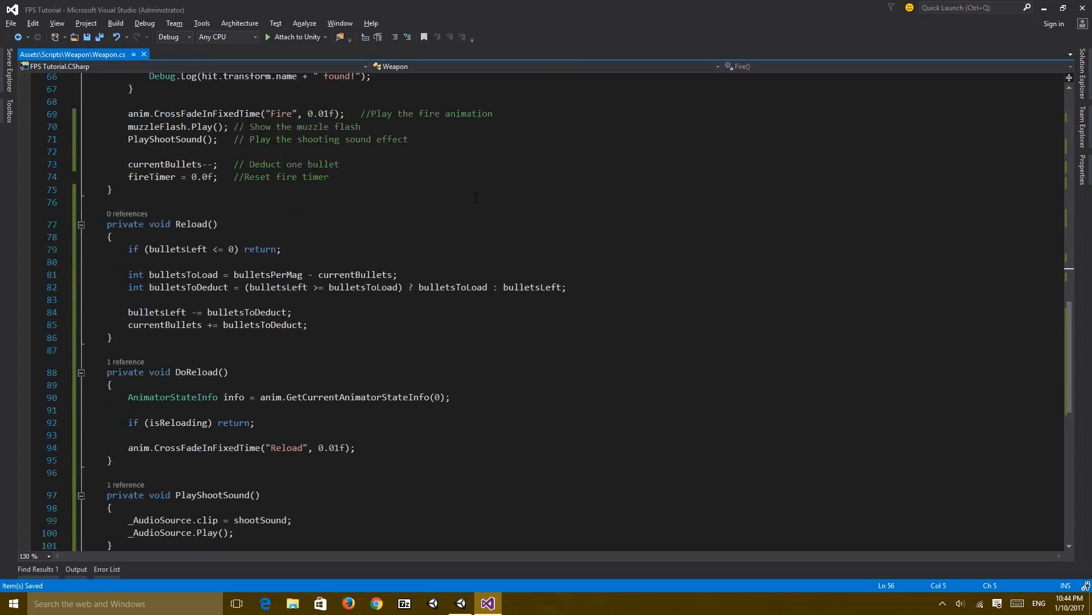
scroll(up, 3)
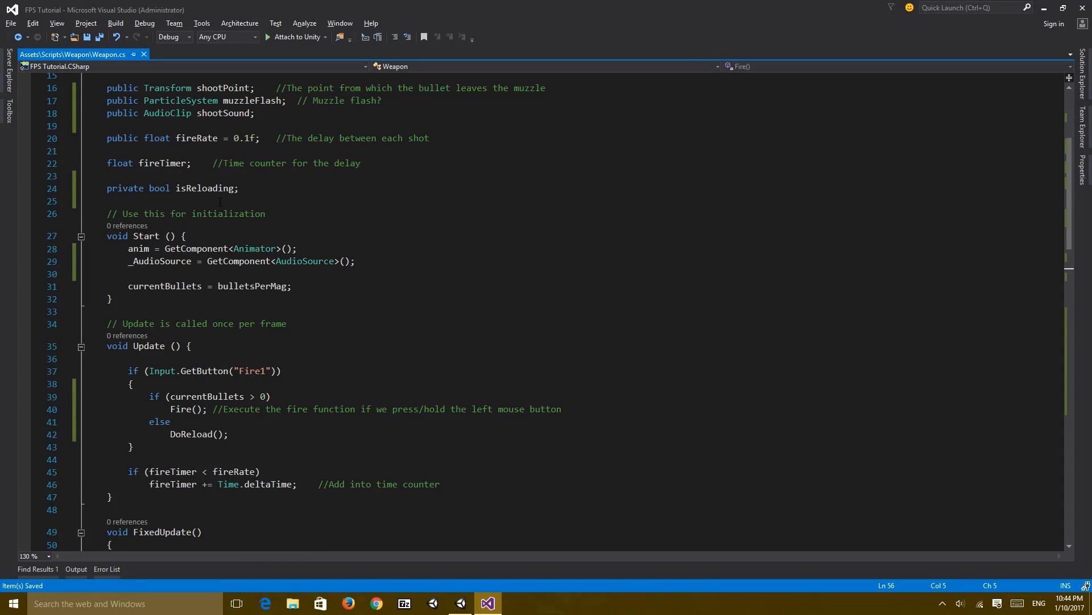
scroll(down, 3)
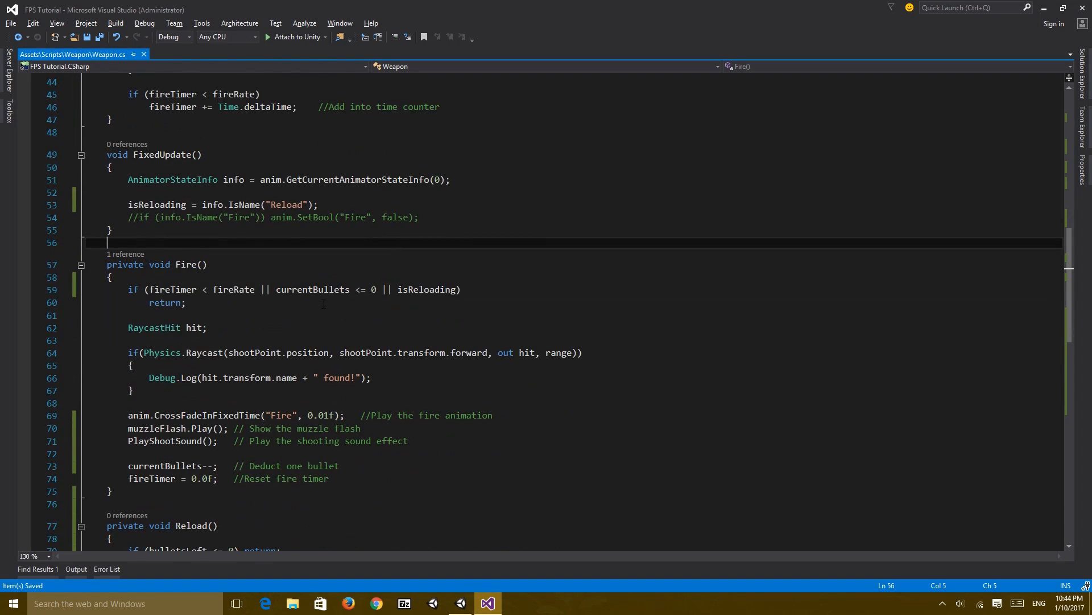
scroll(down, 3)
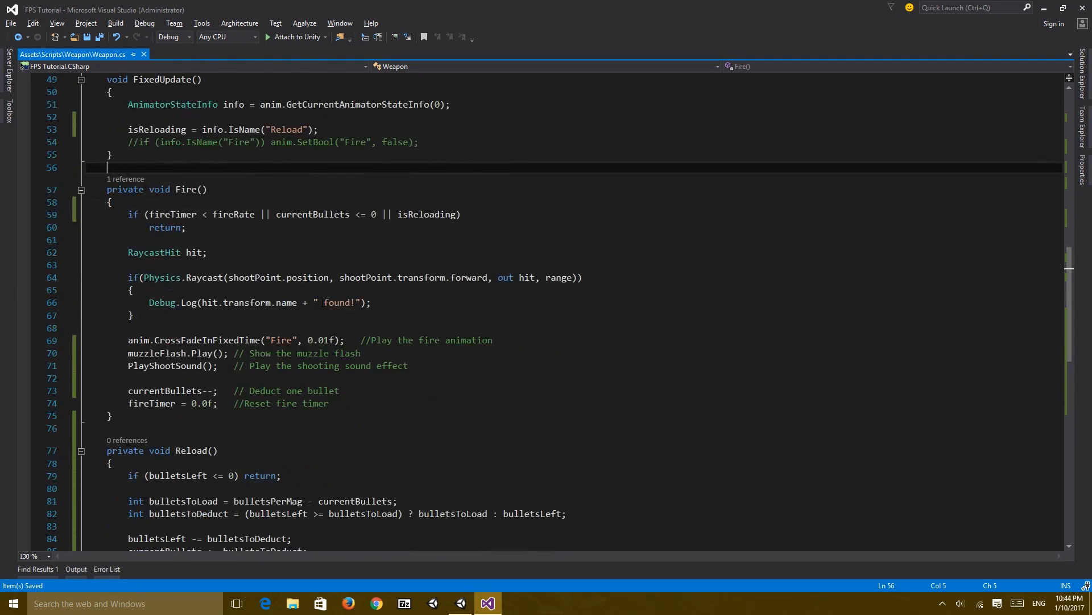
scroll(down, 3)
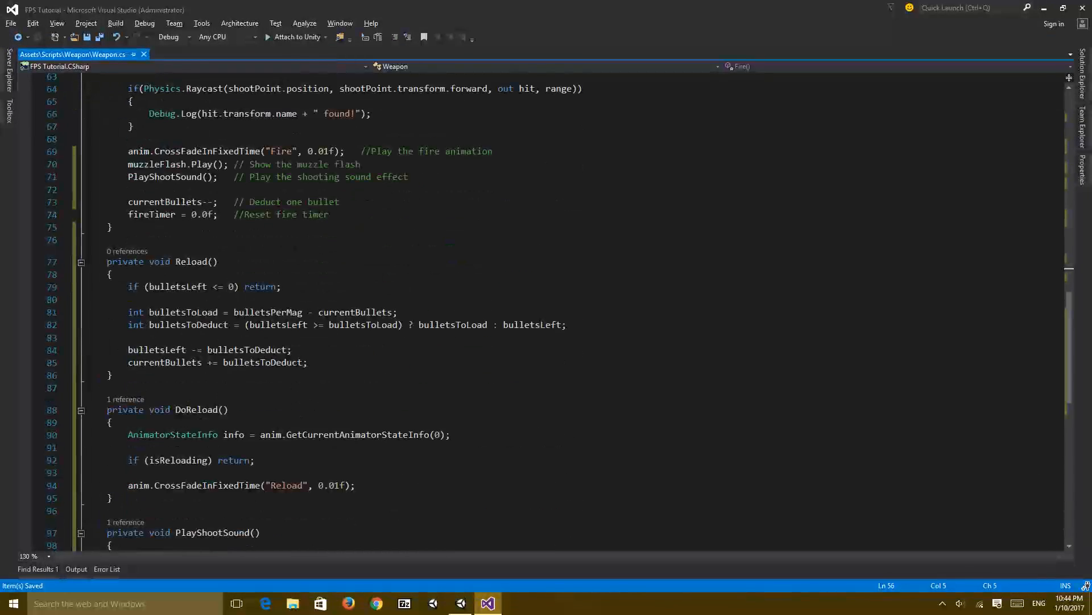
click(460, 603)
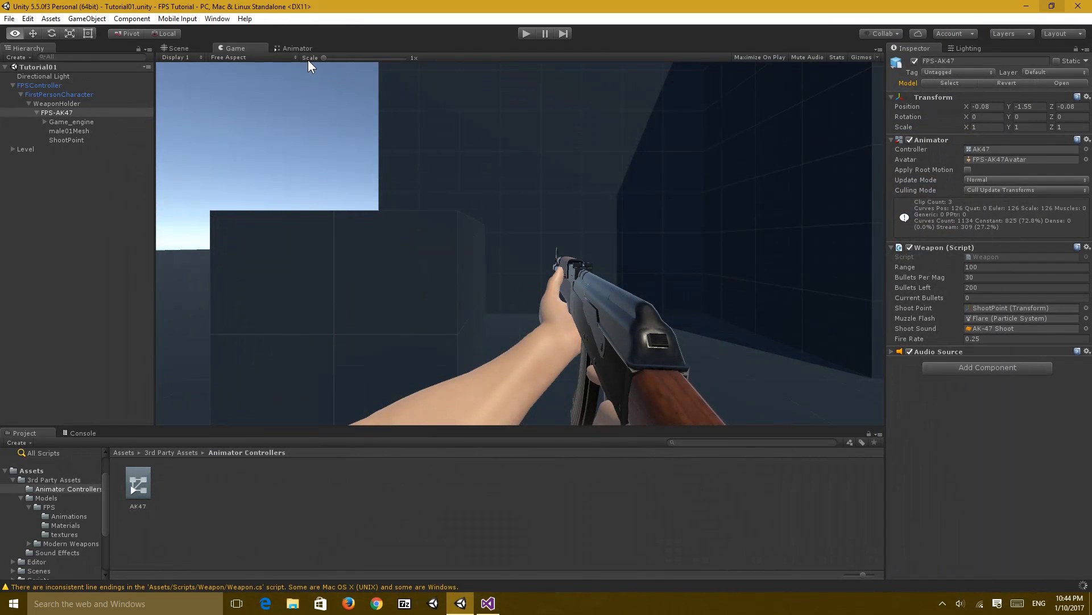
click(296, 48)
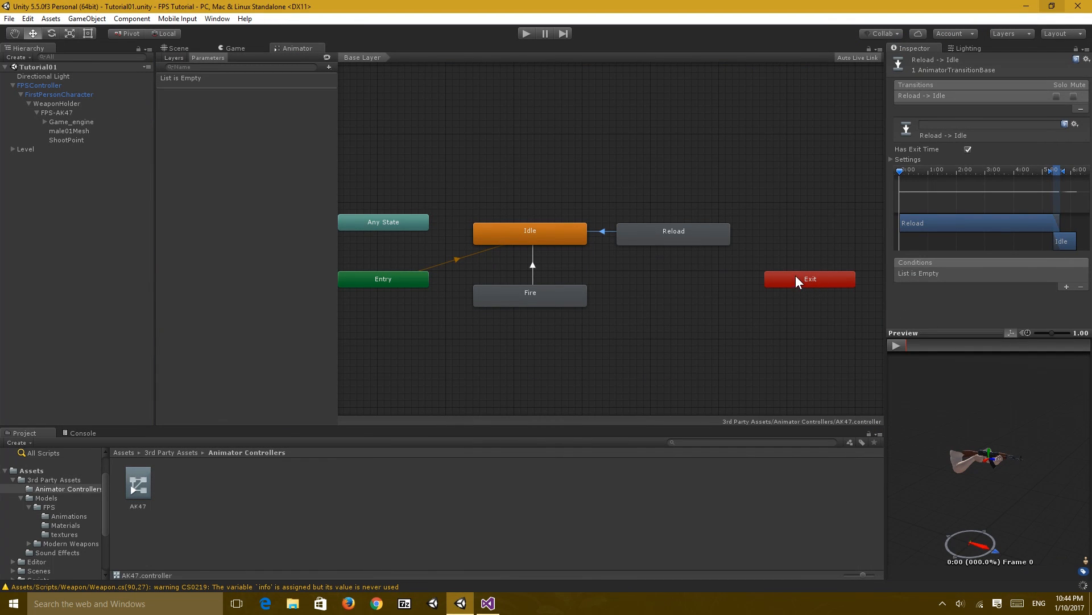
mouse_move(527, 33)
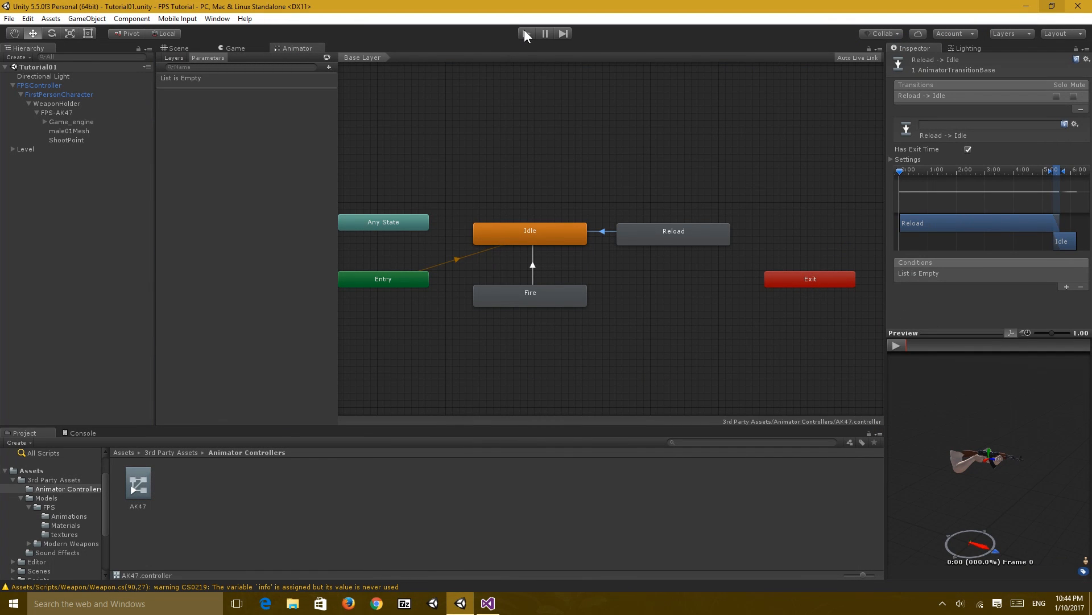
click(527, 33)
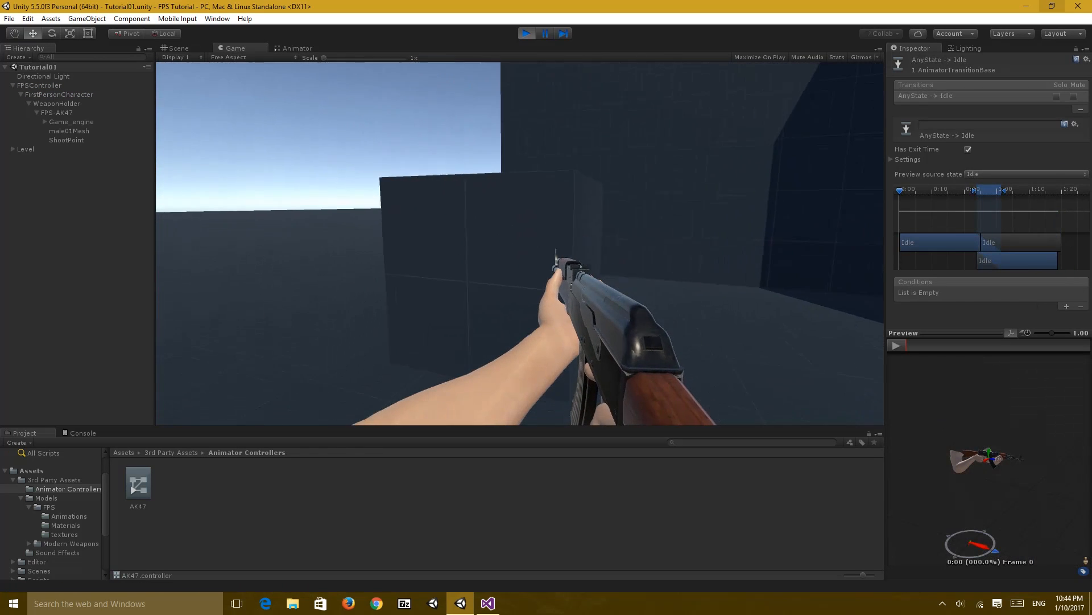
click(55, 103)
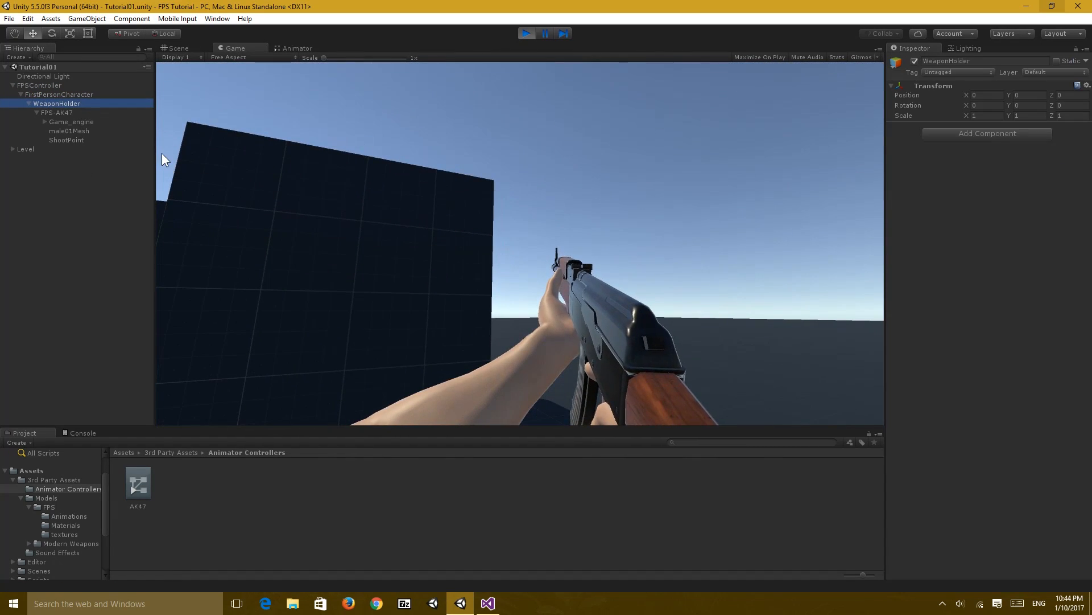
click(48, 112)
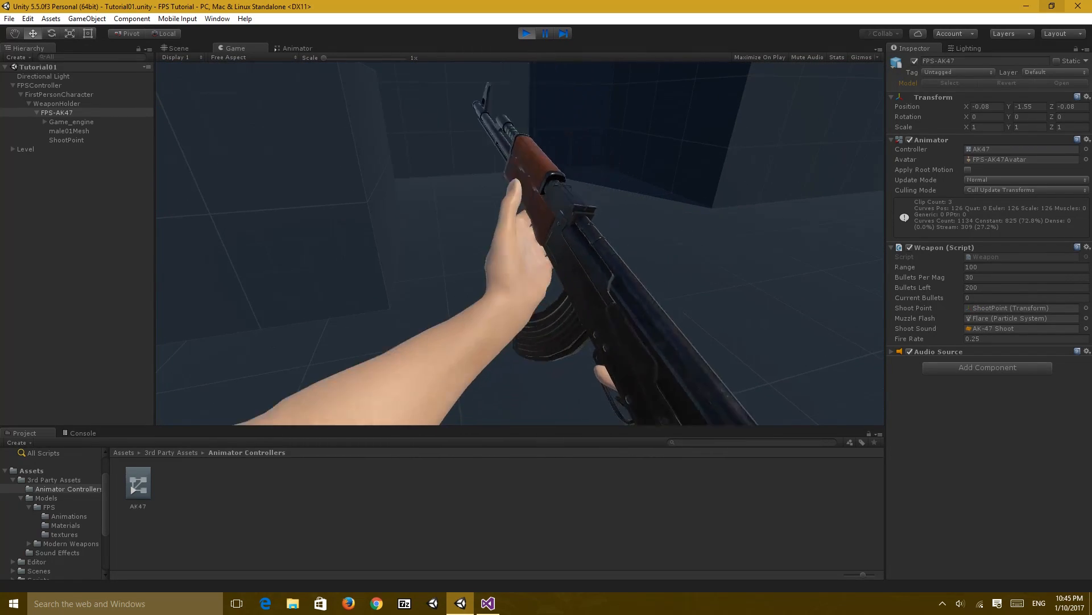
click(526, 33)
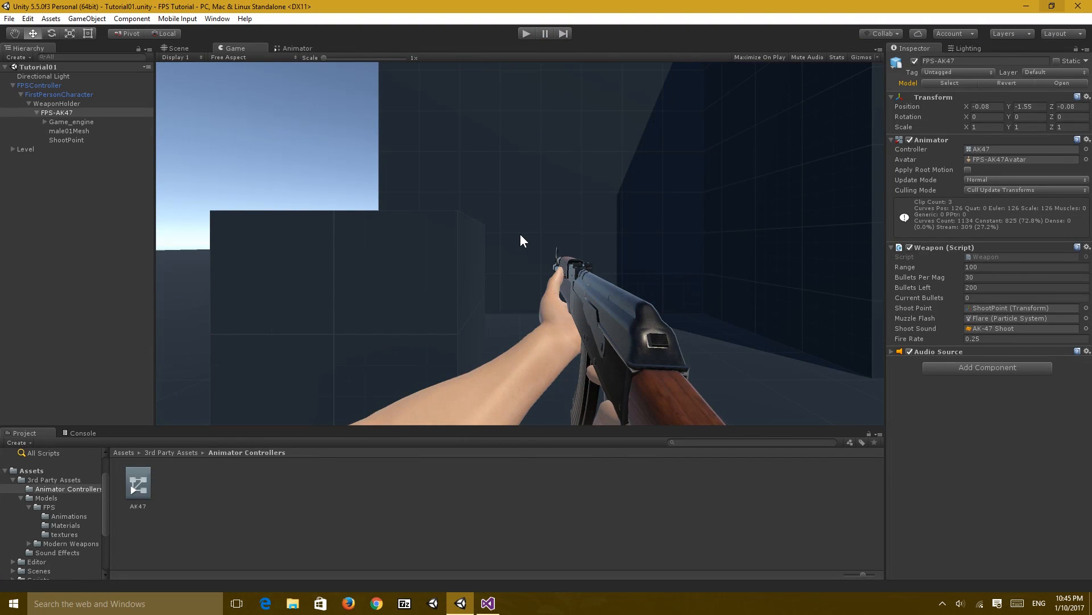
click(487, 603)
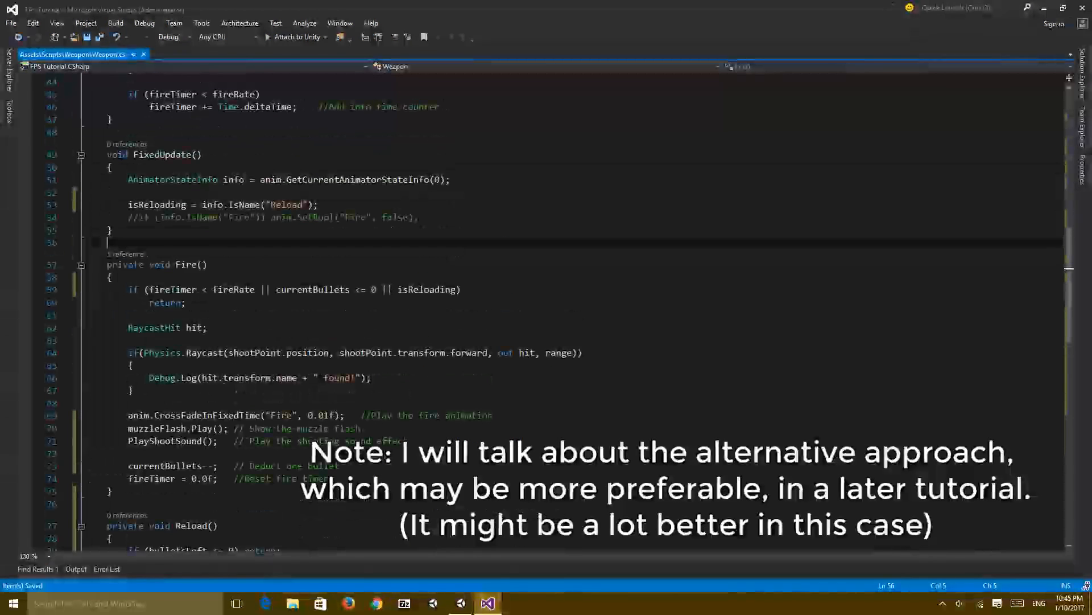
- Back in Unity, inspect the Reload state's Reload-to-Idle transition, then deselect it
double_click(157, 204)
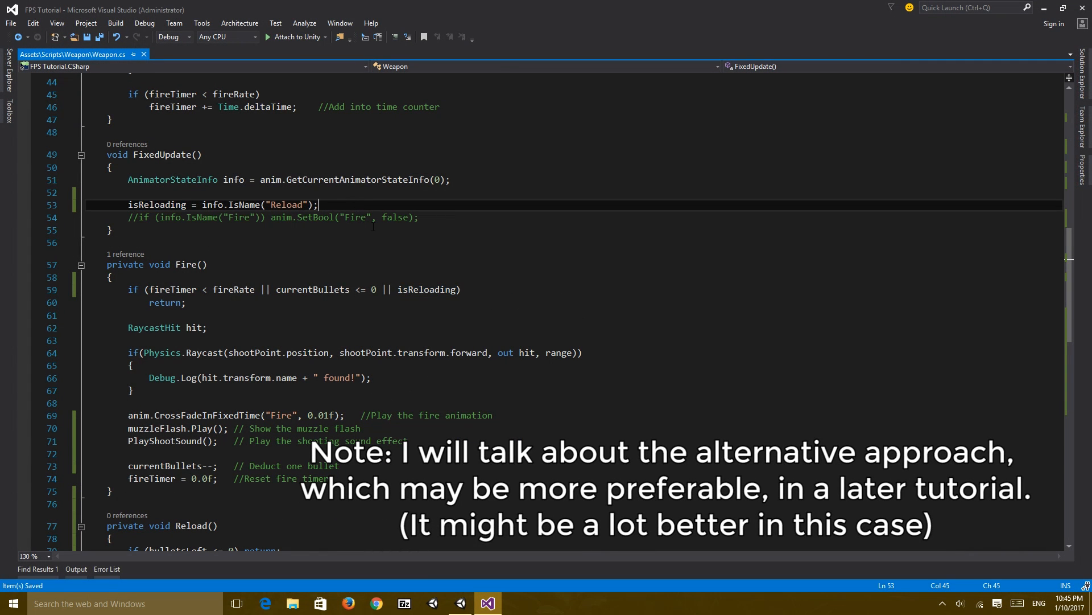
click(460, 604)
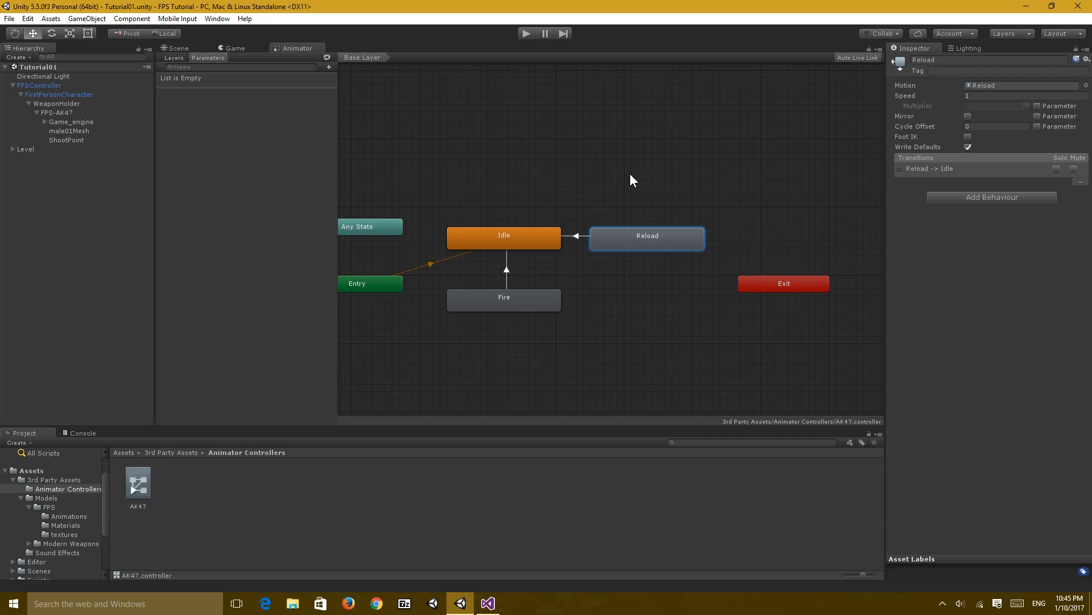
mouse_move(676, 243)
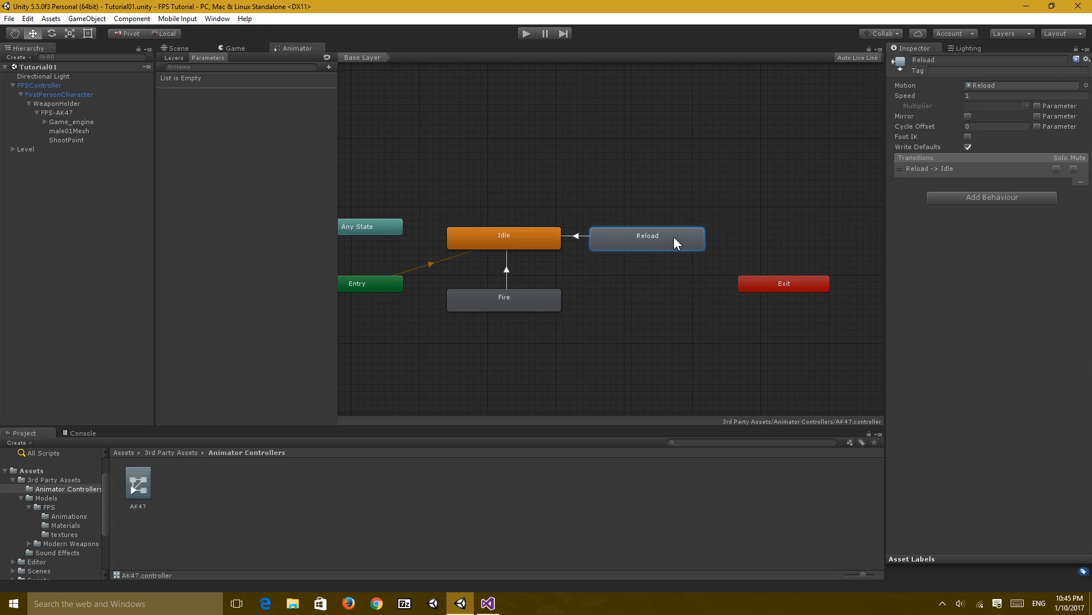
click(575, 235)
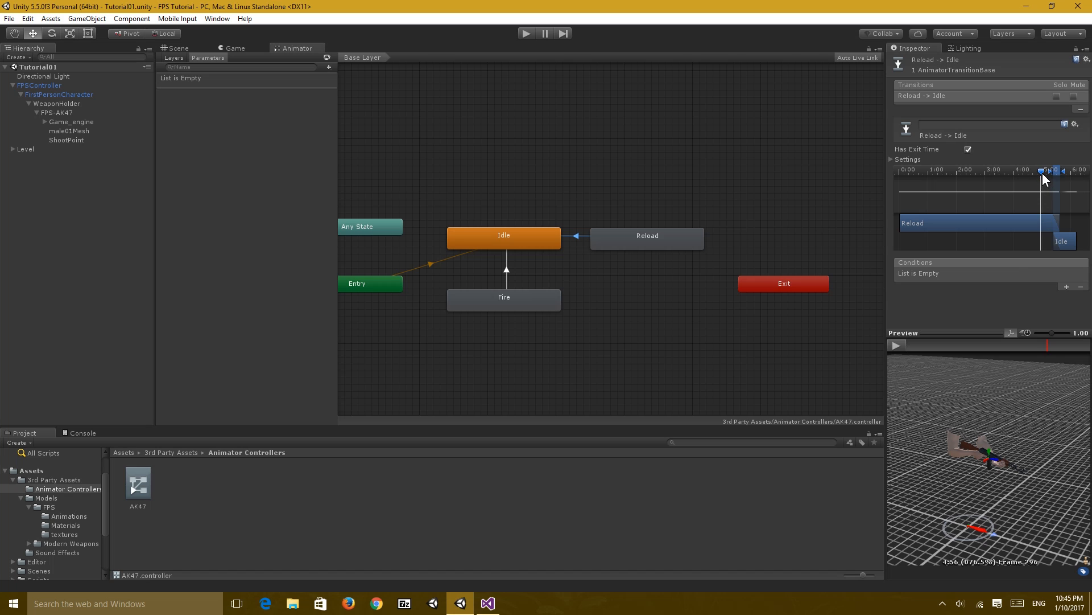
mouse_move(797, 214)
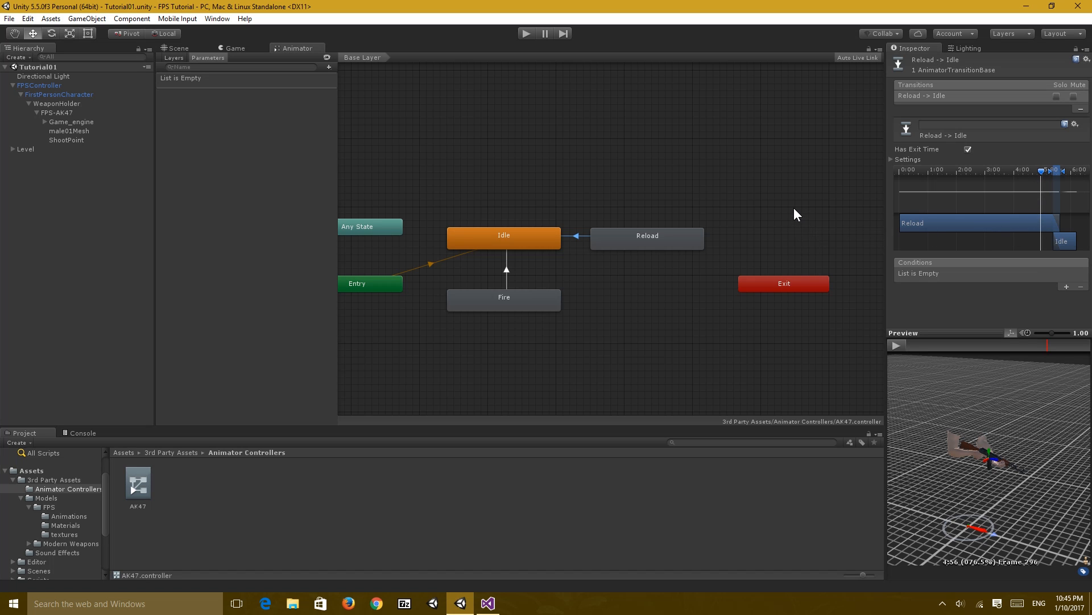
click(565, 356)
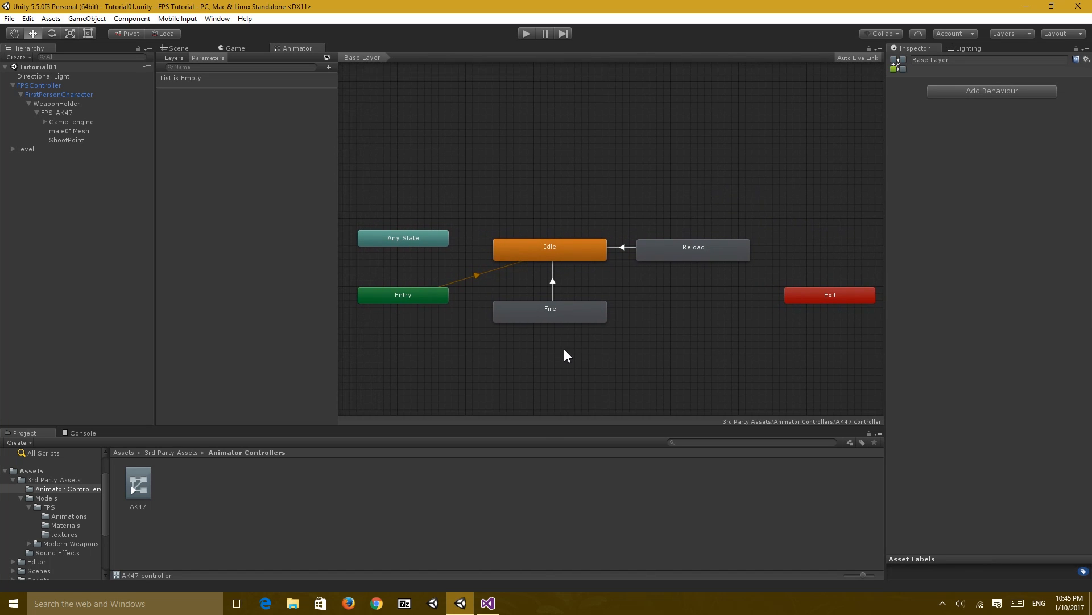
- Add a new ReloadState script as a behaviour on the Reload animation state
click(488, 602)
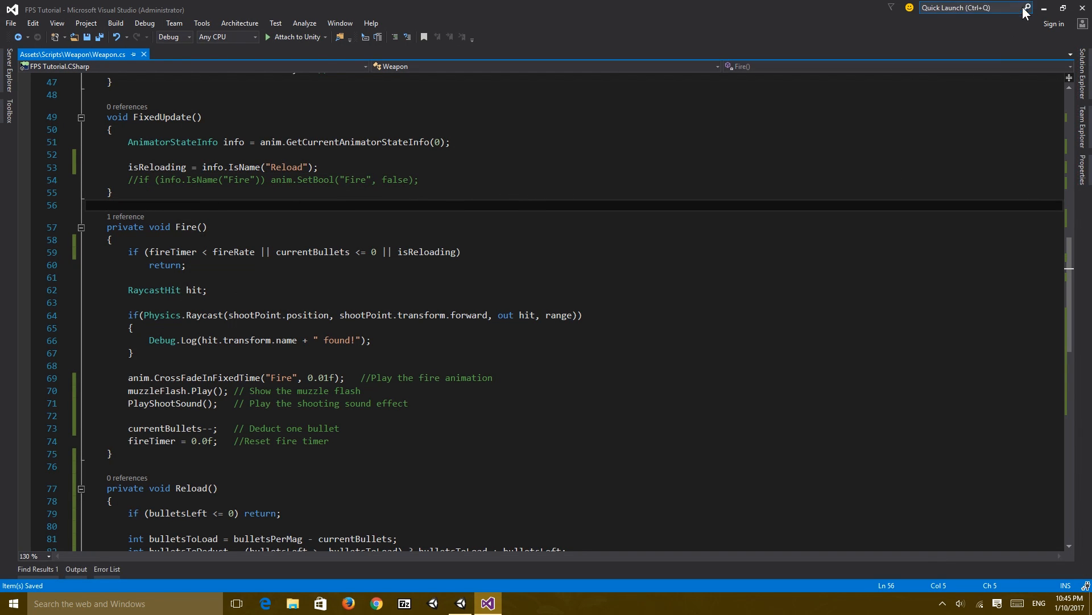
click(460, 603)
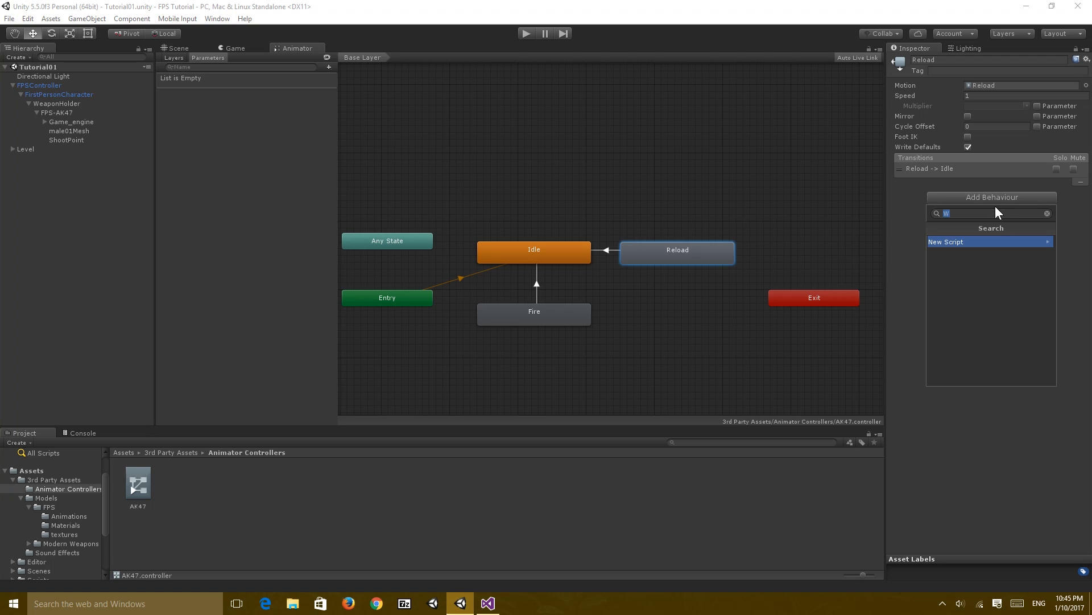
mouse_move(993, 204)
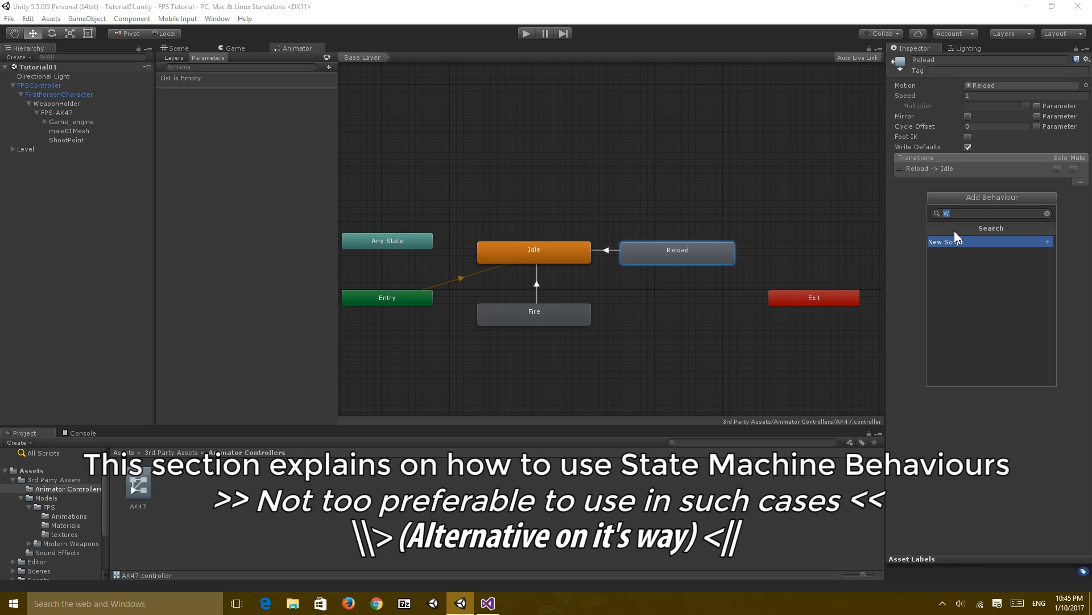
mouse_move(950, 241)
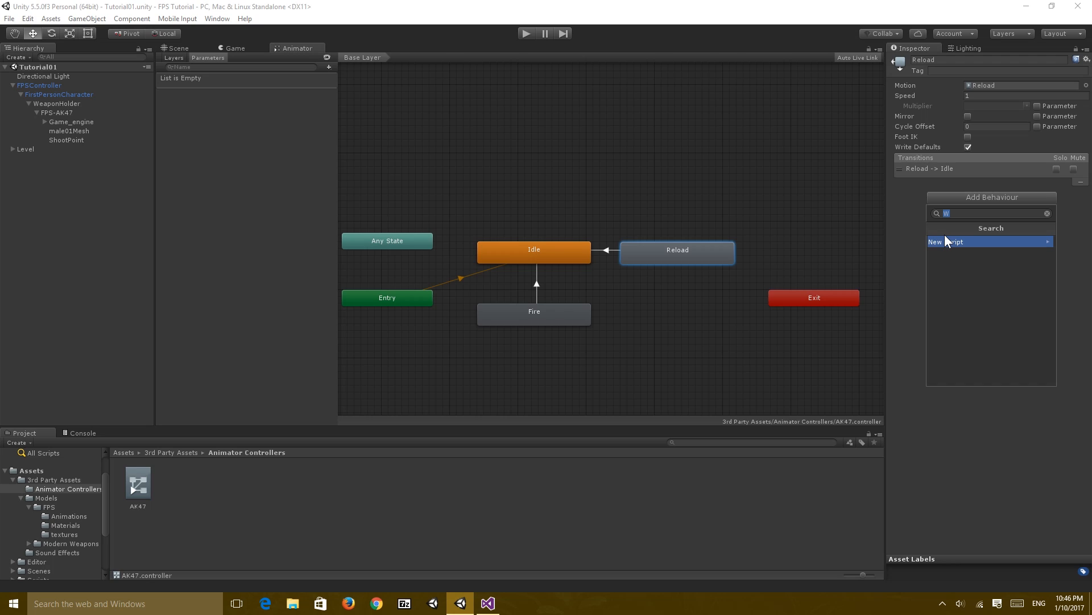
text(Reload)
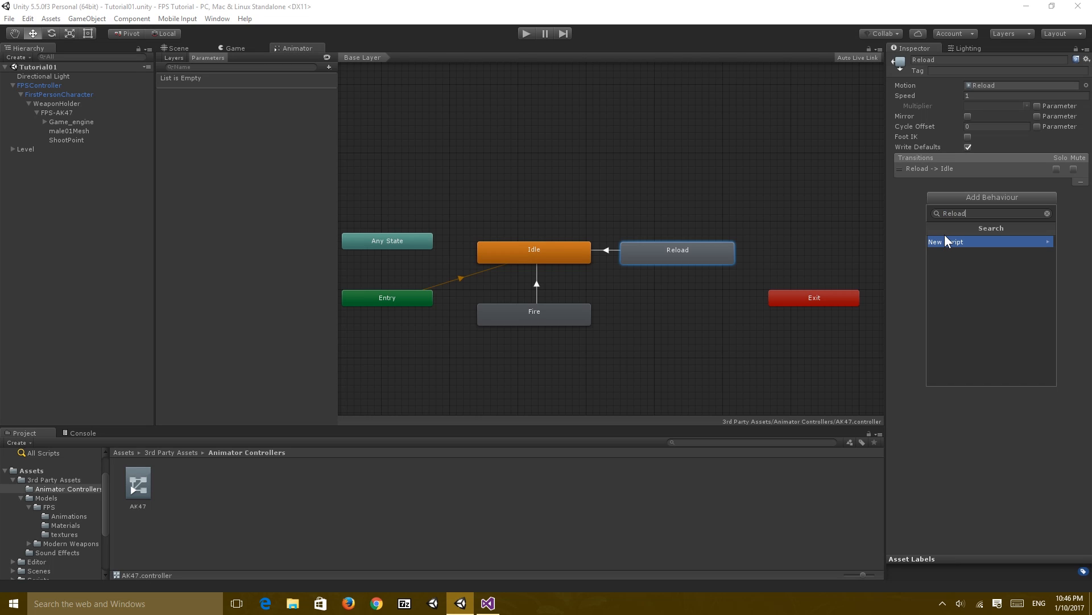
click(947, 241)
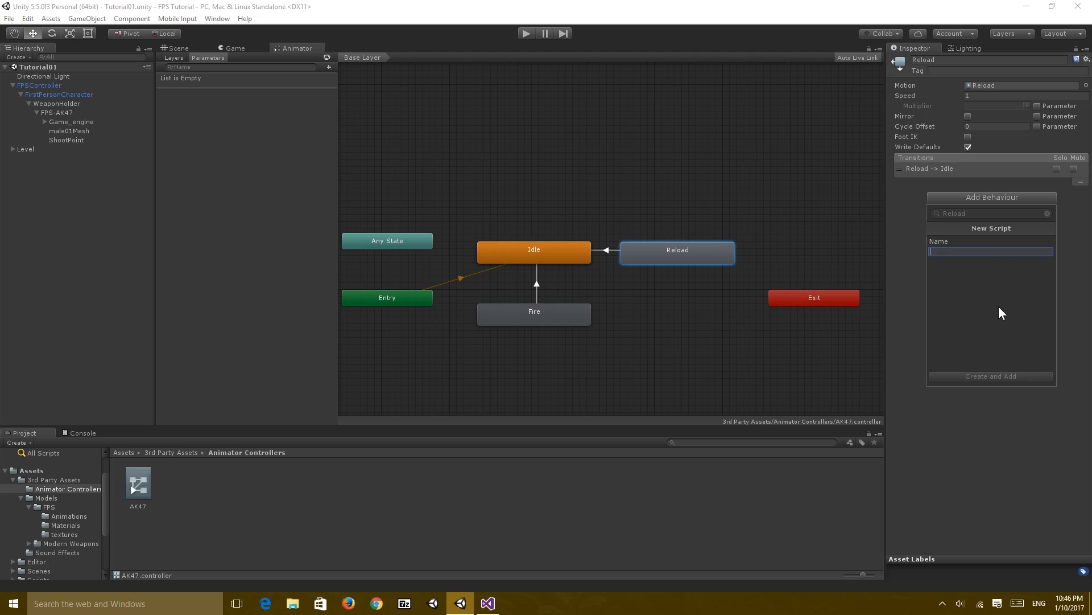
text(ReloadState)
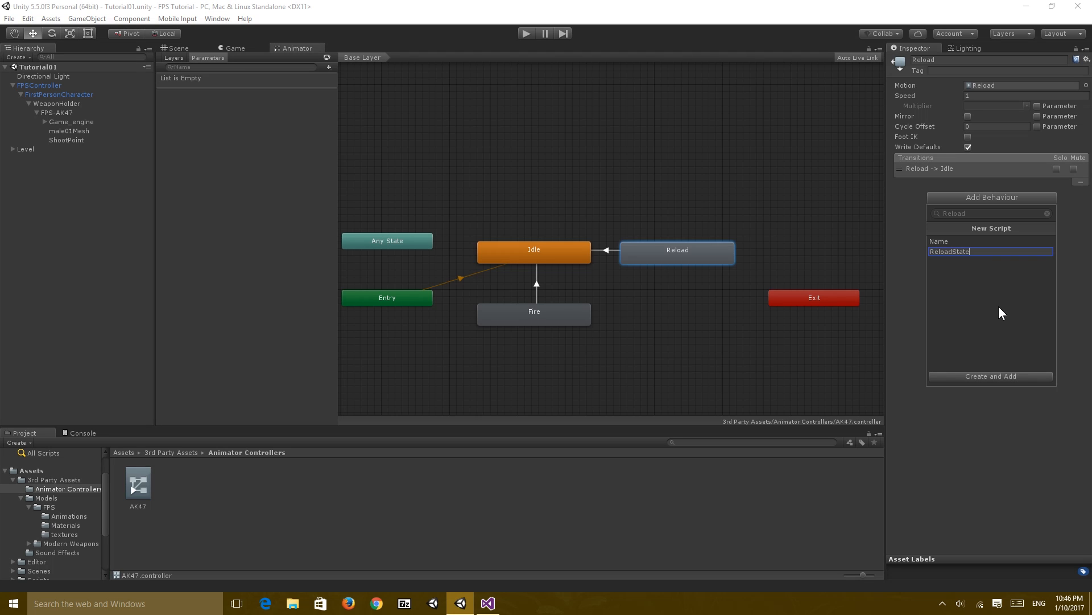
click(991, 377)
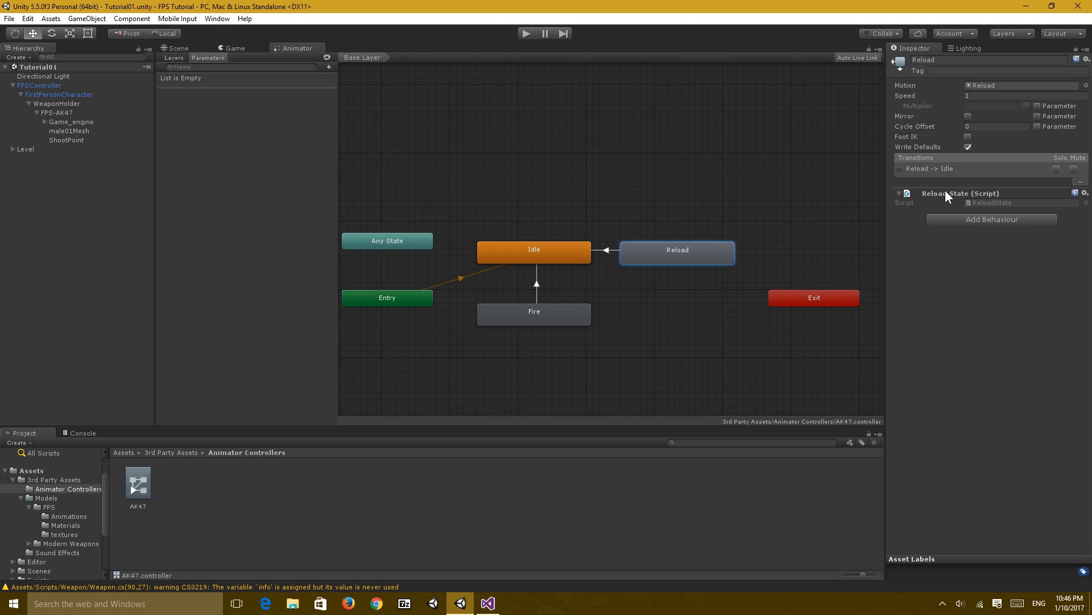
- Open ReloadState.cs and reload the externally modified project in Visual Studio
click(487, 603)
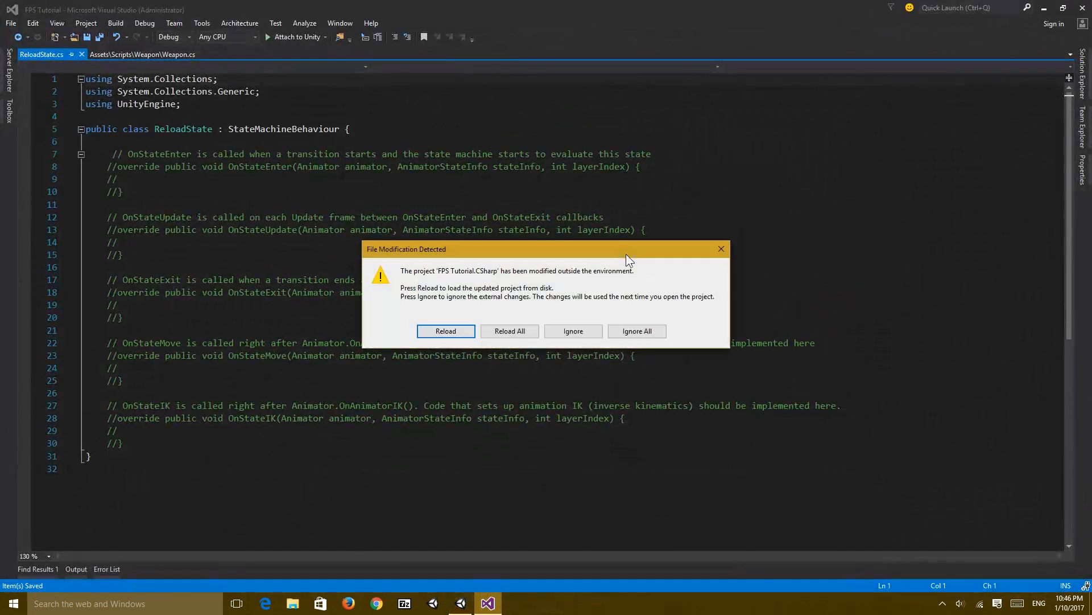
click(445, 331)
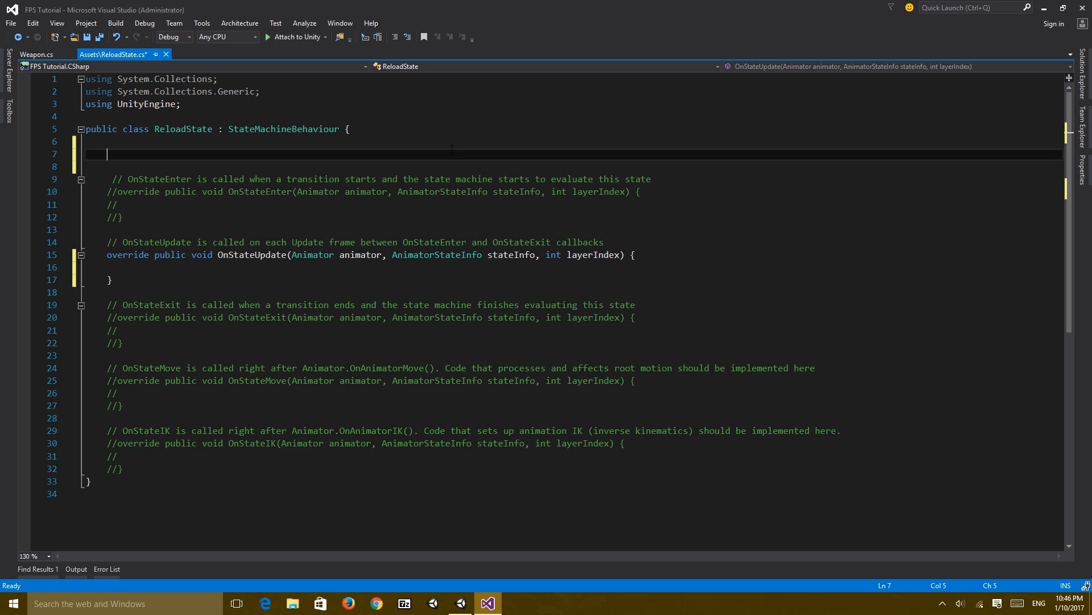
- Declare a public float reloadTime field set to 0.7 in ReloadState
text(public f)
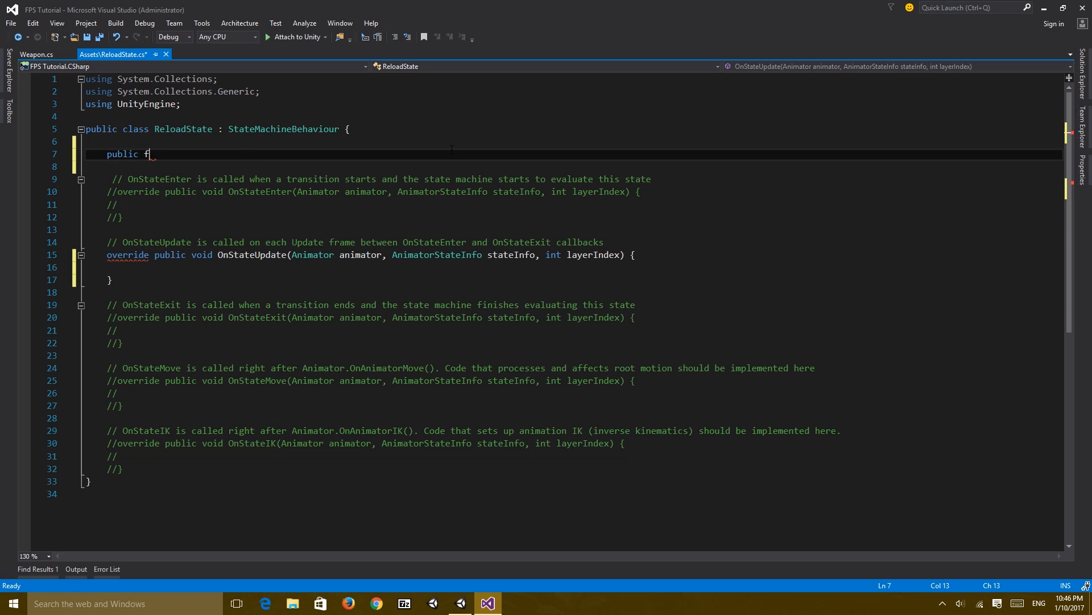
text(loat)
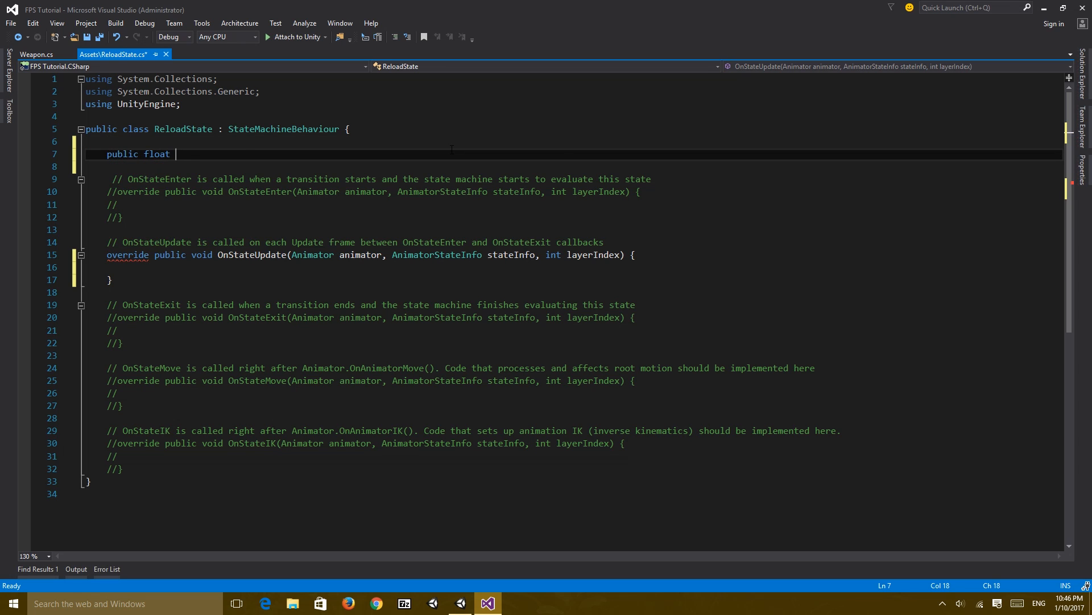
text(reloadTime)
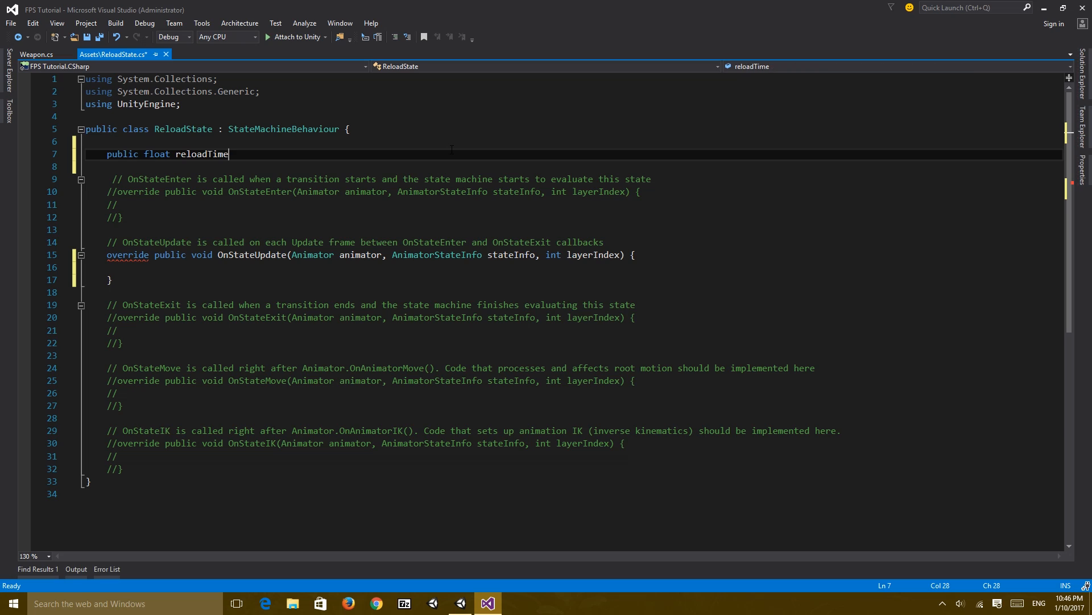
text(= 0.7f;)
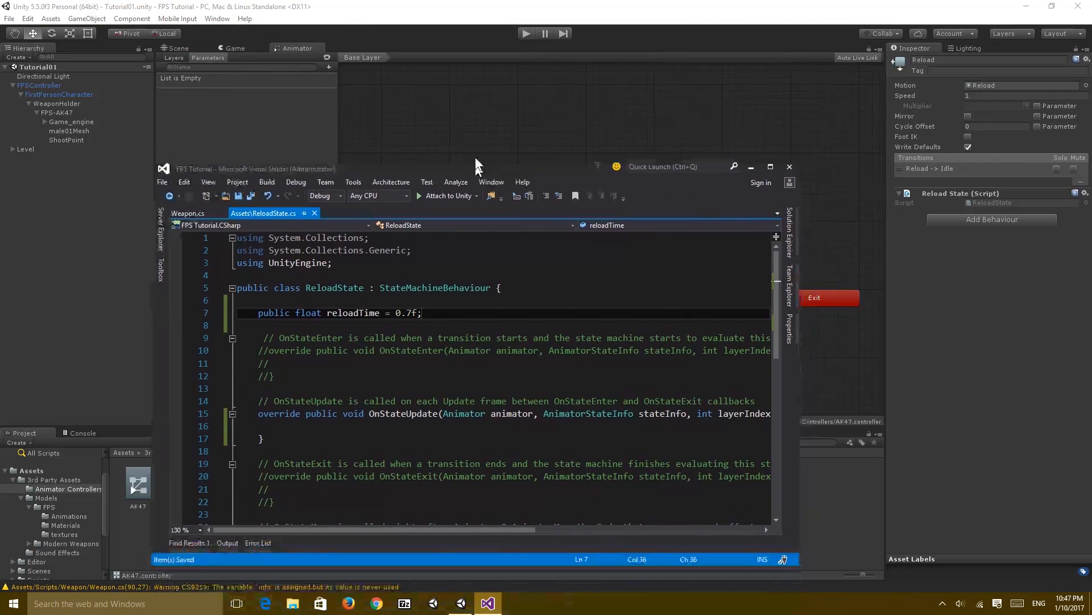
click(770, 166)
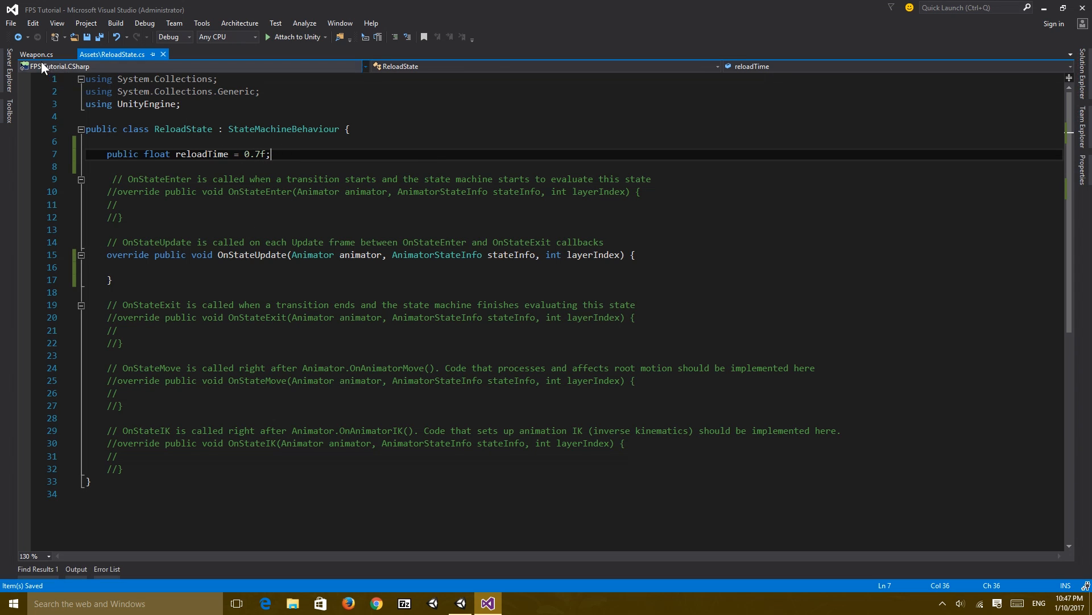
click(31, 54)
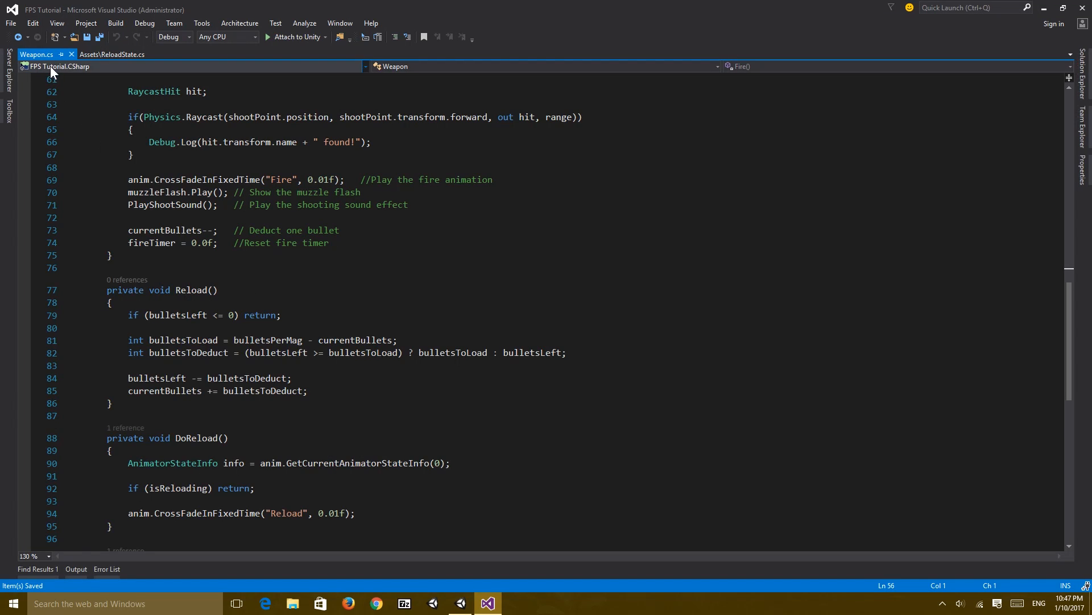
click(117, 54)
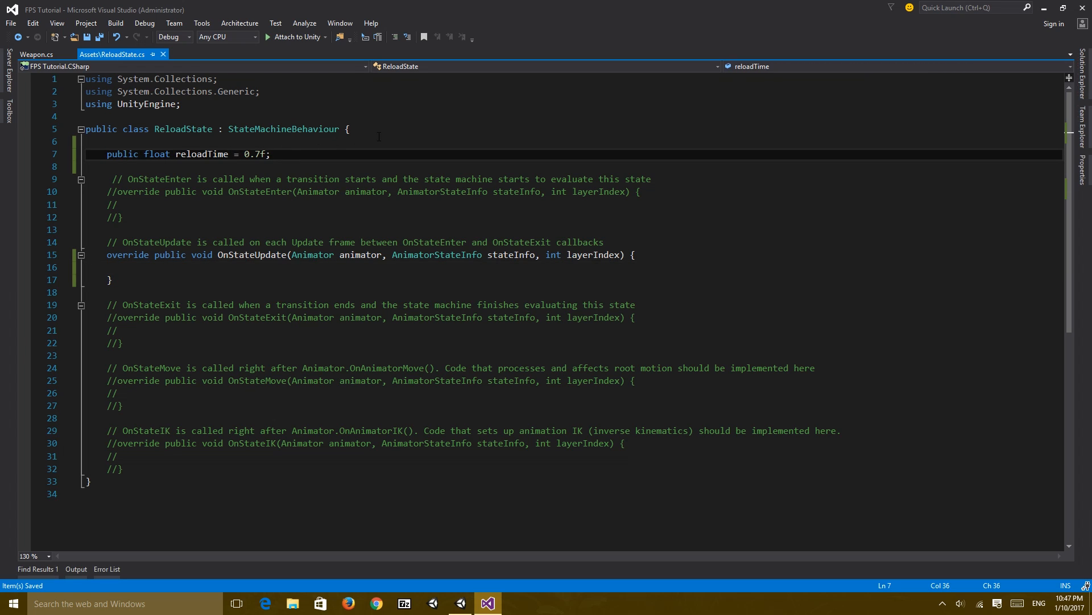
- Add a hasReloaded bool initialised to false and uncomment OnStateEnter
key(Enter)
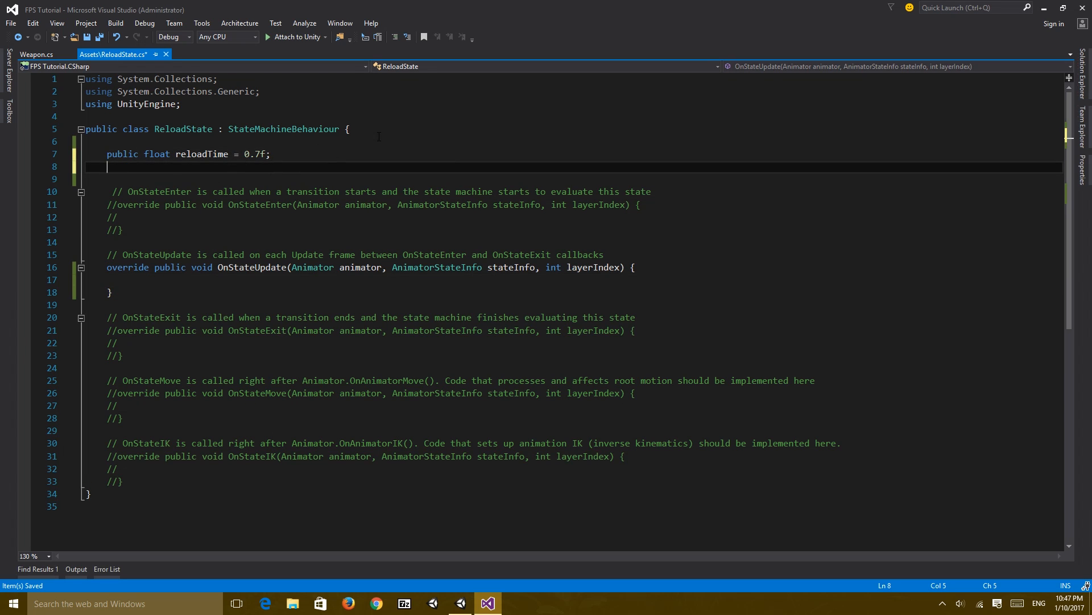
text(bool)
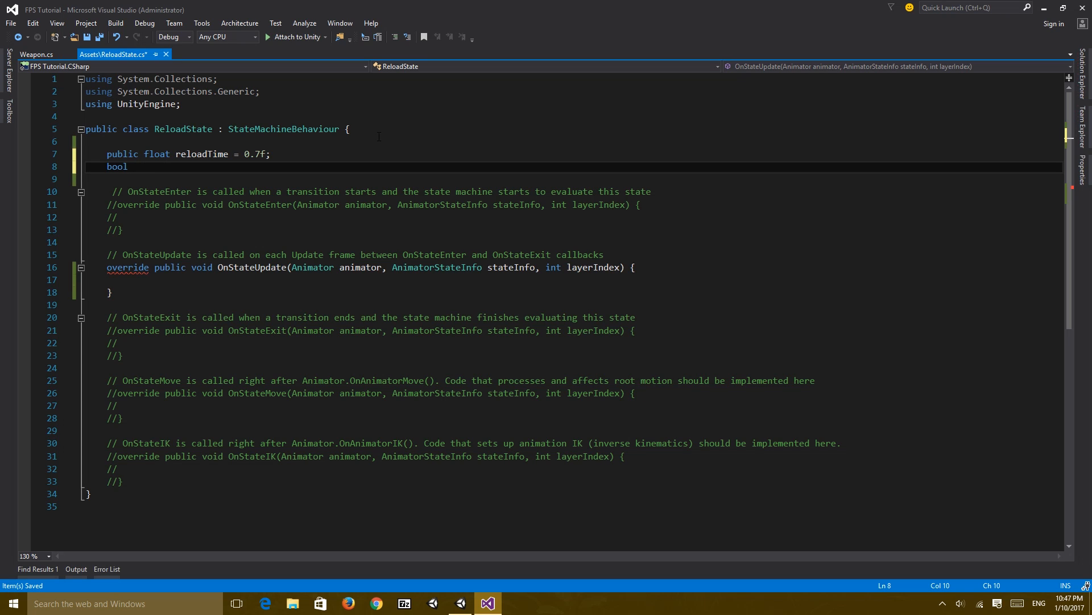
text(hasReloaded=)
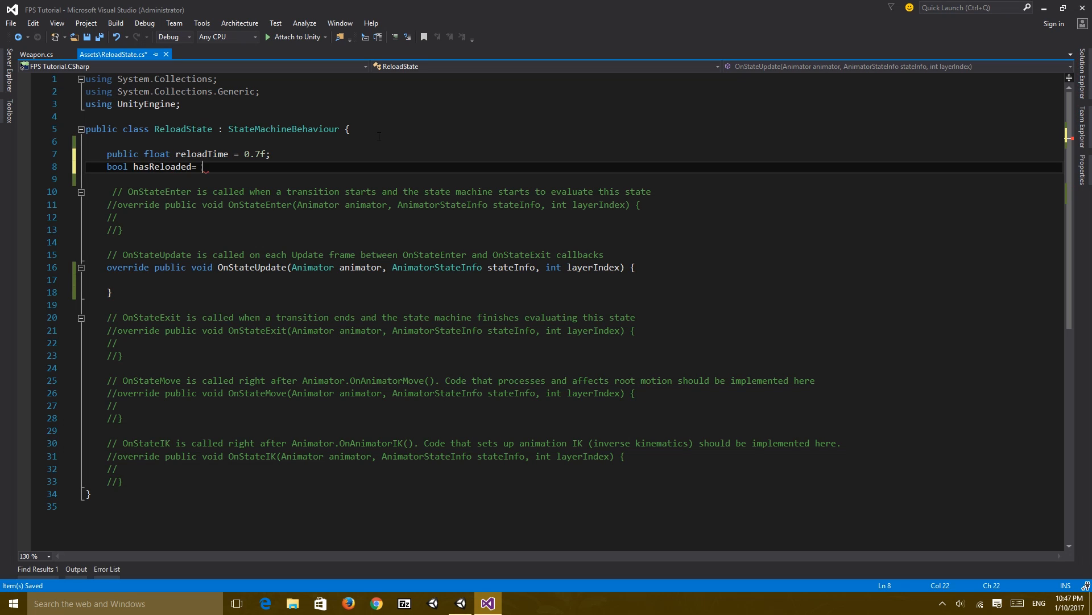
text(false;)
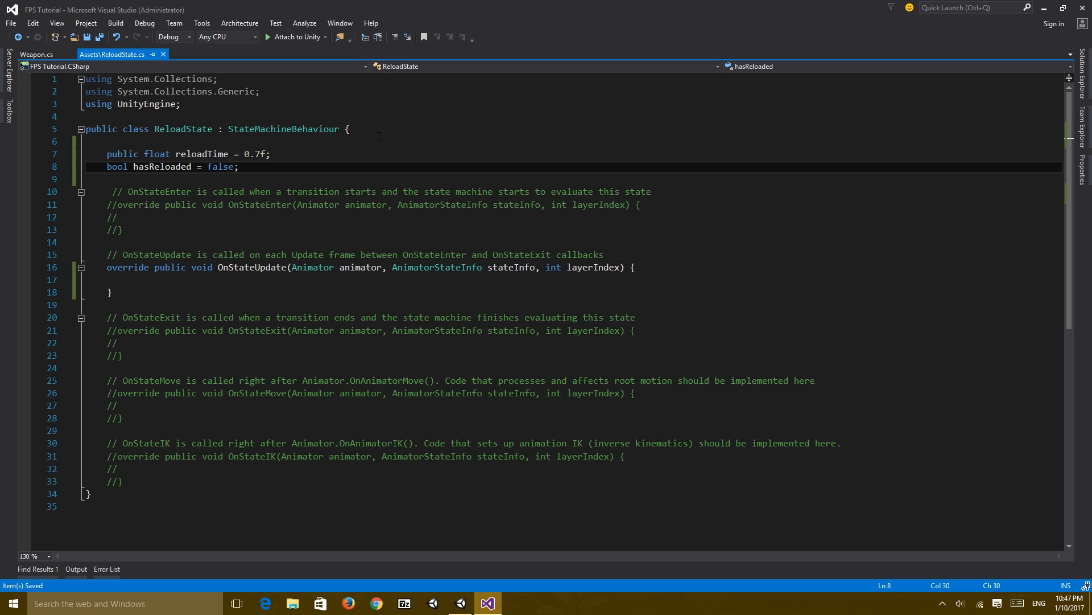
click(240, 166)
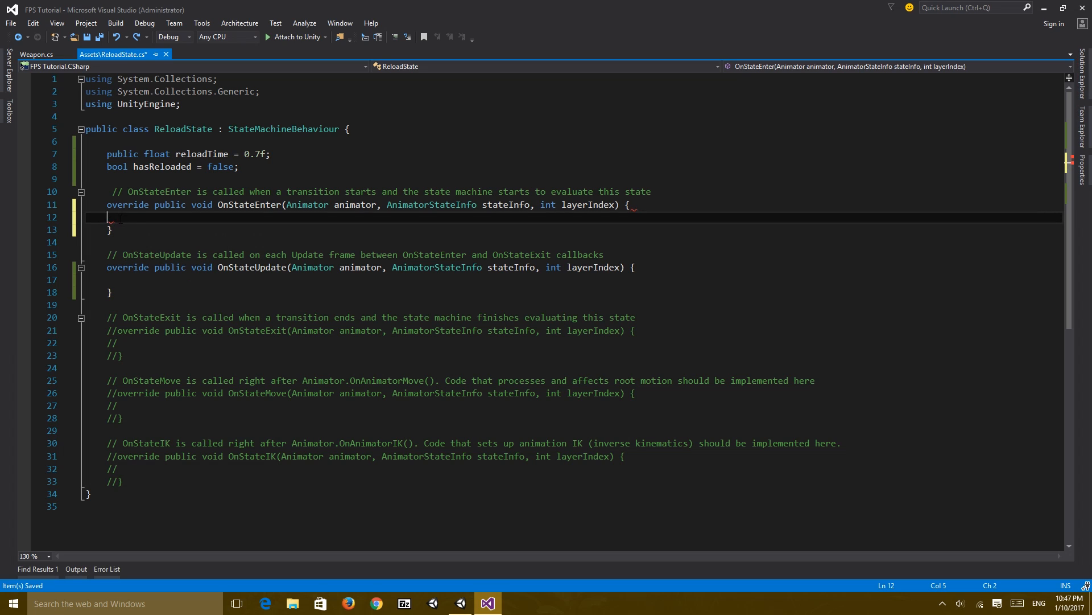
- Reset hasReloaded in OnStateEnter and return early from OnStateUpdate when hasReloaded is true
text(hasr)
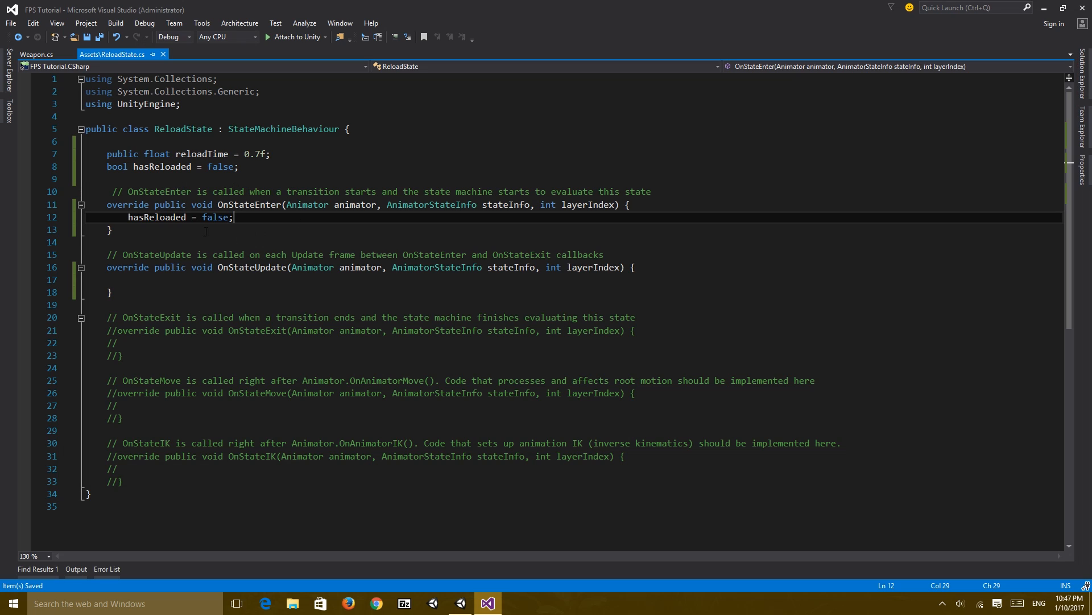
double_click(248, 204)
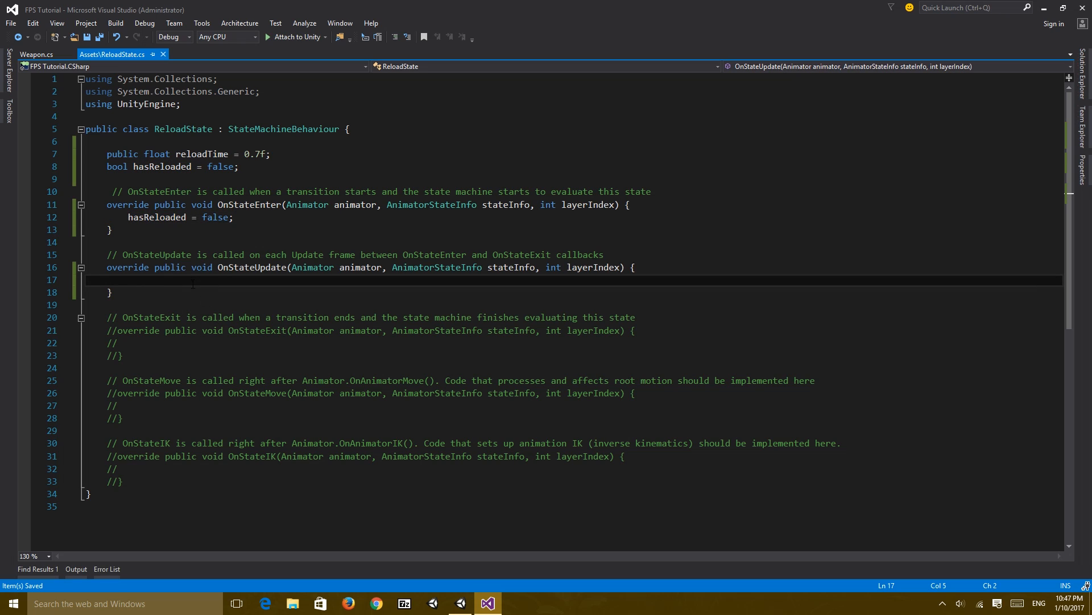
text(i)
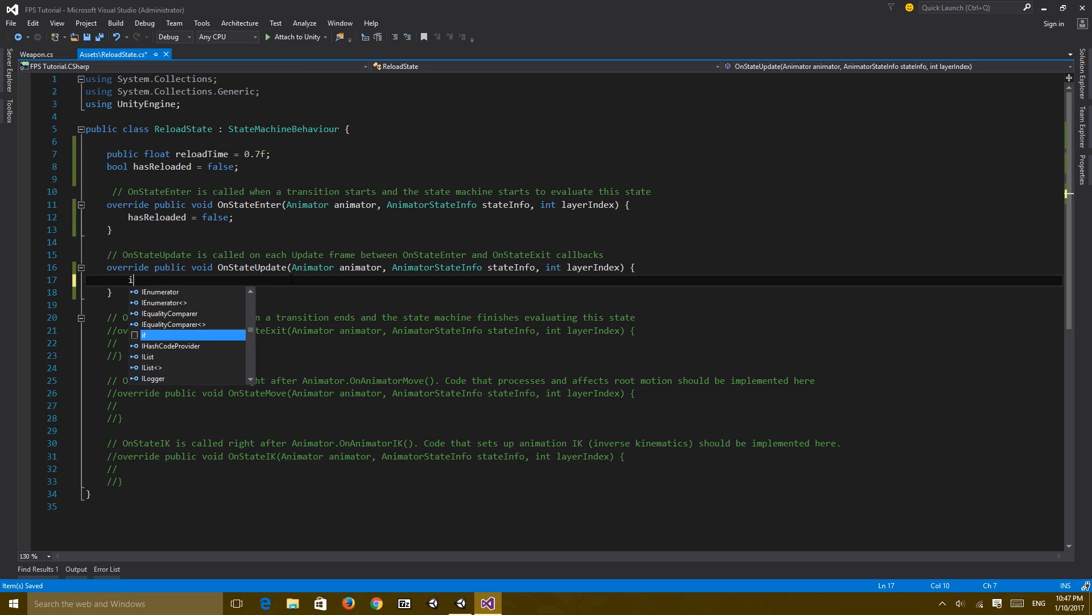
text(f(!)
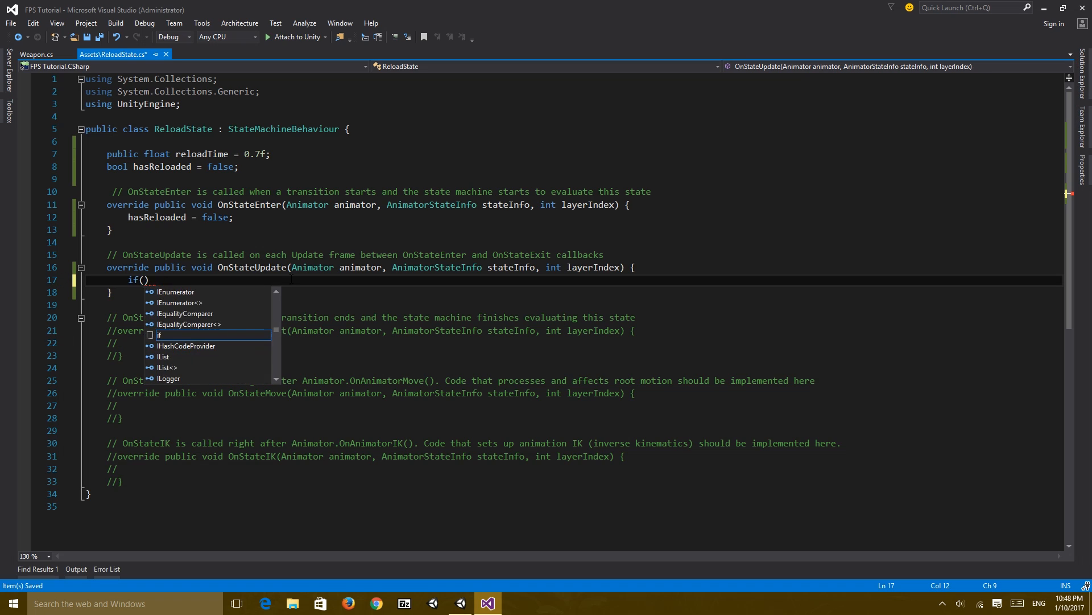
text(hasReloaded)
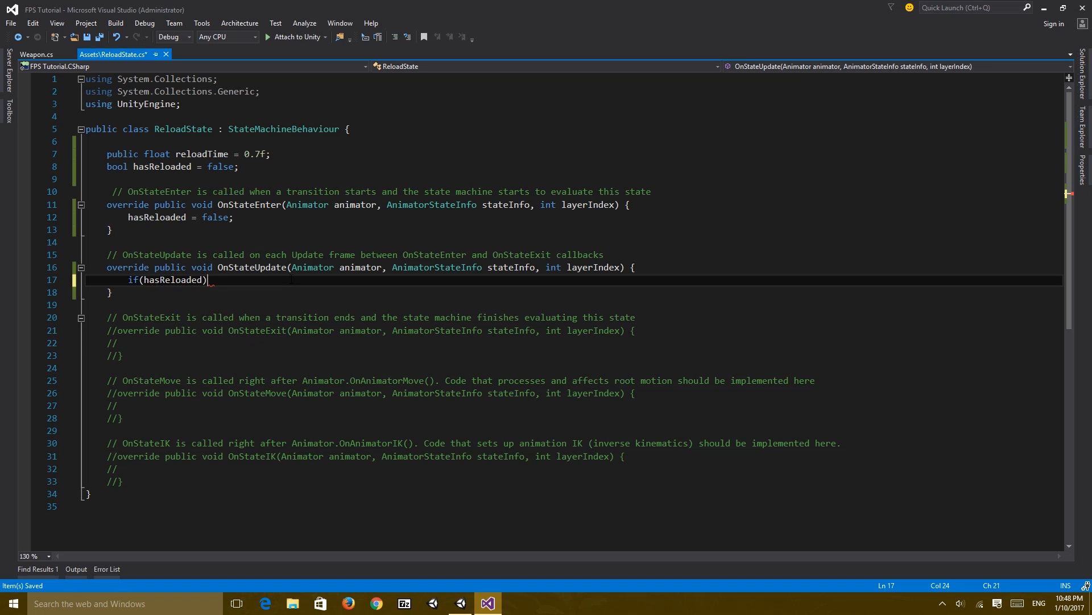
text(return;)
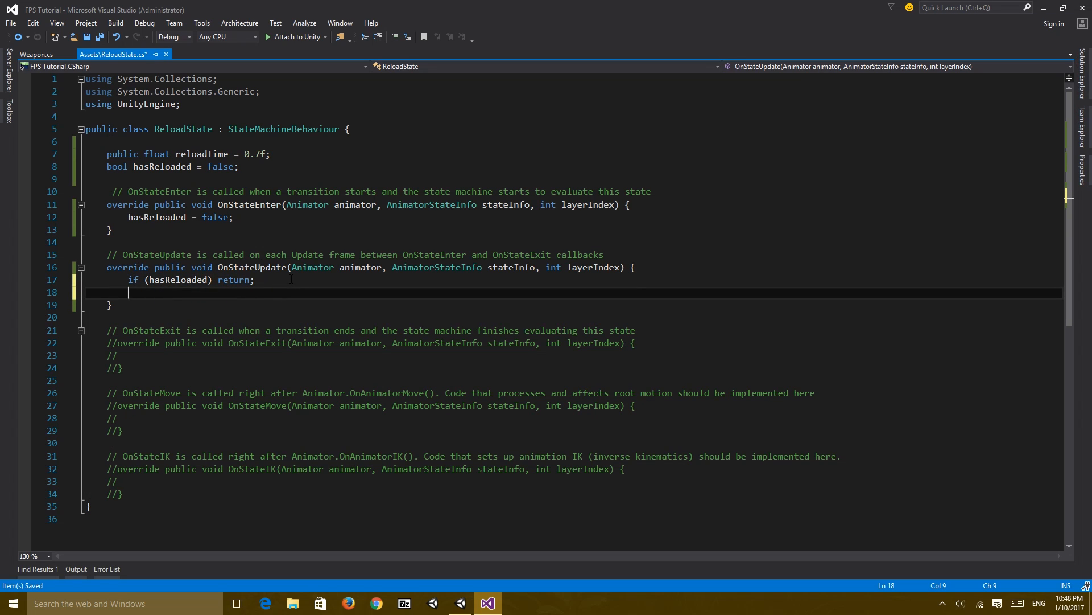
key(Enter)
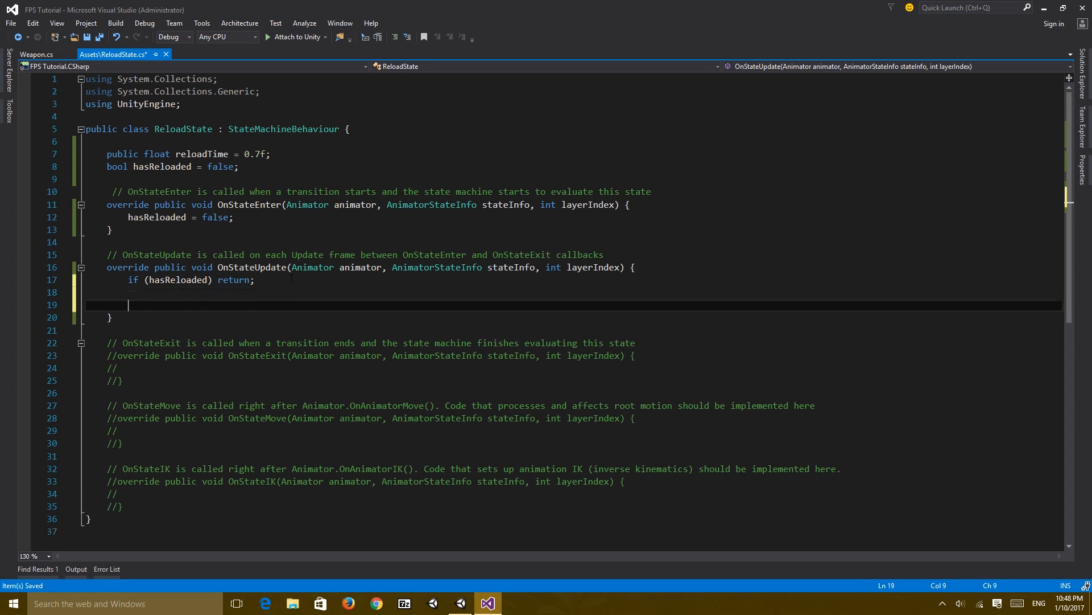
- Add an if (stateInfo.normalizedTime >= reloadTime) check in OnStateUpdate
text(if())
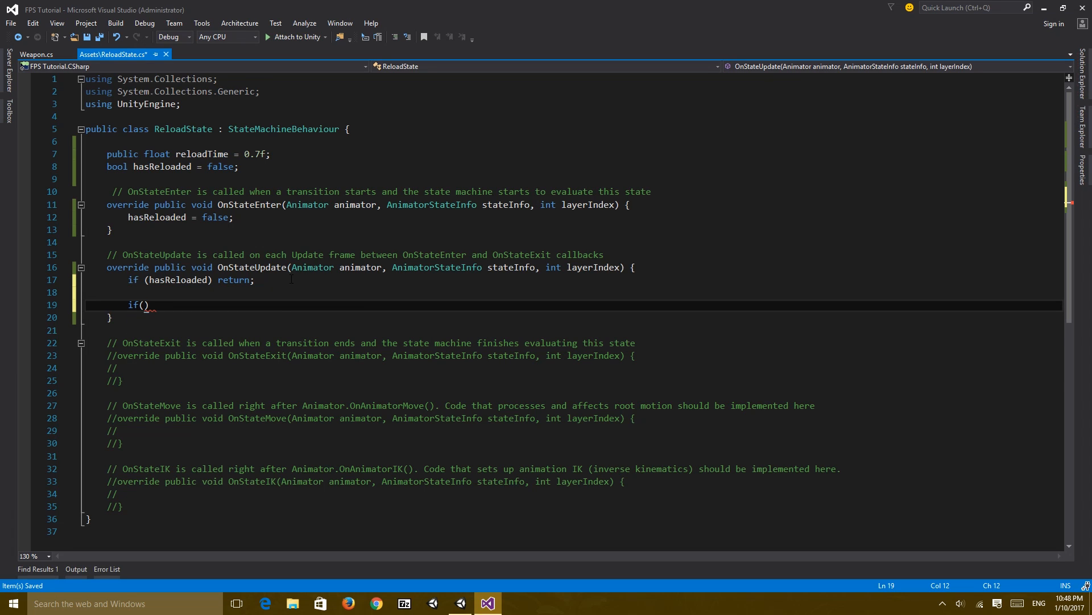
text(stateInfo)
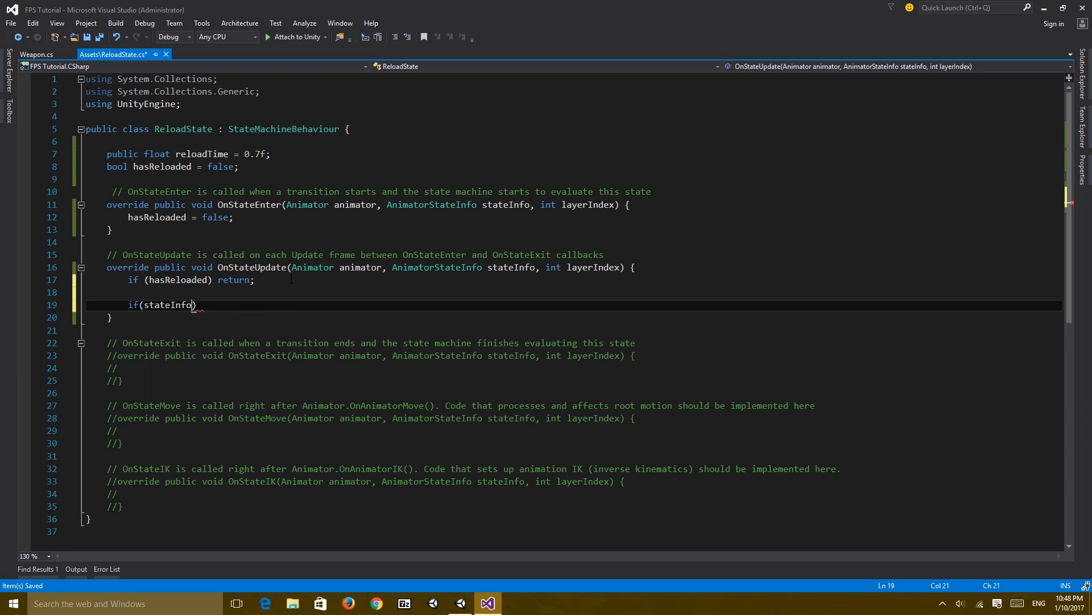
text(.)
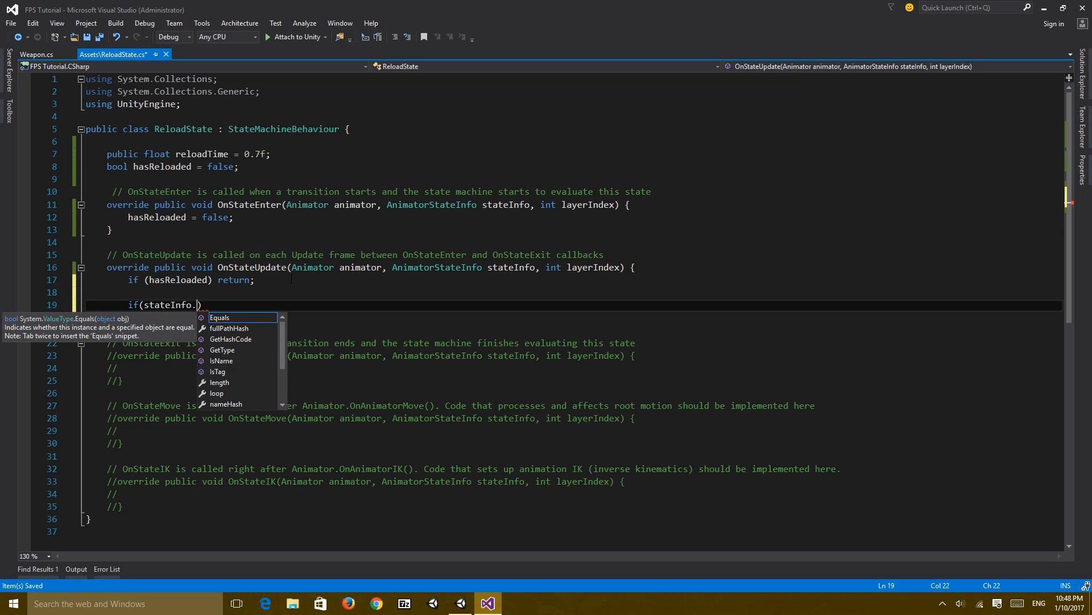
text(nor)
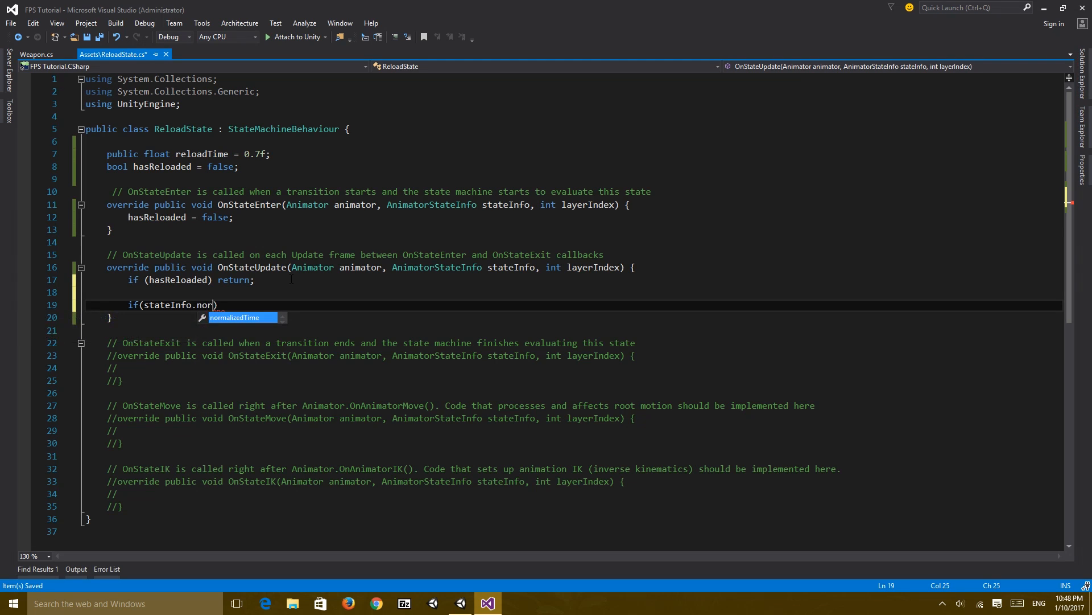
key(Tab)
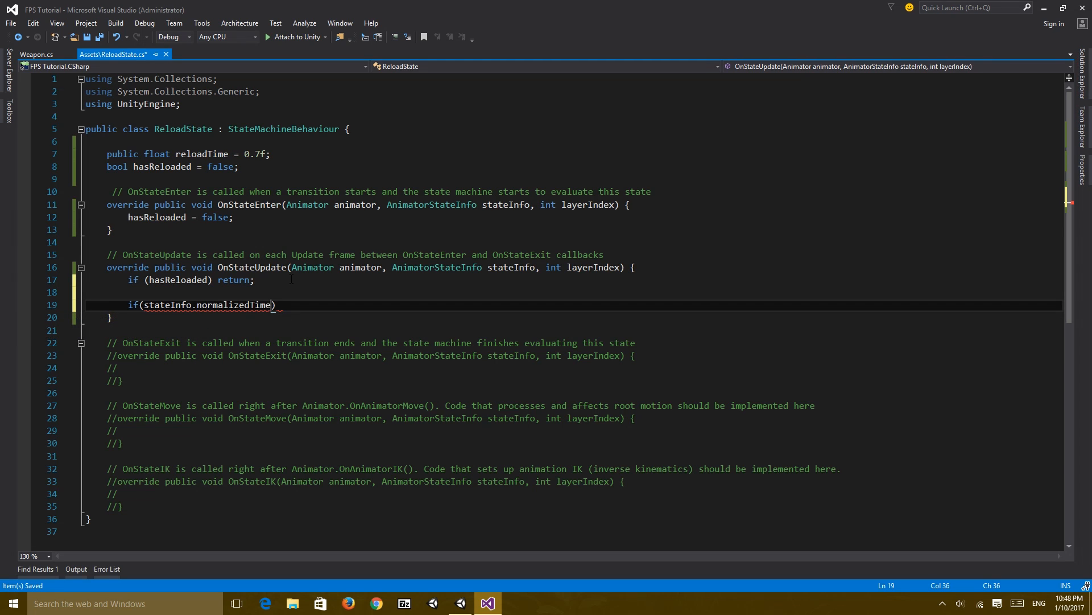
double_click(234, 305)
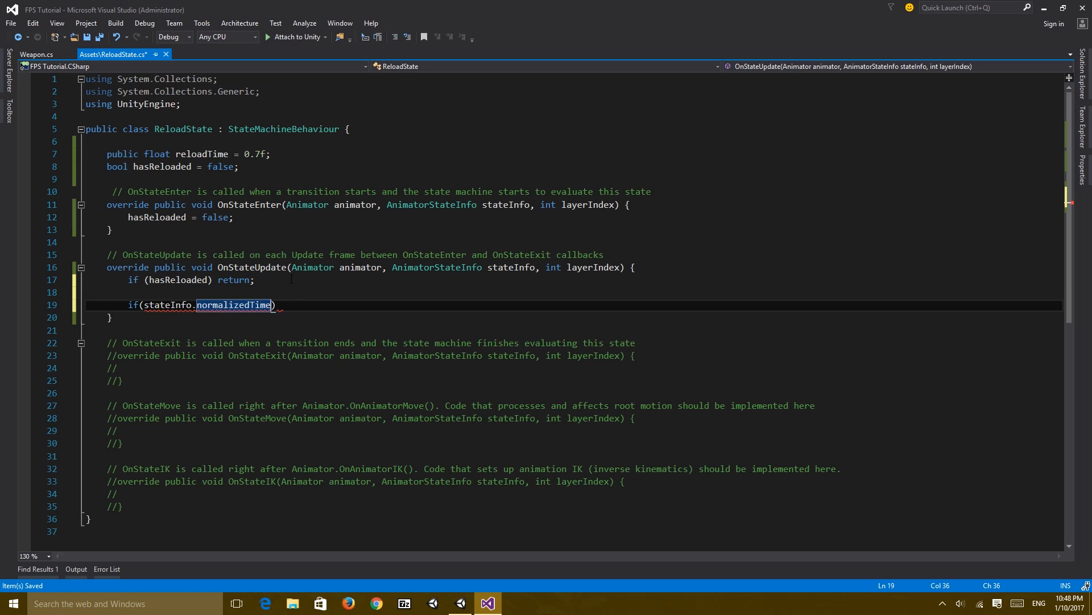
text(?)
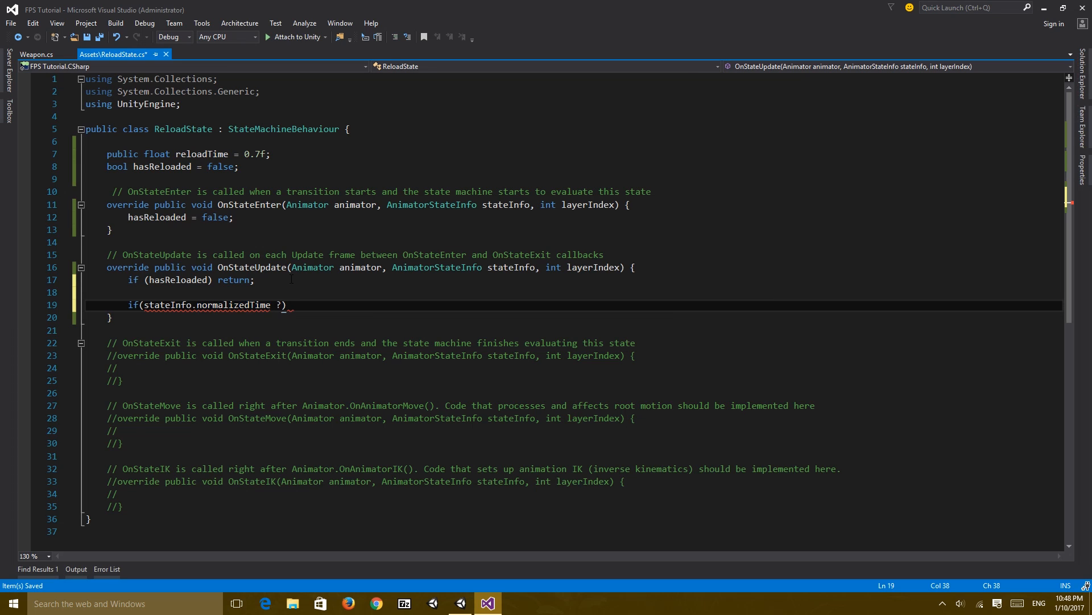
text(>=)
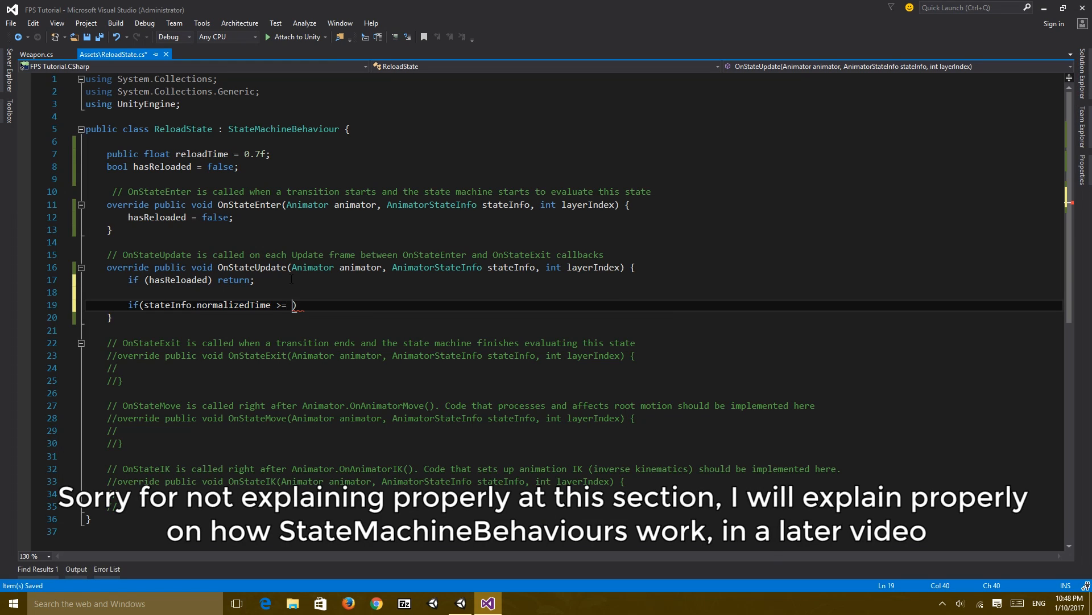
text(reloadTime))
text({)
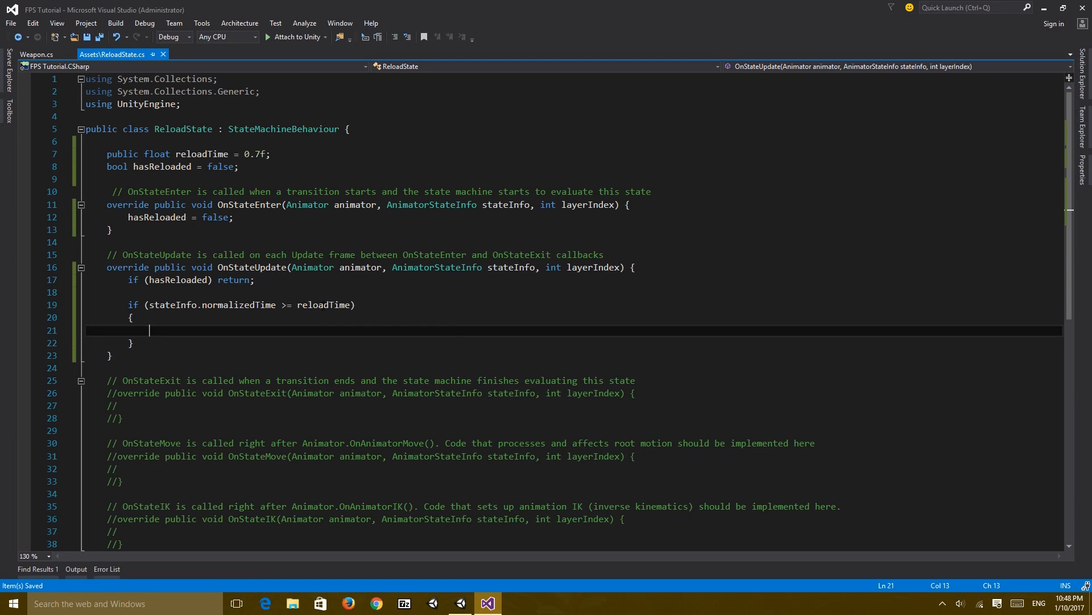
mouse_move(286, 332)
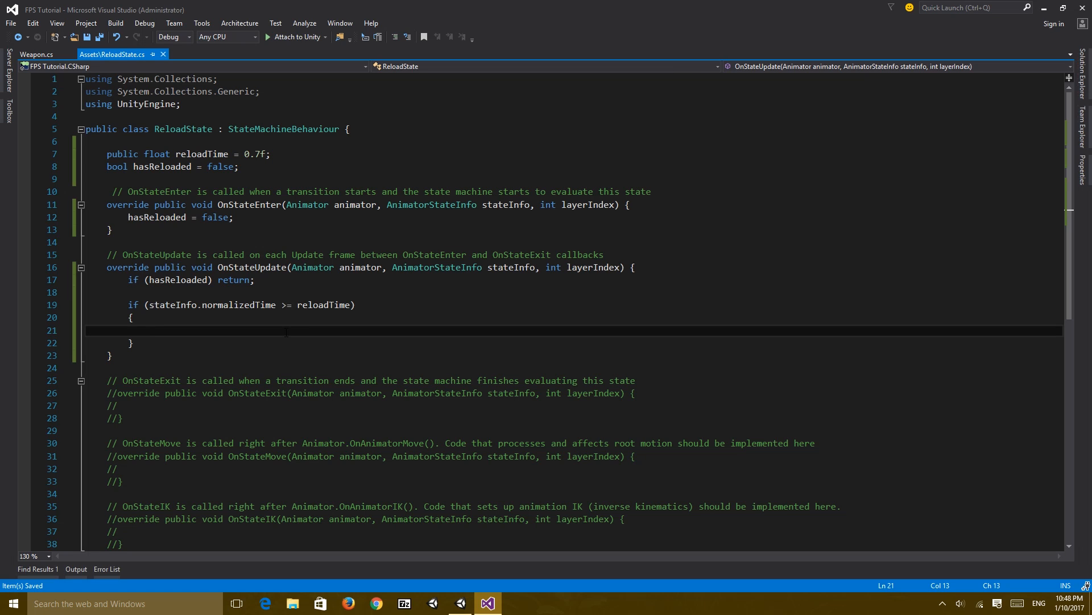
- Set hasReloaded = true, begin animator.GetComponent<Weapon>(), and start making Weapon's Reload public
text(hasReloaded = t)
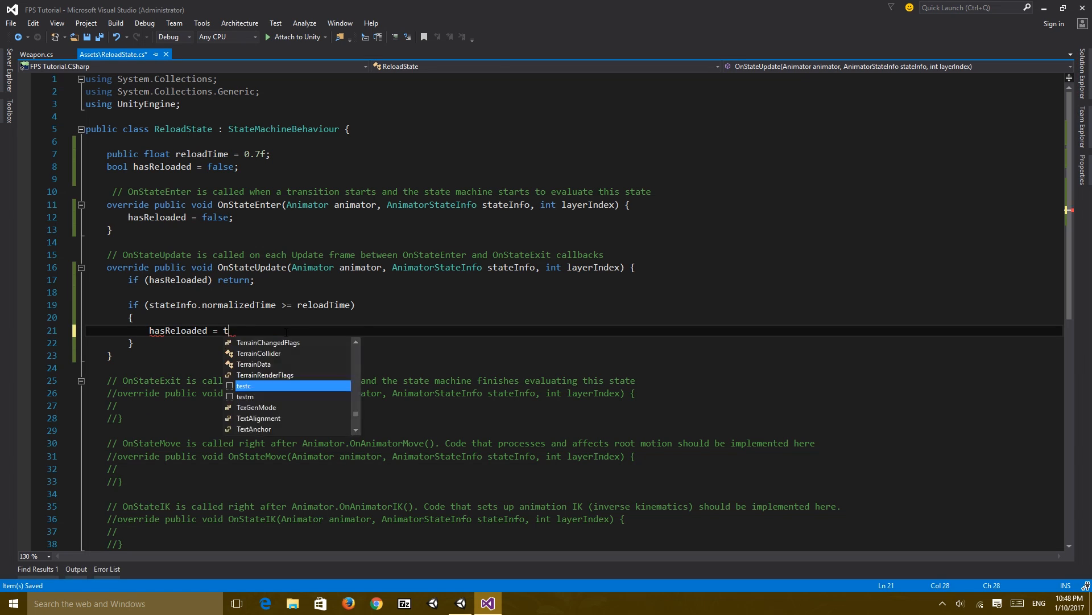
text(rue;)
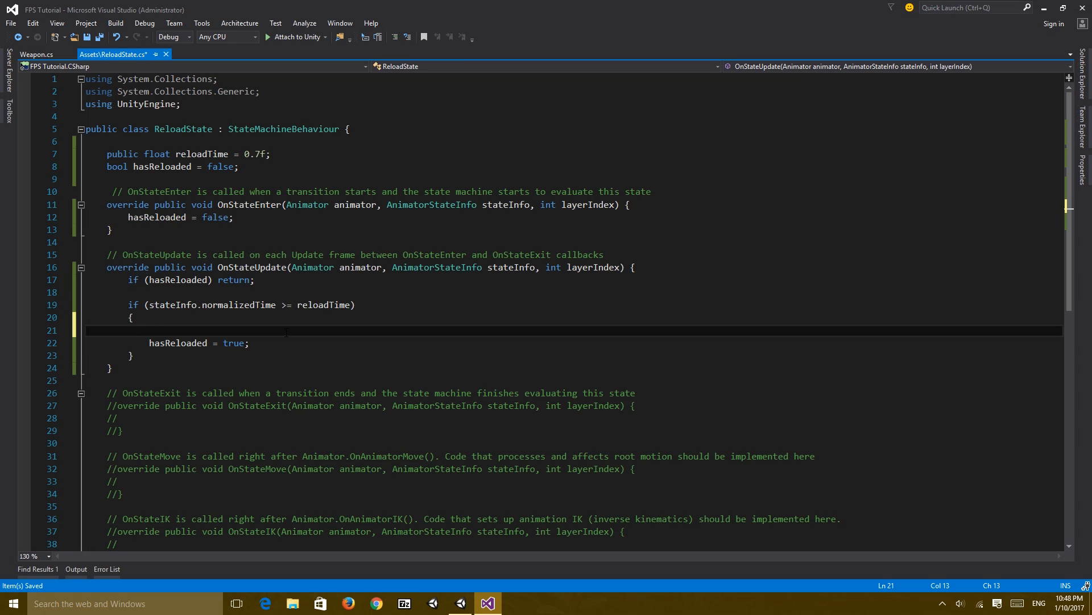
text(GetC)
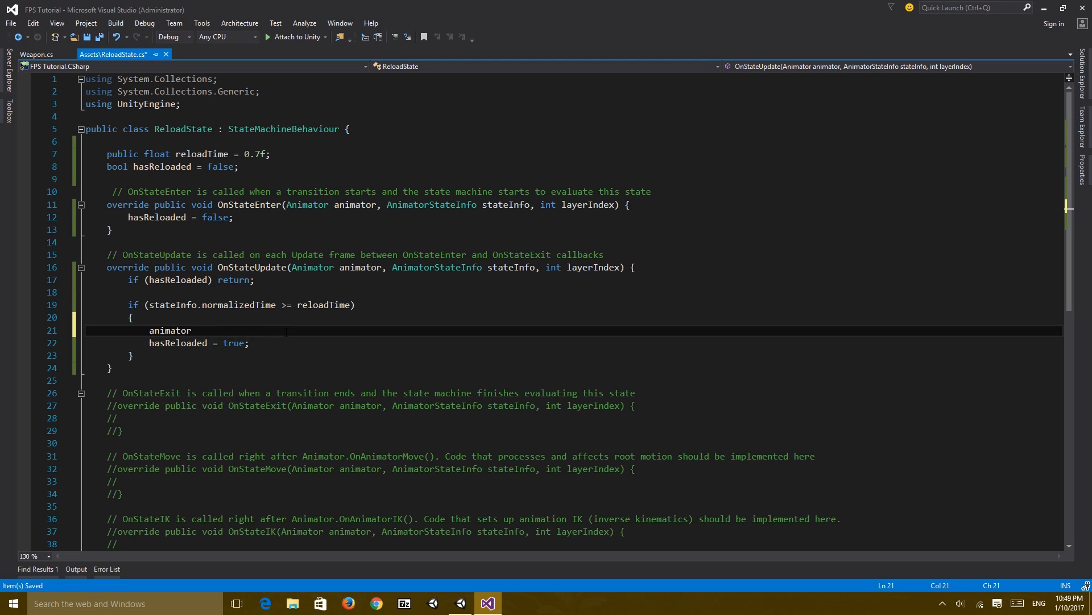
text(.GetComponent<>)
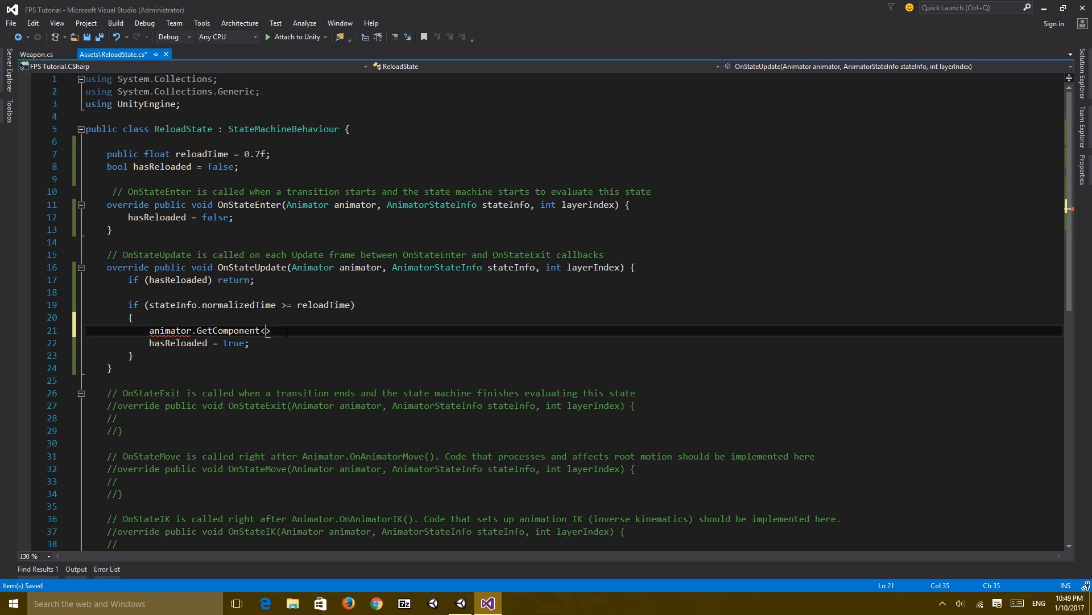
text(Weapon)
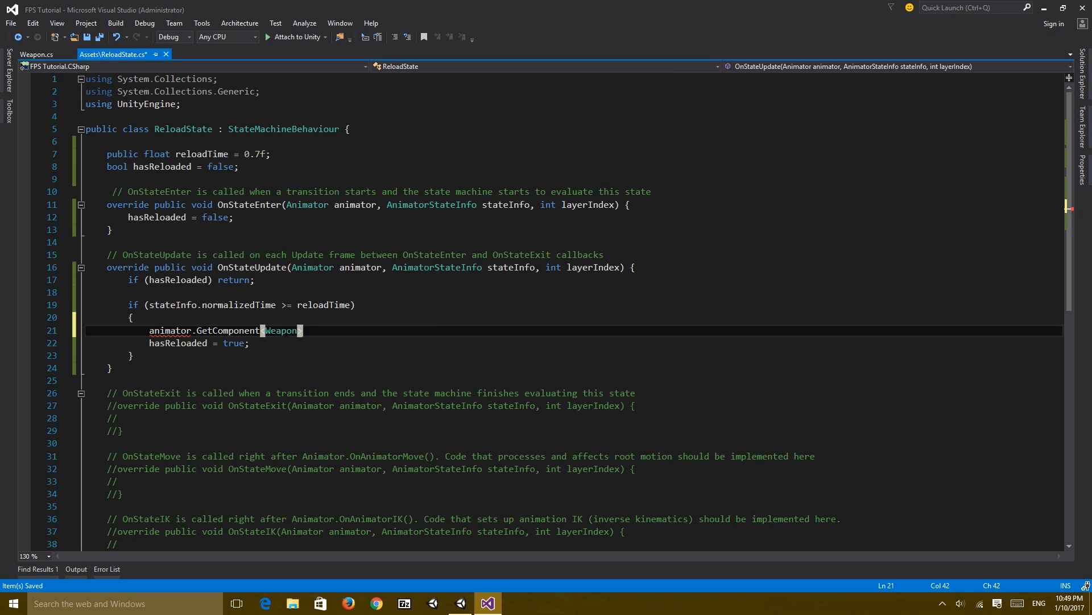
text(().)
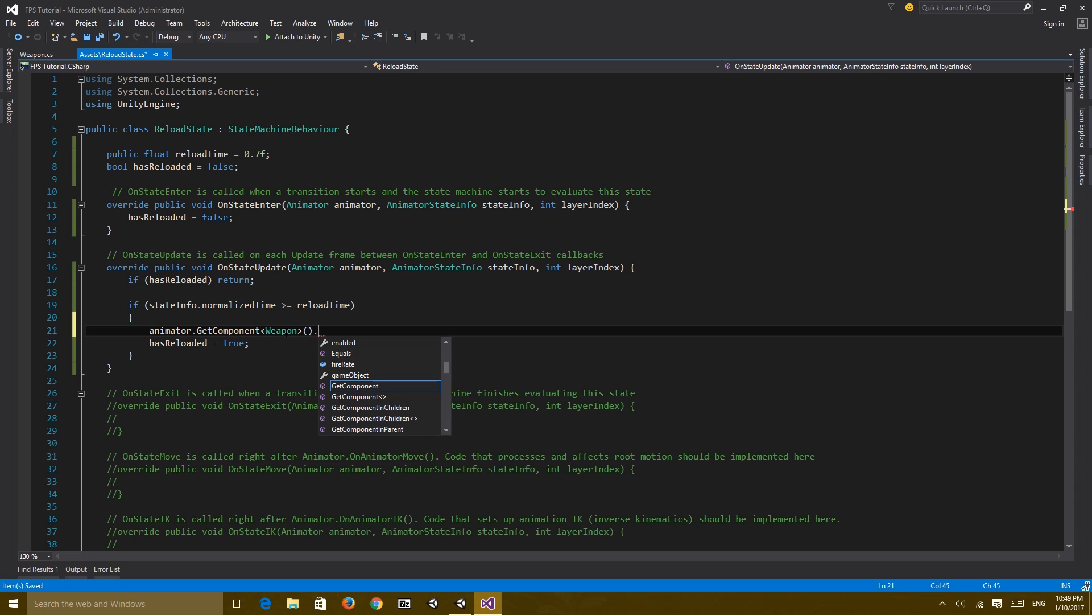
click(31, 56)
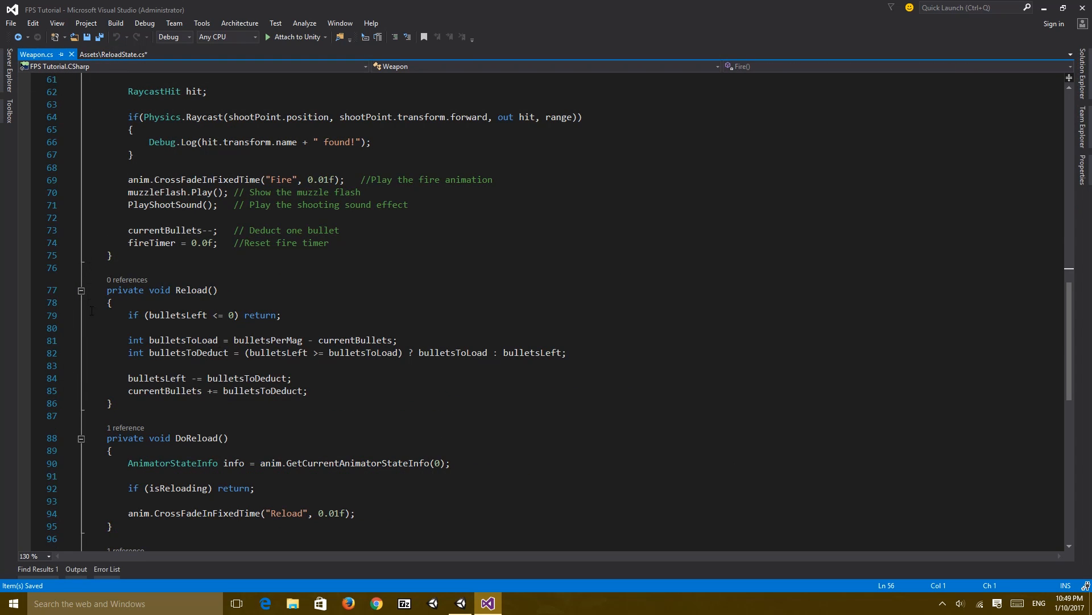
text(pub)
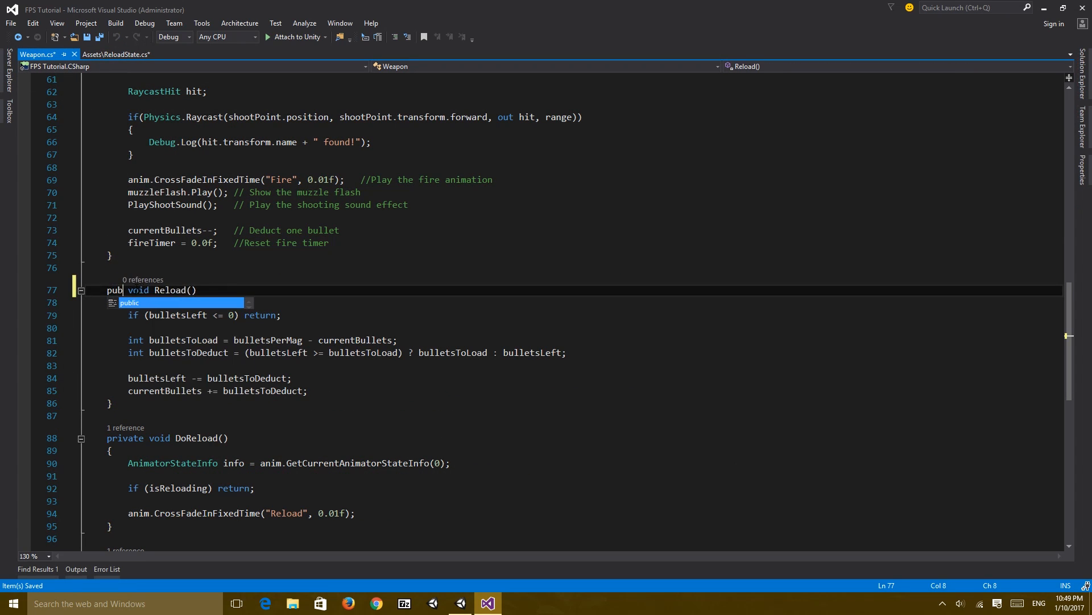
- Complete the call animator.GetComponent<Weapon>().Reload(); in ReloadState
click(114, 54)
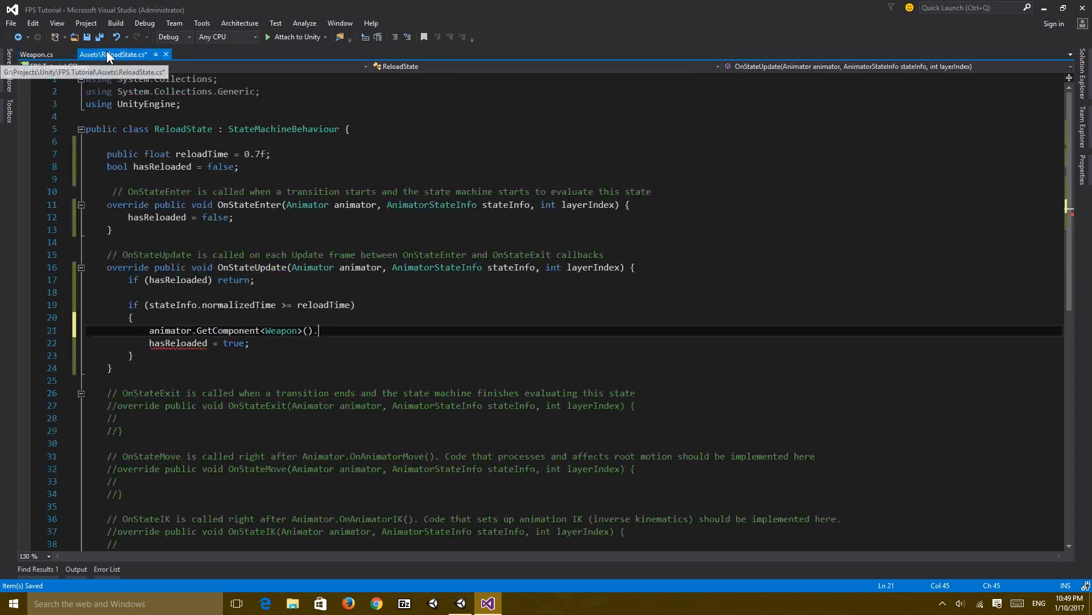
key(Backspace)
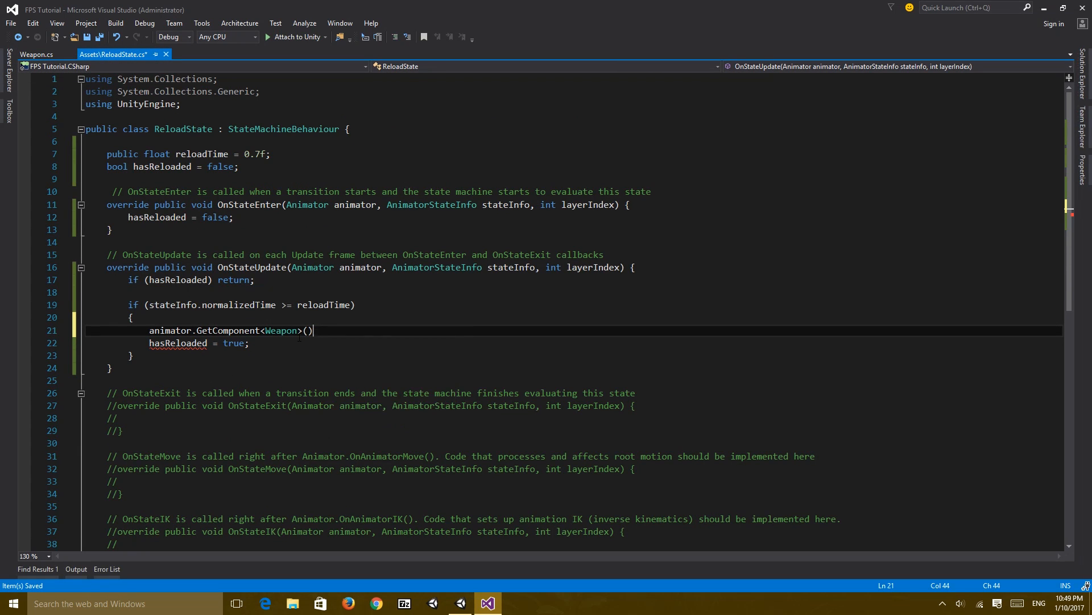
text(.Reload();)
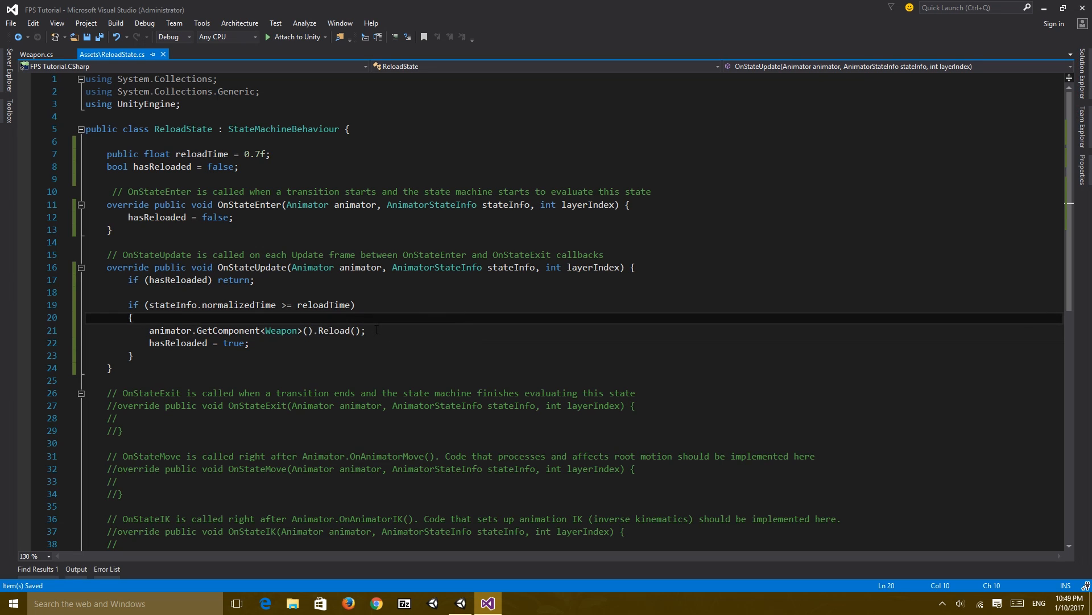
- Uncomment OnStateExit and set hasReloaded = false inside it
click(376, 330)
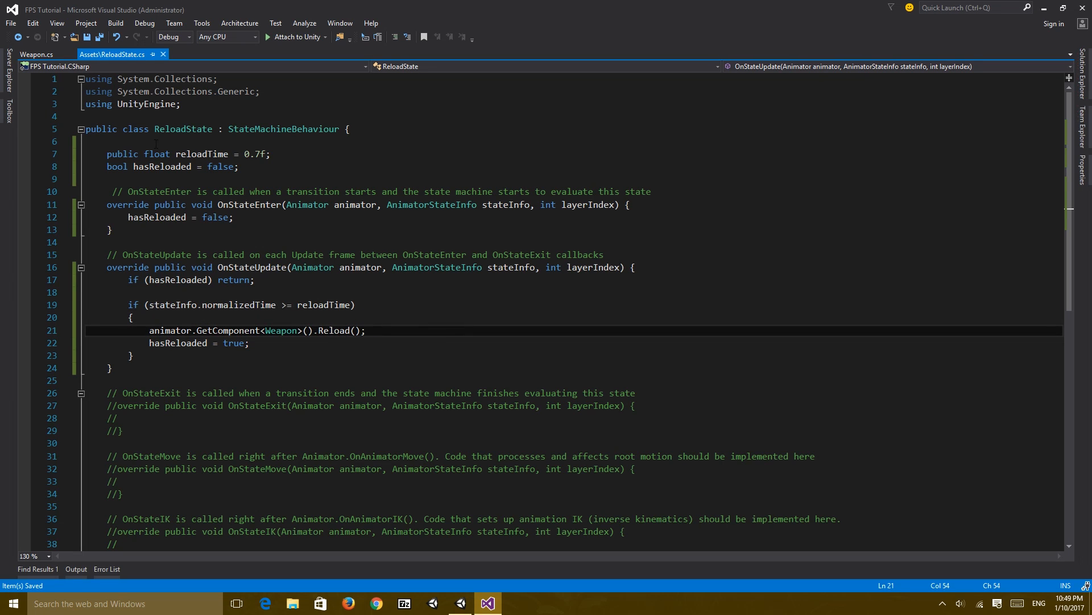
click(249, 342)
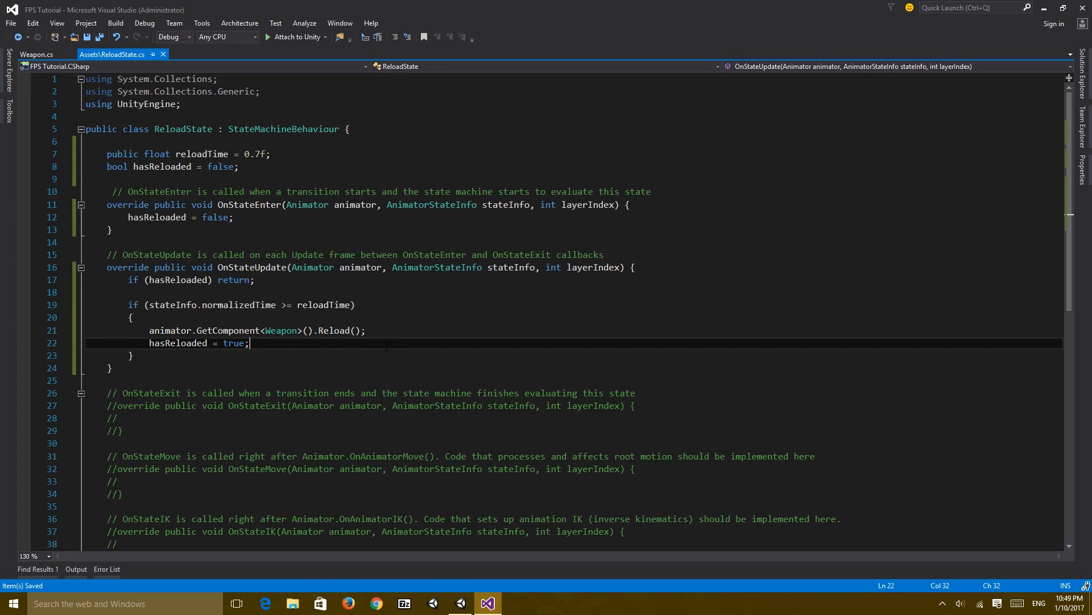
scroll(down, 3)
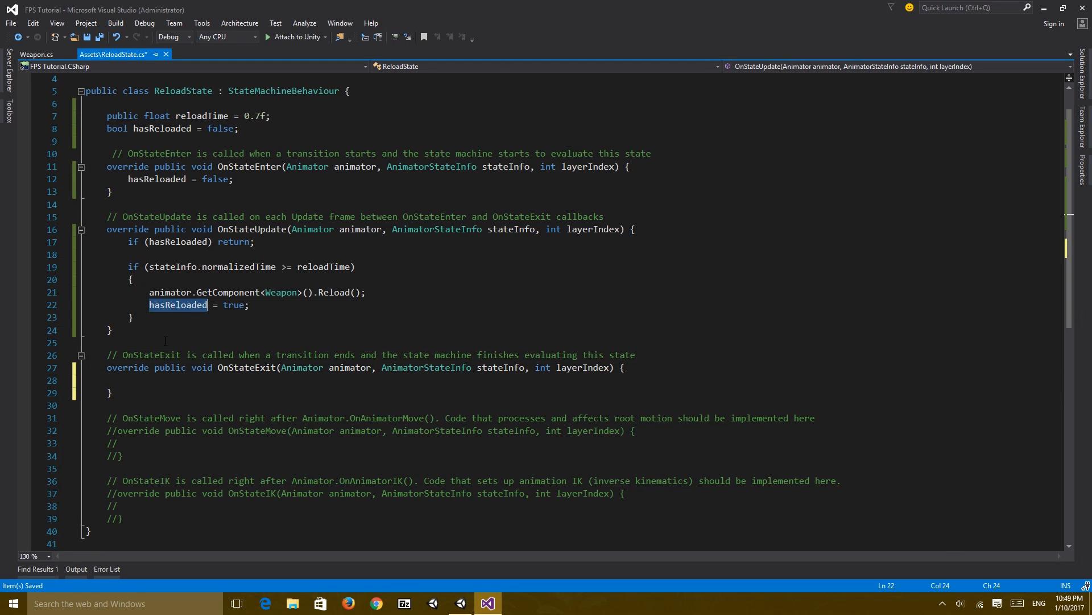
text(hasReloaded)
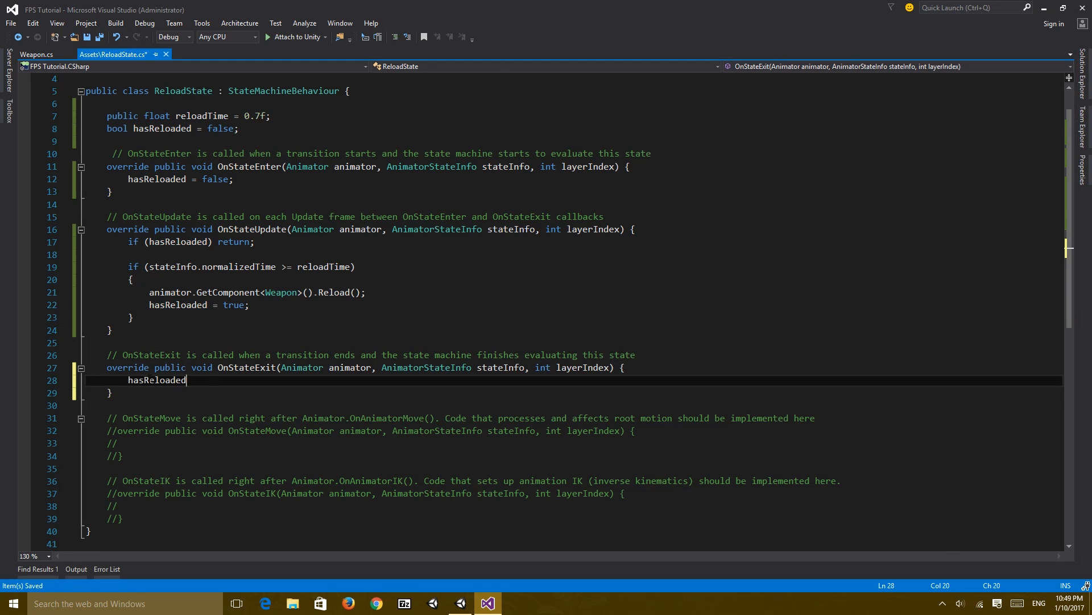
text(= false;)
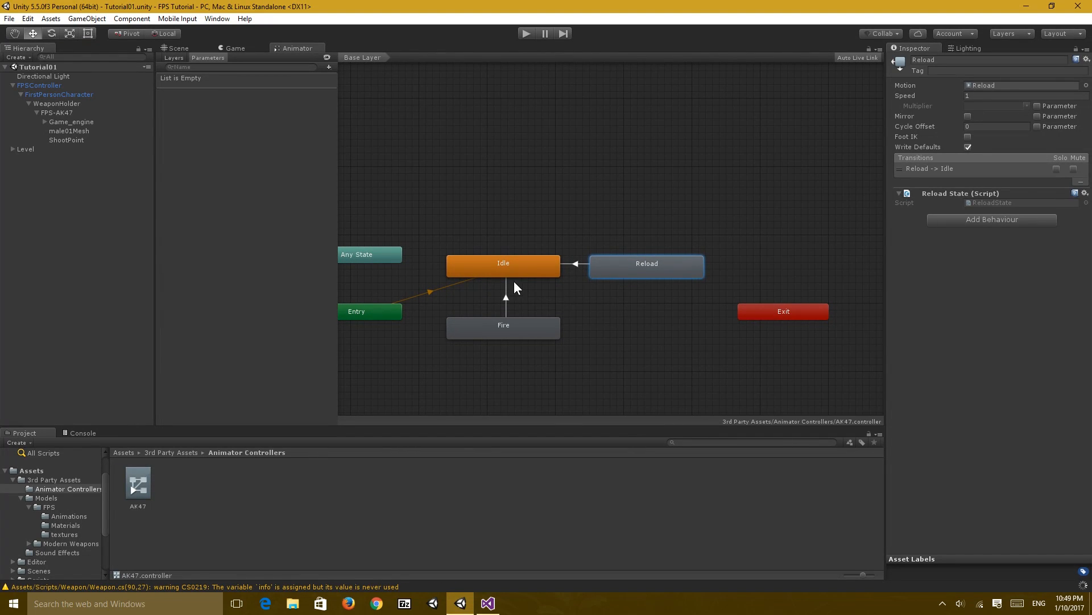
- Let scripts recompile, then confirm the Reload state's Reload Time field shows 0.7
click(49, 112)
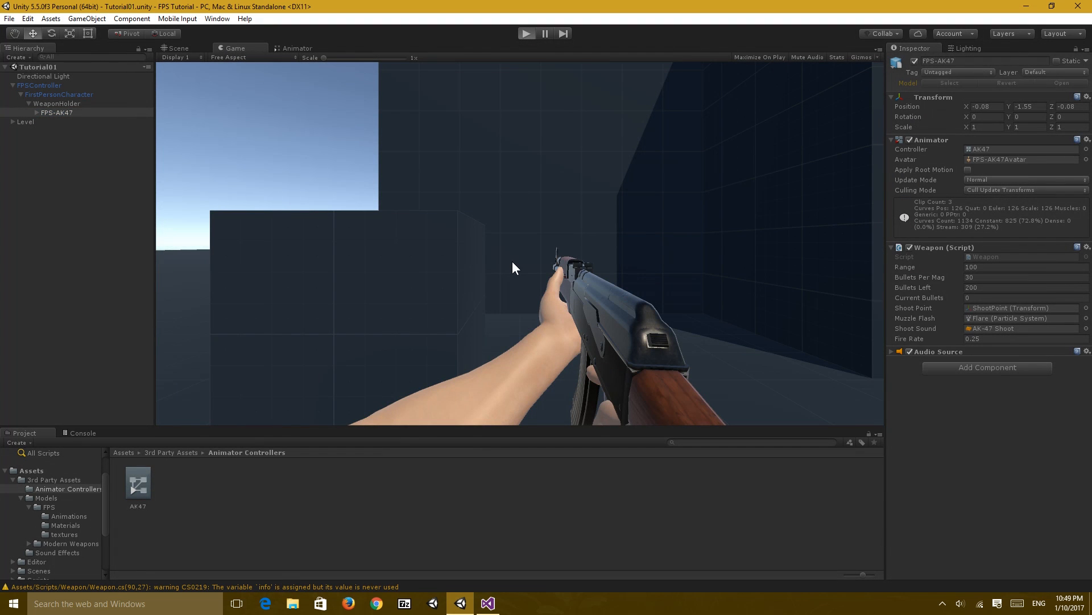
click(527, 33)
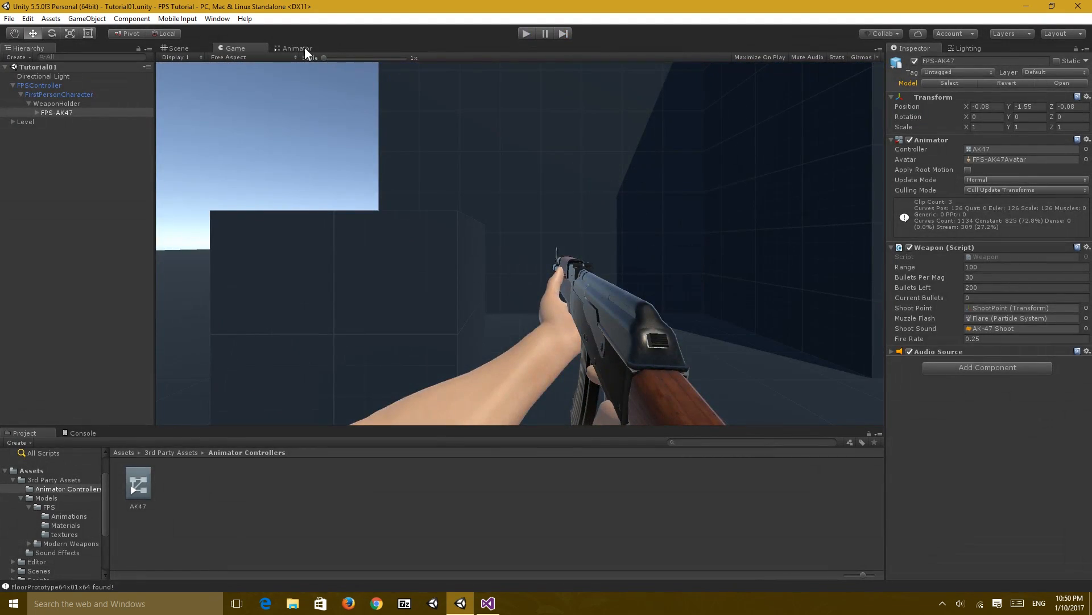
click(296, 48)
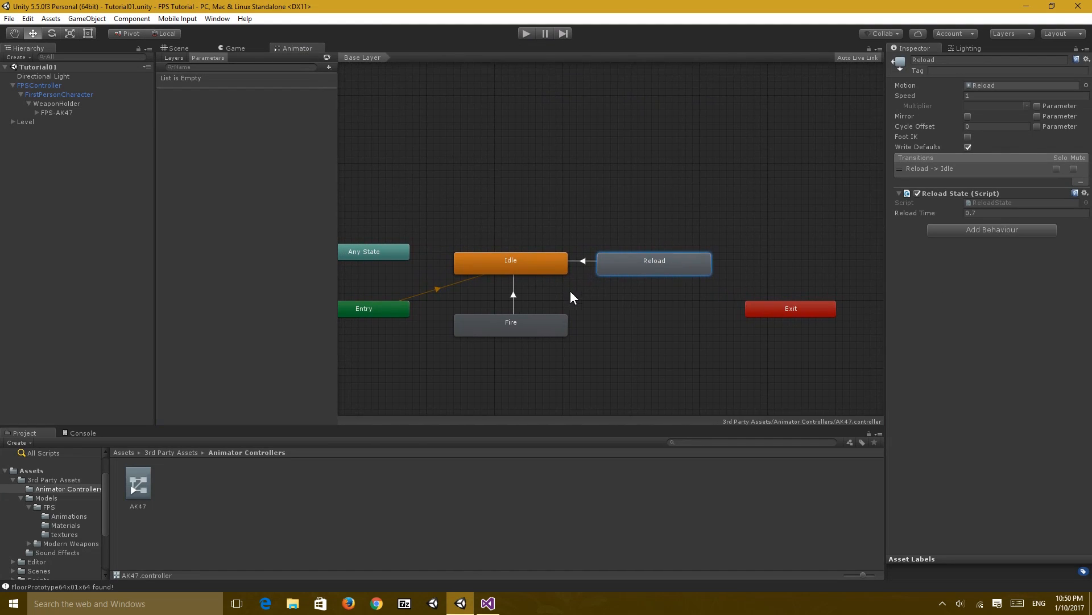
mouse_move(965, 213)
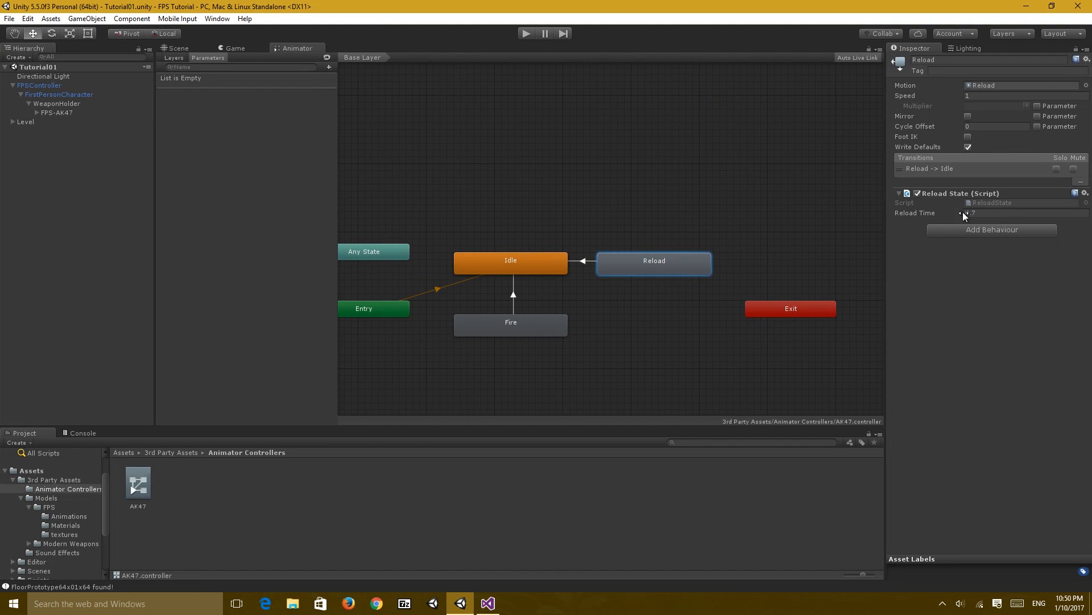
click(997, 212)
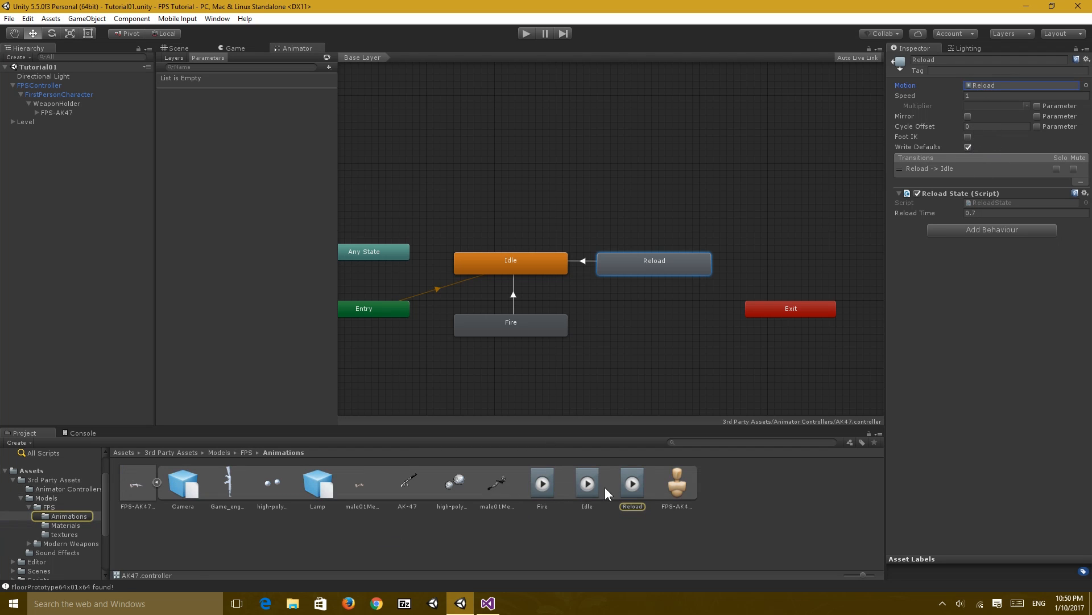
- Select the Reload animation clip and scrub its preview through to the end
click(633, 483)
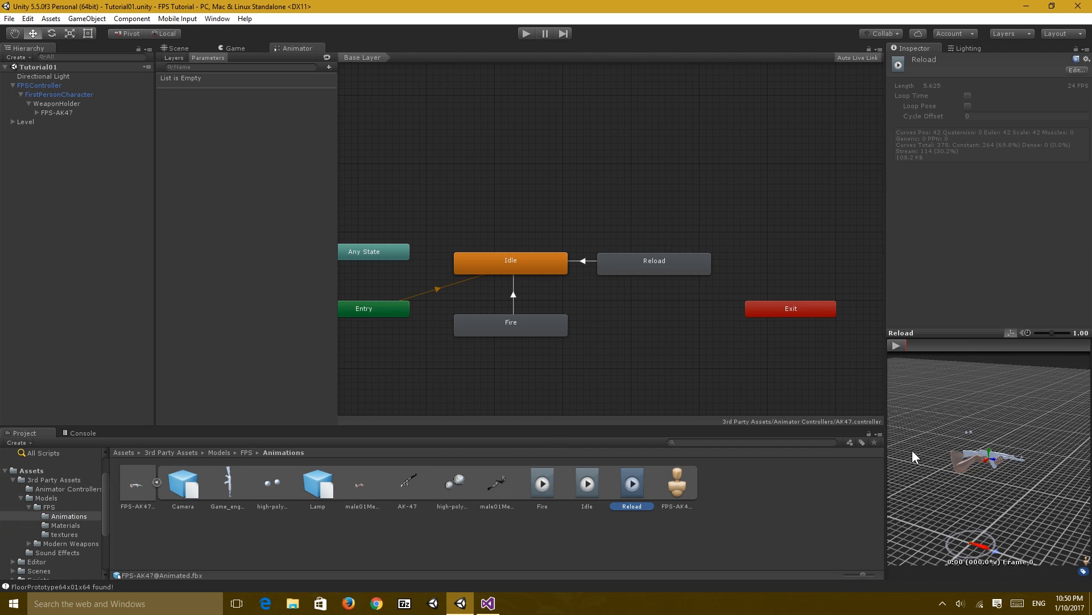
mouse_move(987, 574)
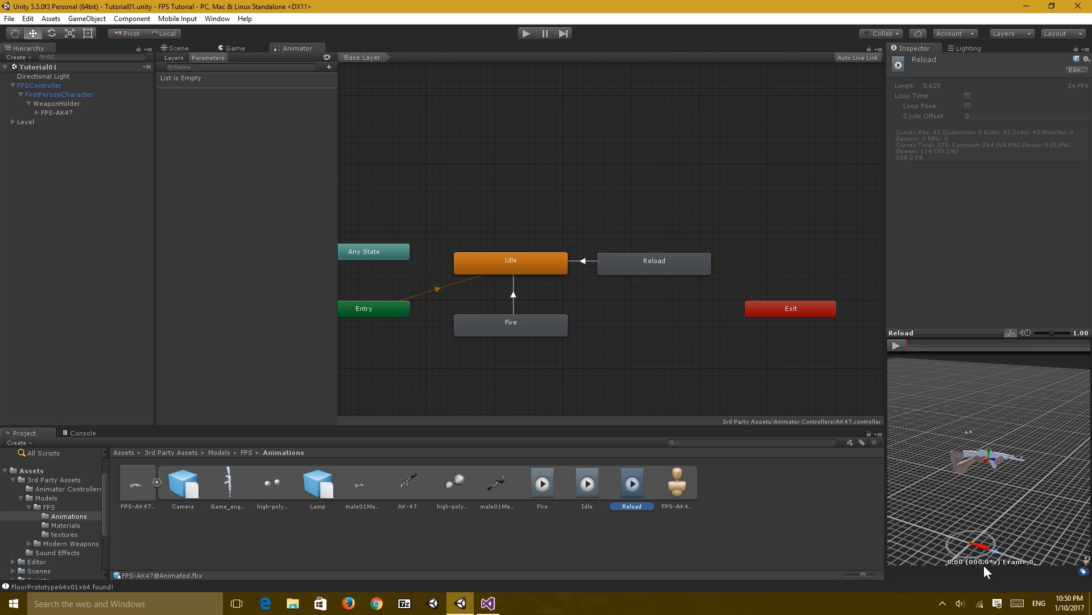
click(915, 345)
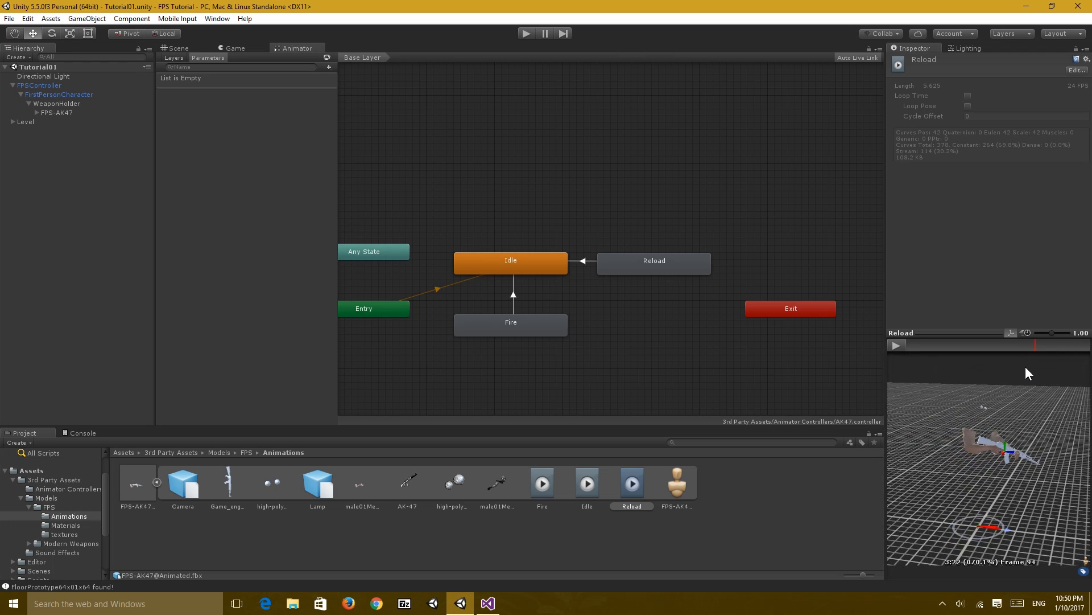
drag(1034, 345, 1073, 345)
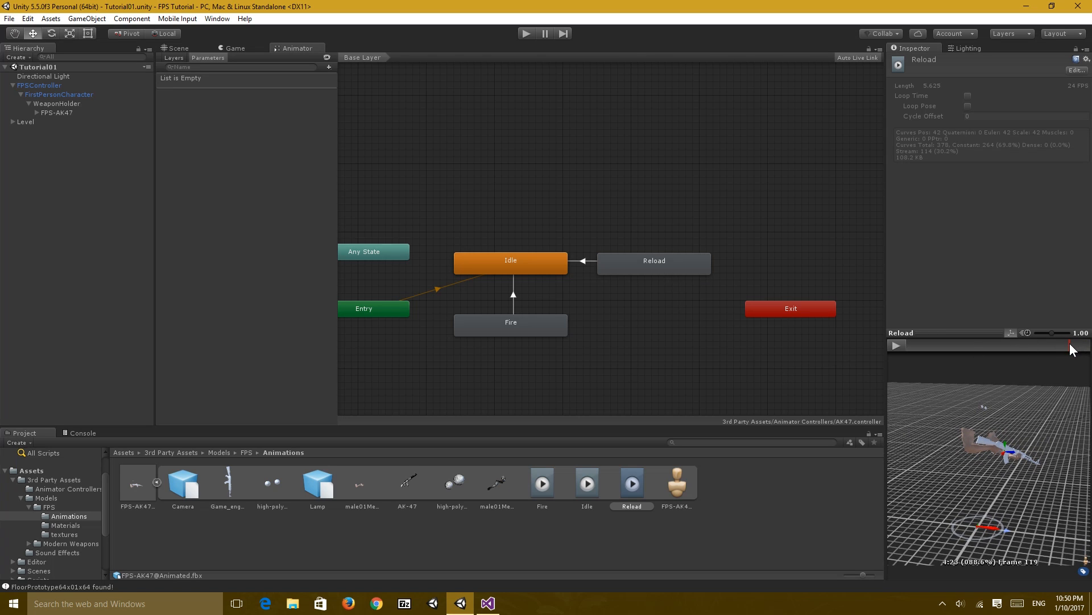
click(654, 263)
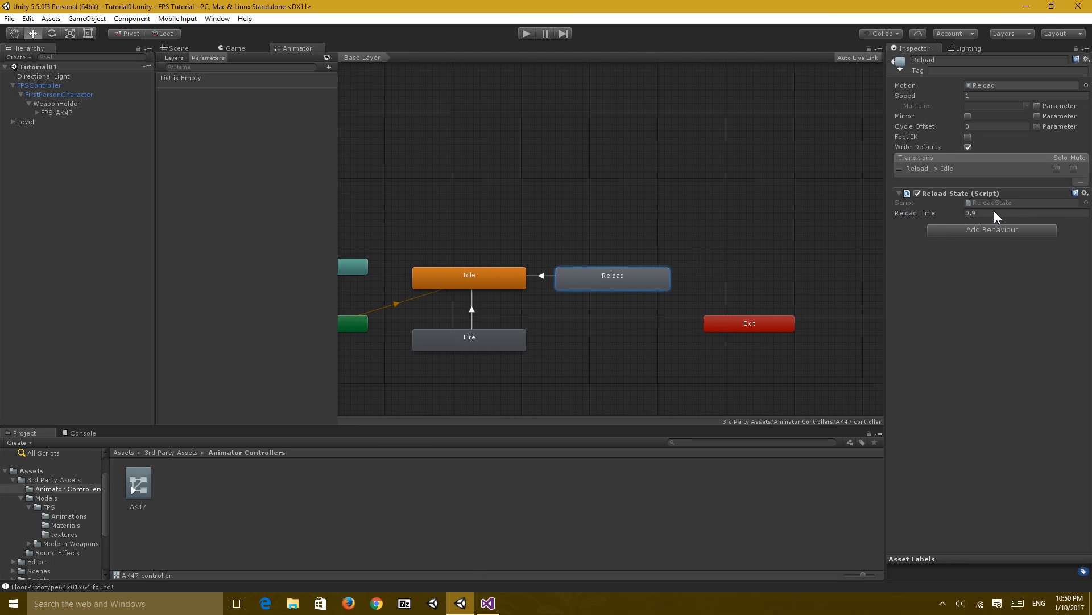
- Change Reload Time to 0.88 and play-test the AK-47 reload in the Game view
click(1019, 213)
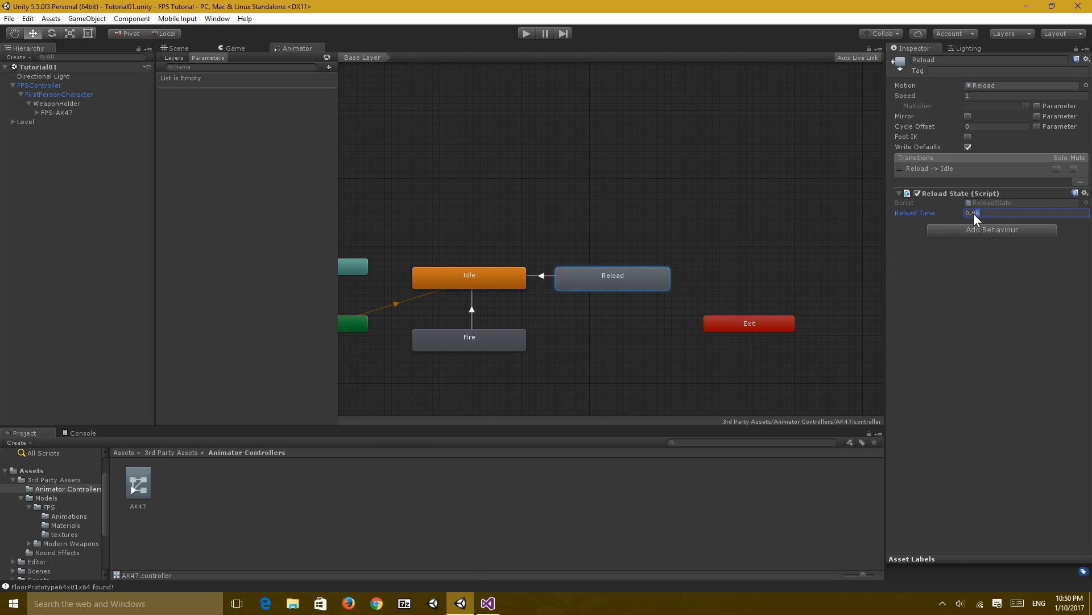
text(0)
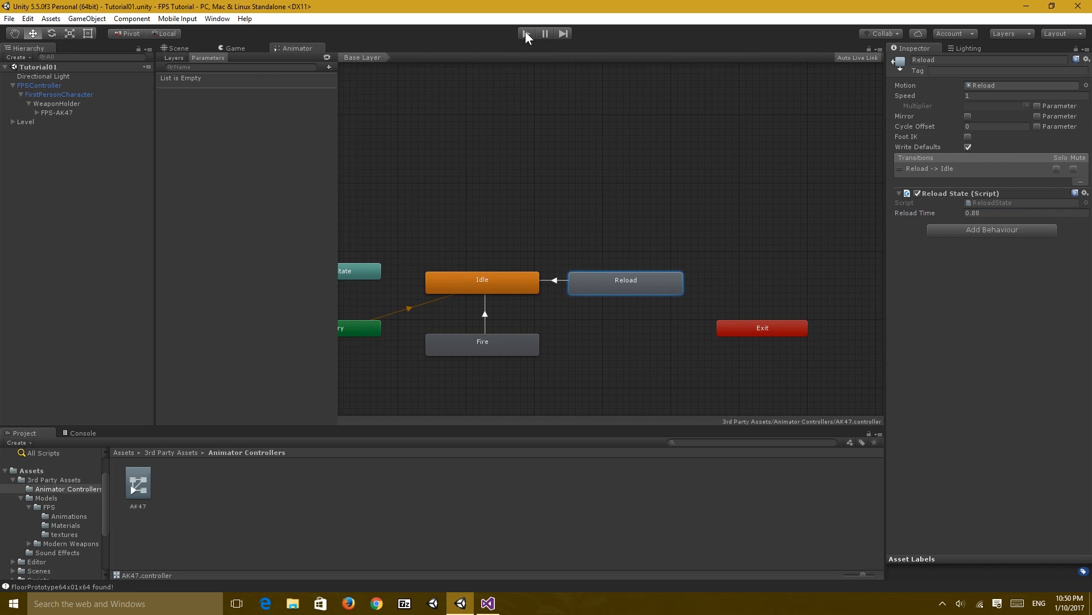
click(526, 33)
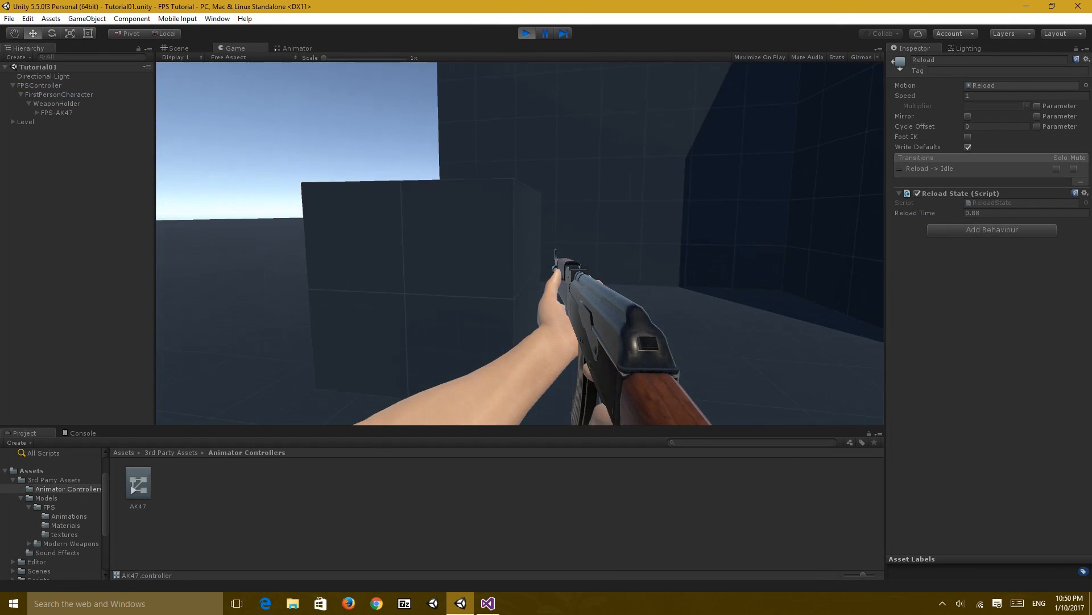
click(48, 112)
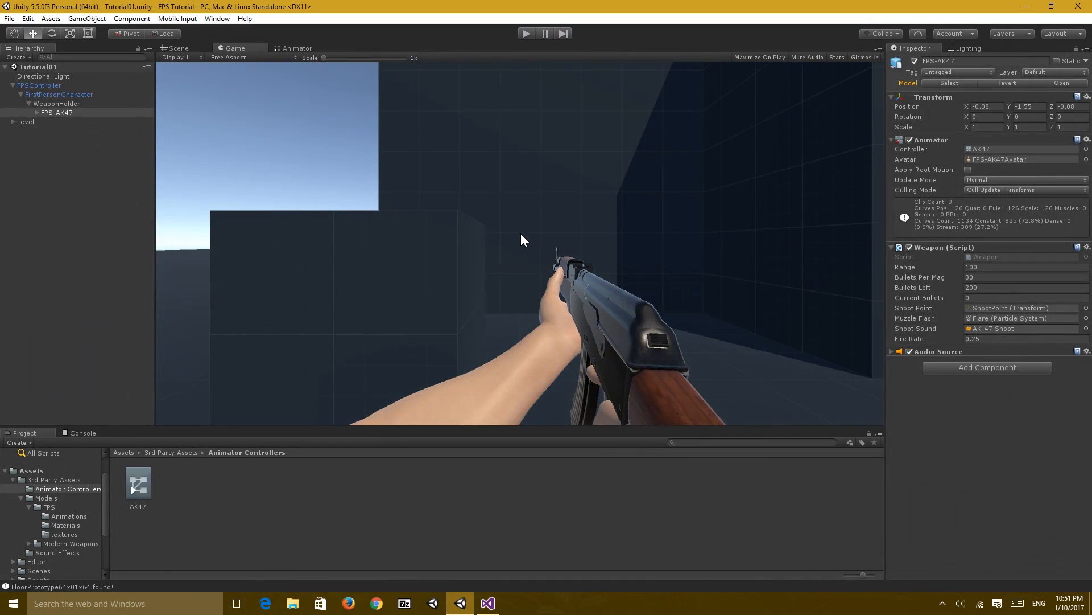
click(488, 602)
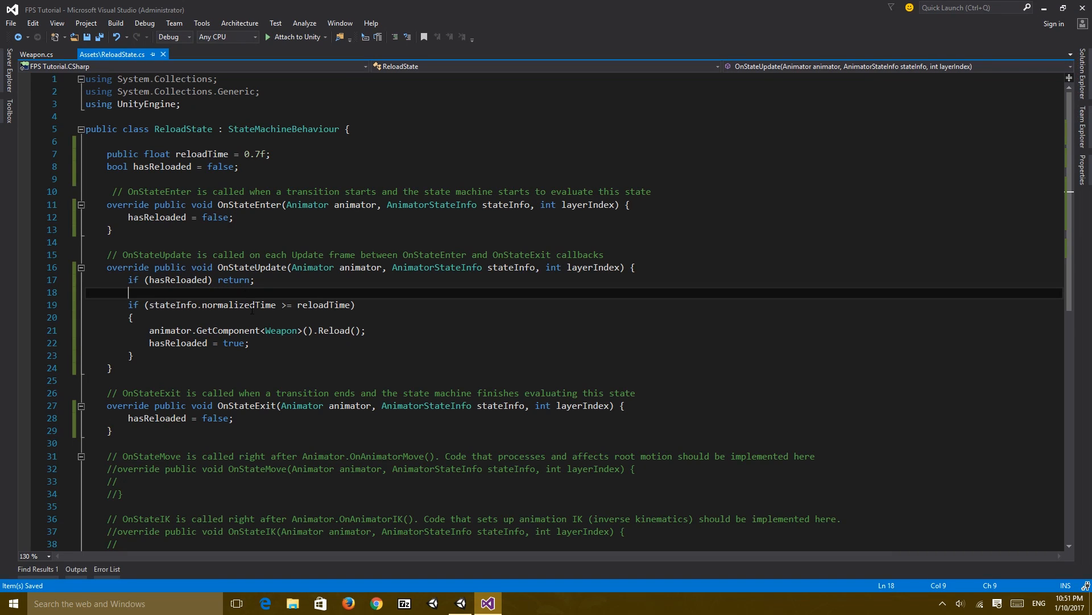
mouse_move(218, 229)
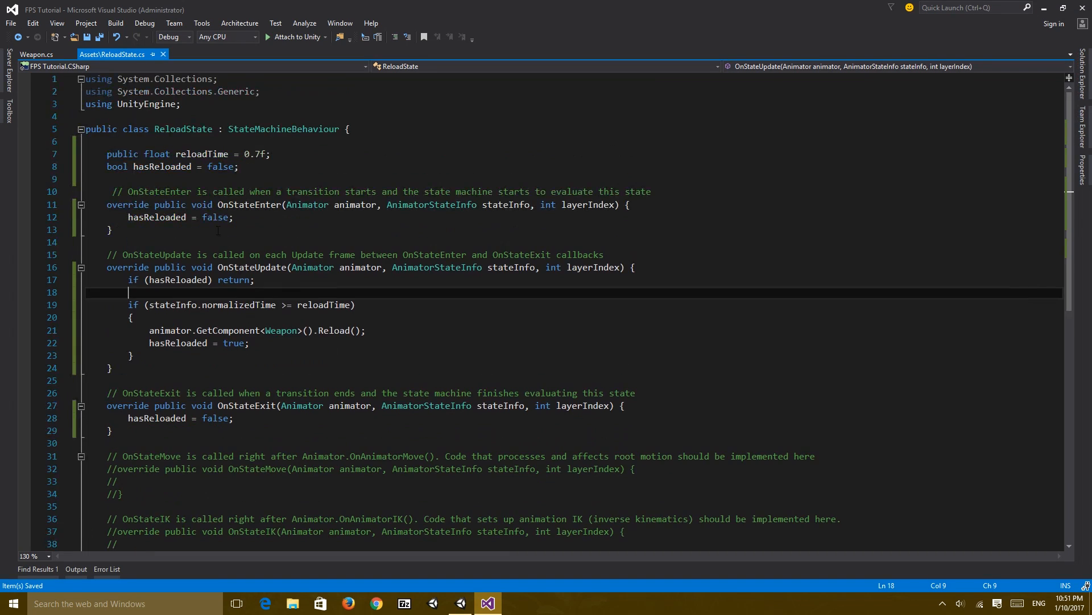
mouse_move(39, 94)
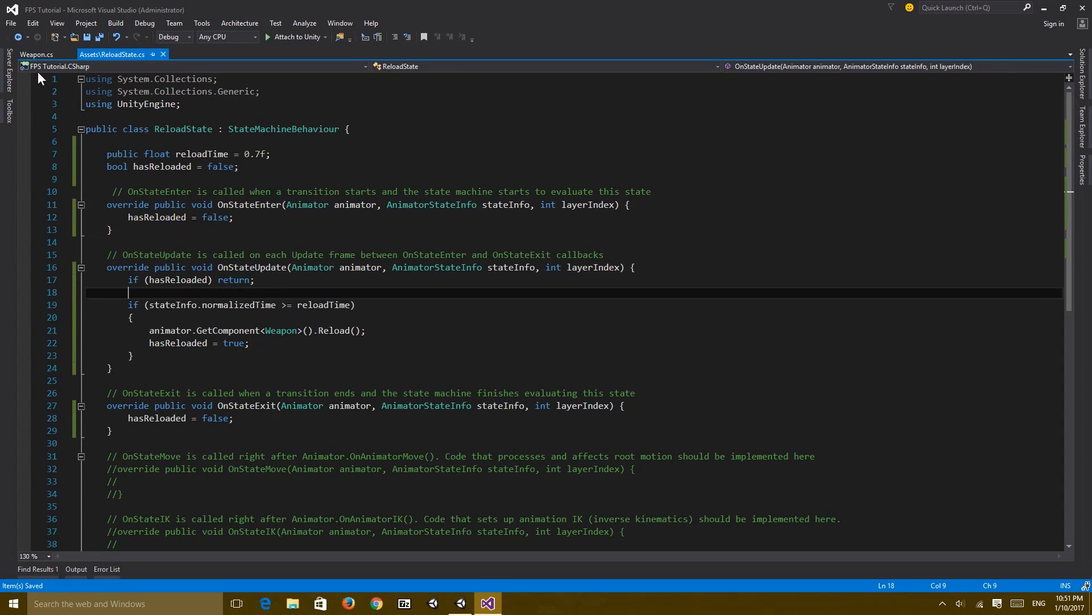
- In Weapon.cs Update, call DoReload() when Input.GetKeyDown(KeyCode.R) is pressed
click(32, 59)
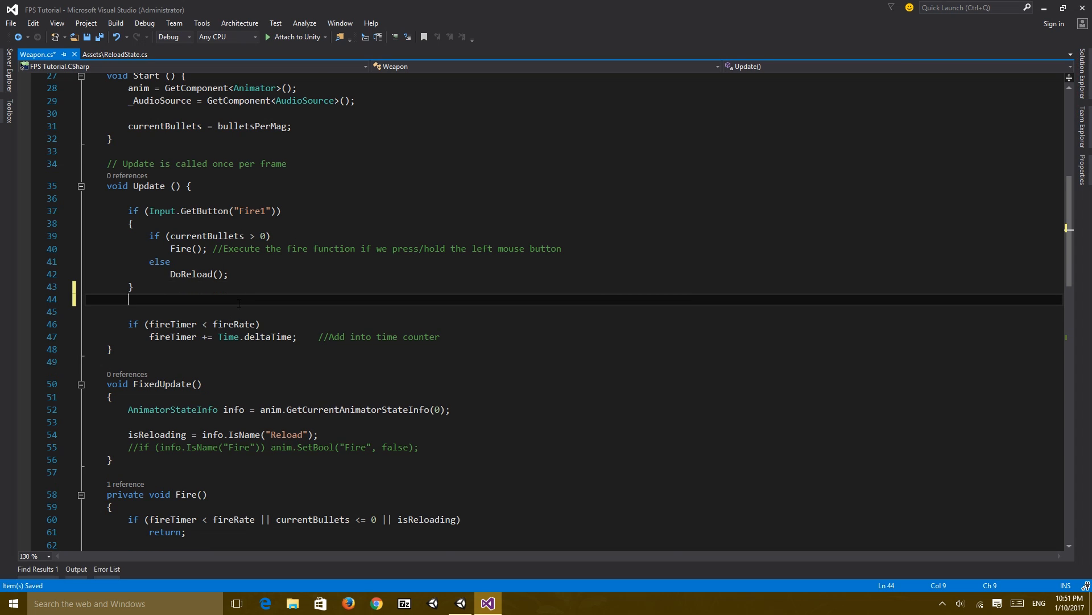
text(if())
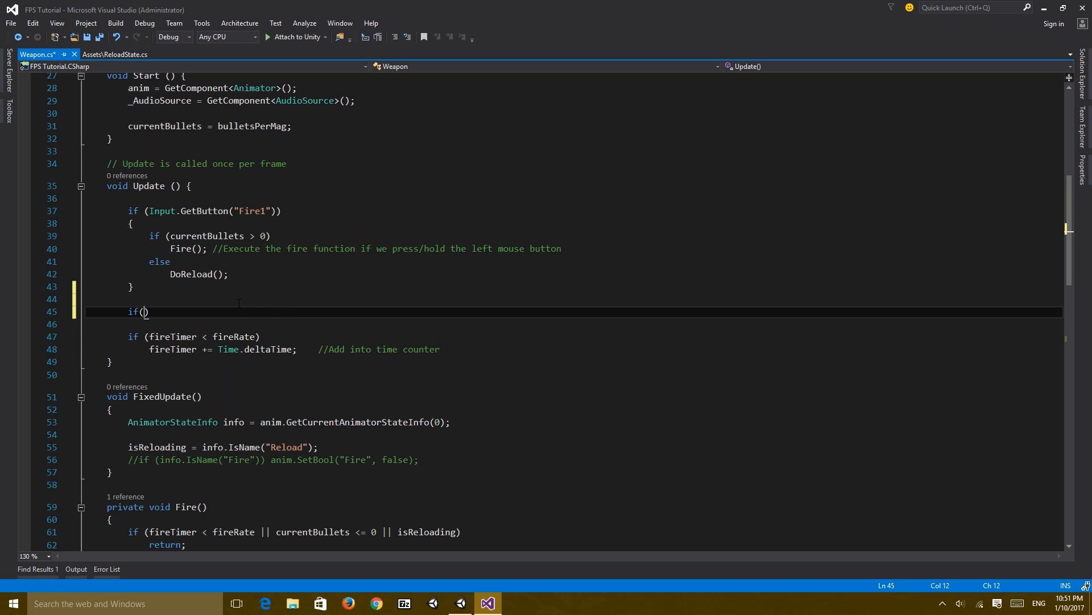
text(Input.G)
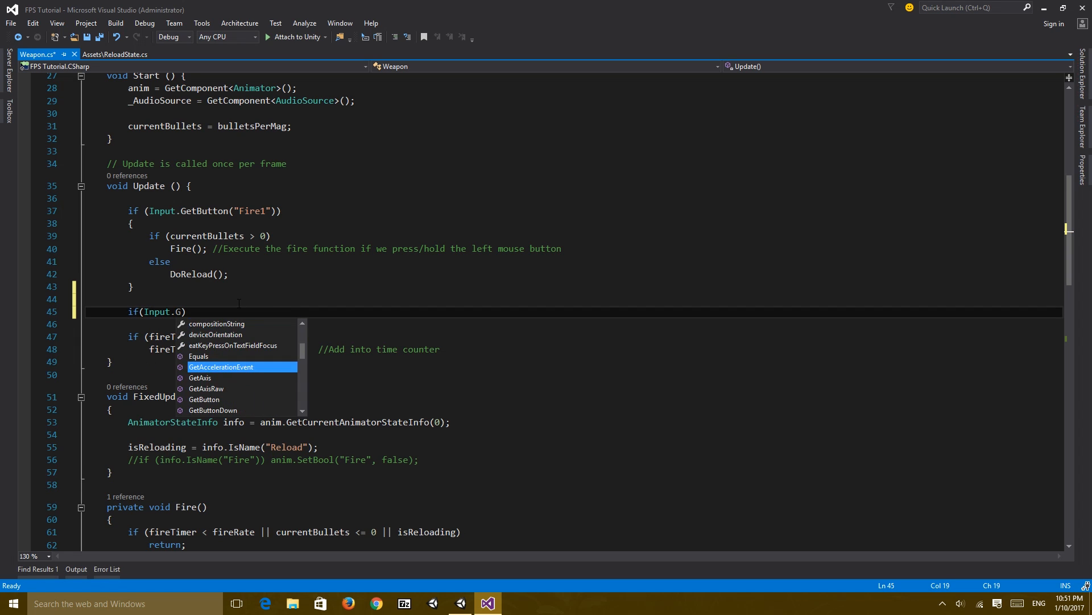
text(etKey)
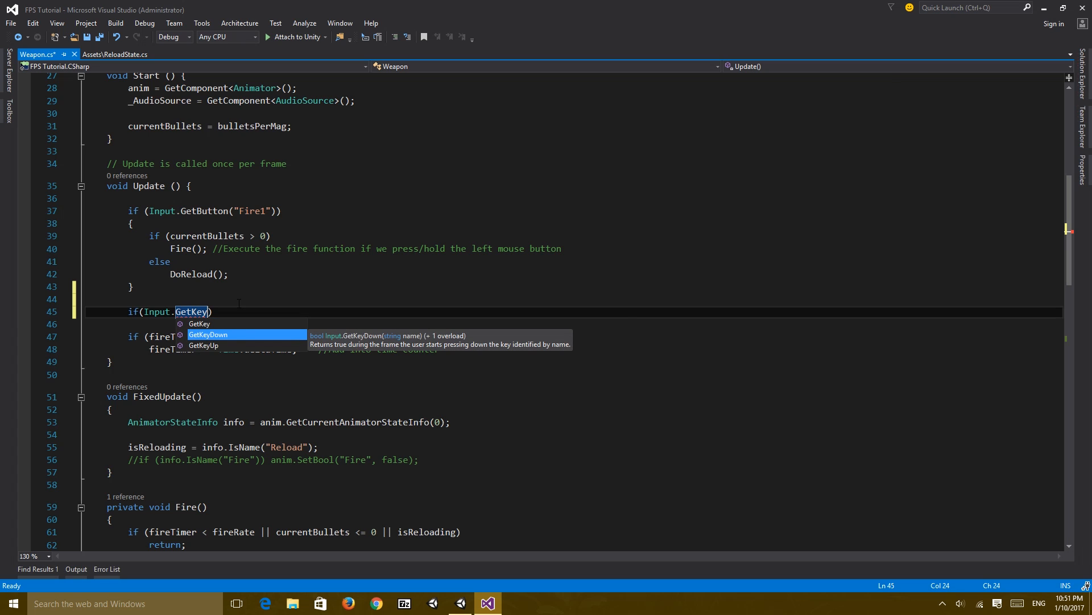
text(Down(KeyCode.R)
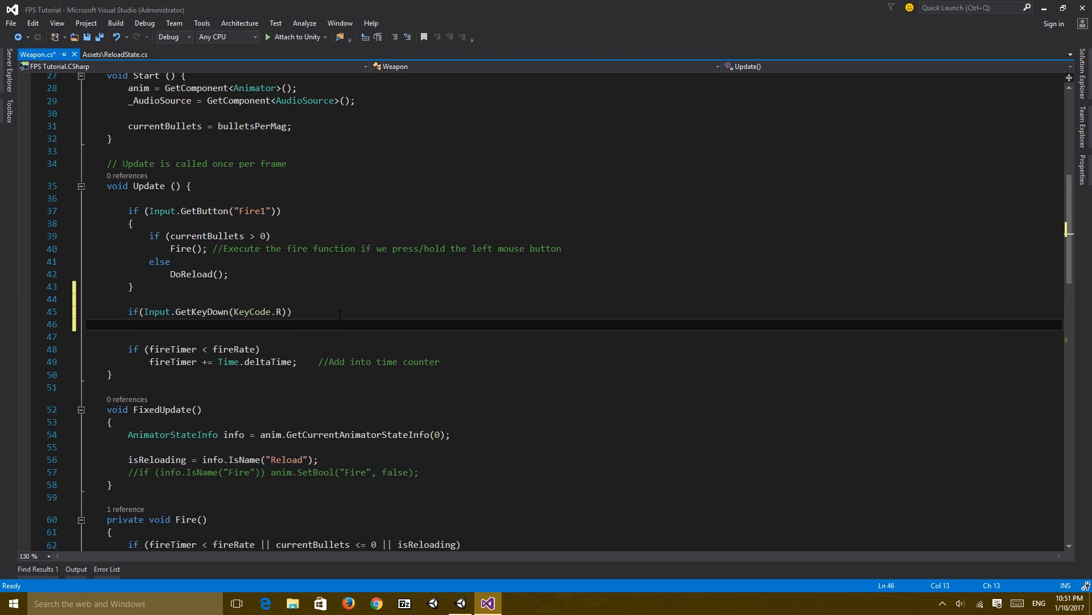
text(DoReload)
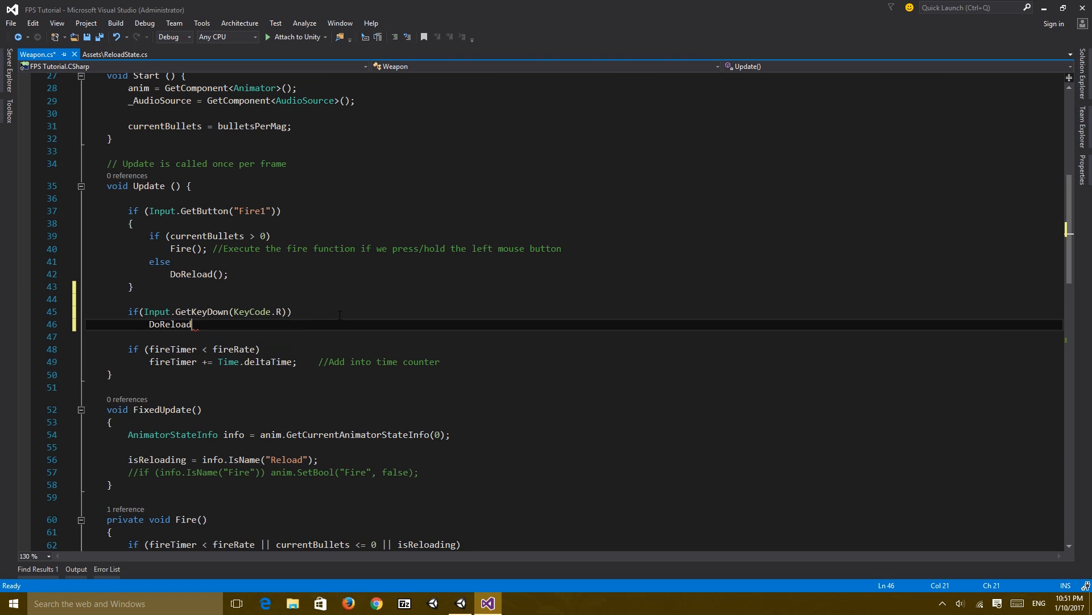
text(();)
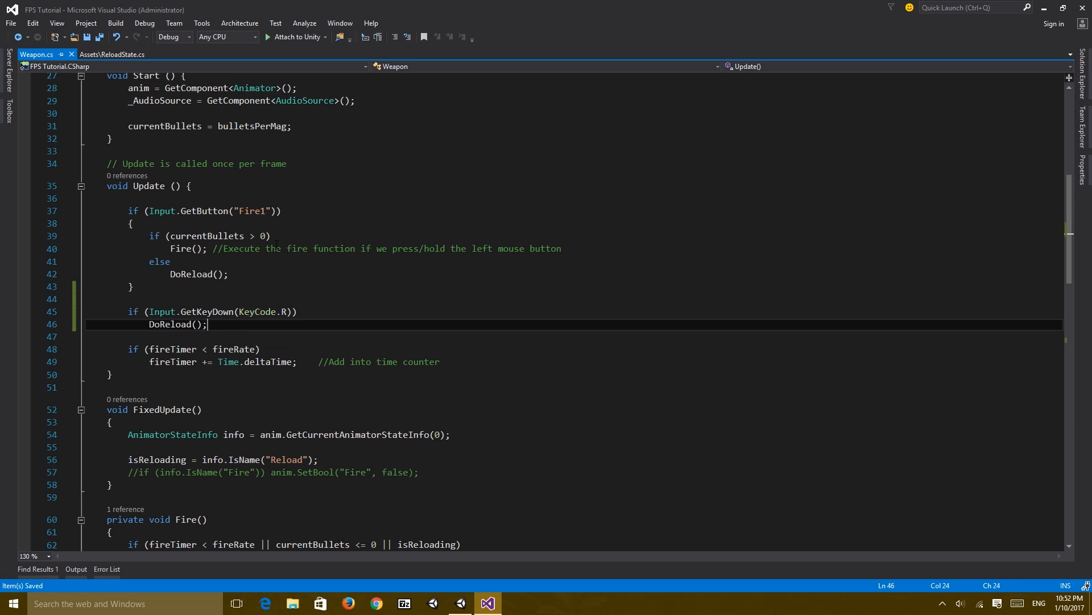
mouse_move(223, 294)
text({)
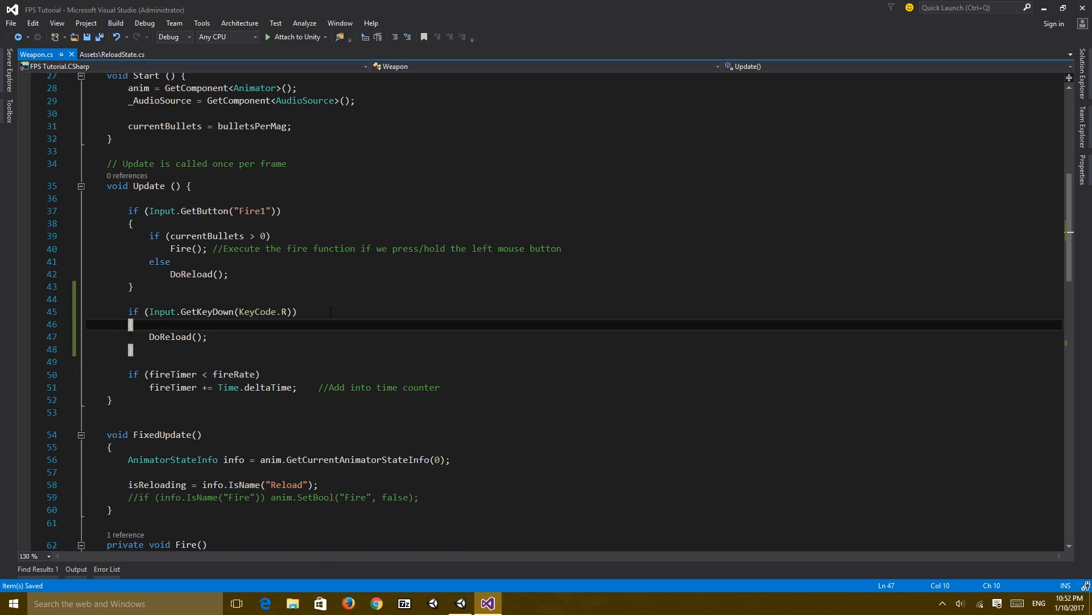
- Guard the R-key DoReload() with if (currentBullets < bulletsPerMag && bulletsLeft > 0) in Weapon.cs
text(if)
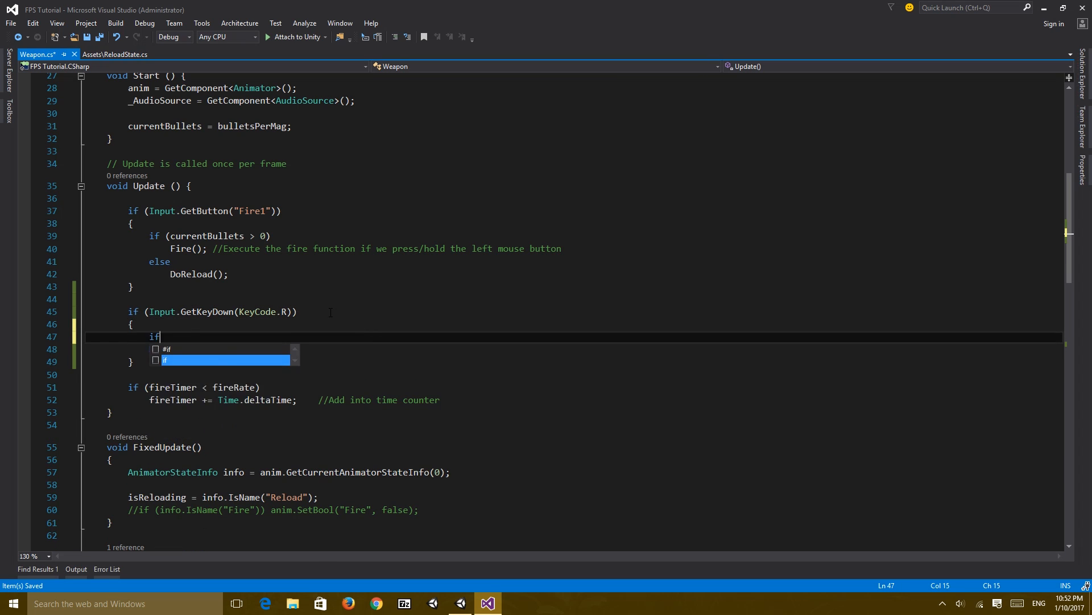
text(())
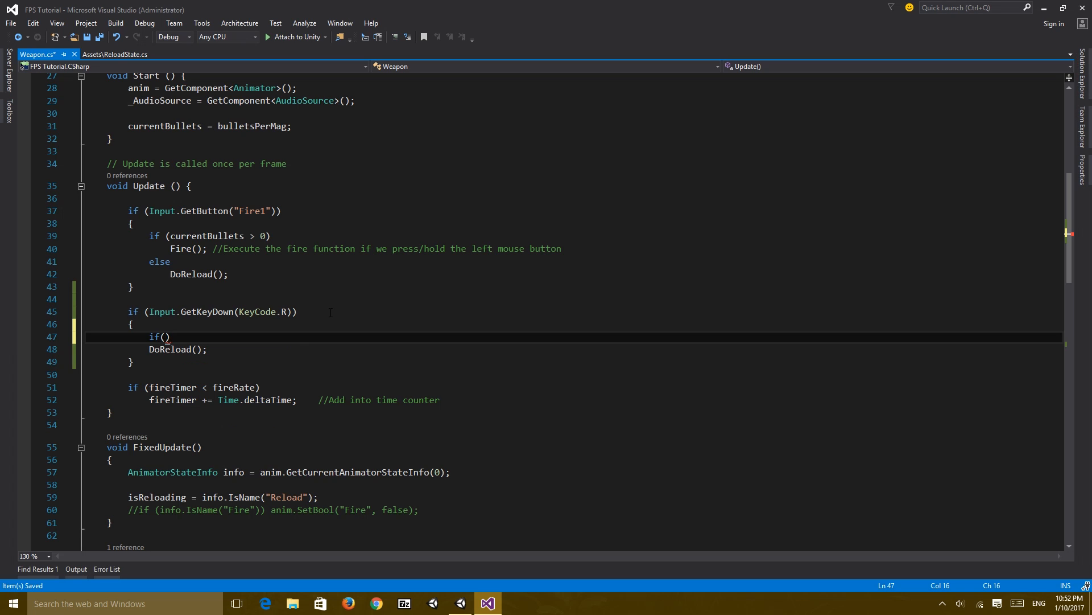
text(currentBullets < bulletsPerMag && bulletsPerMag)
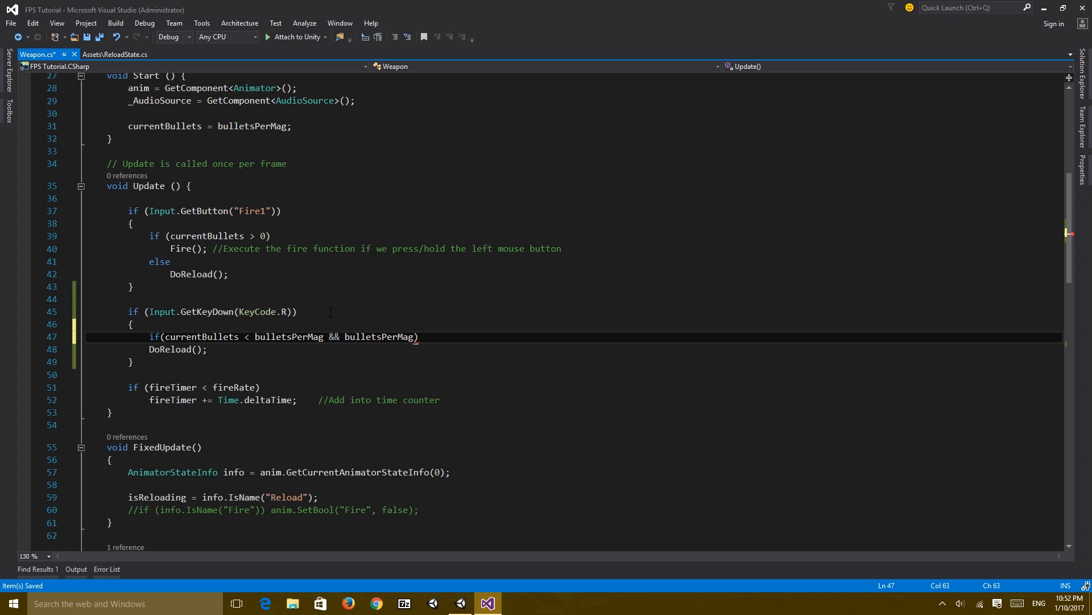
text(bulletsLeft)
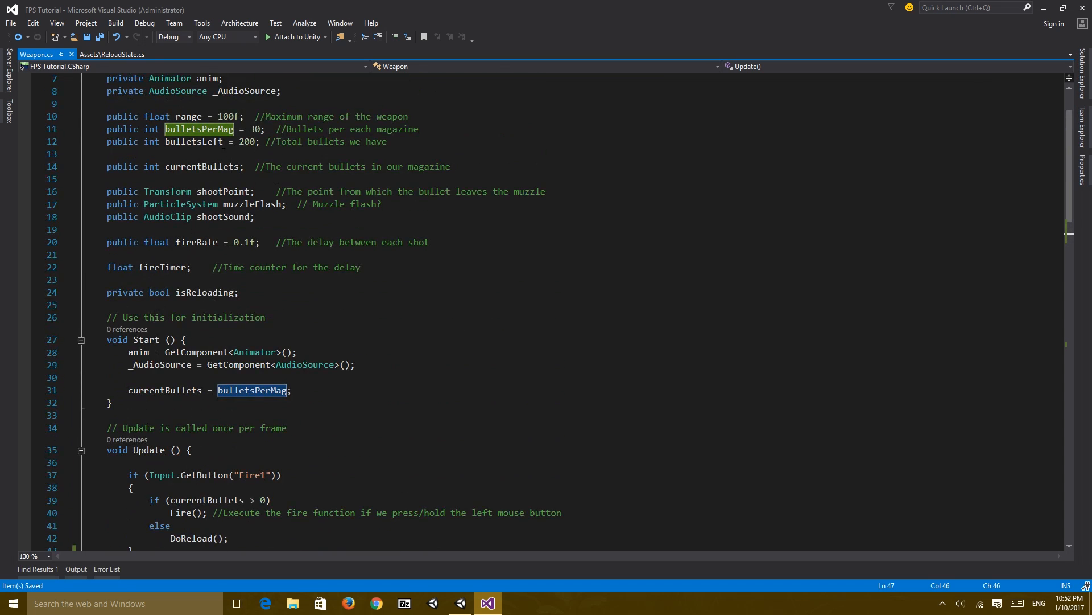
scroll(down, 3)
text(DoReload();)
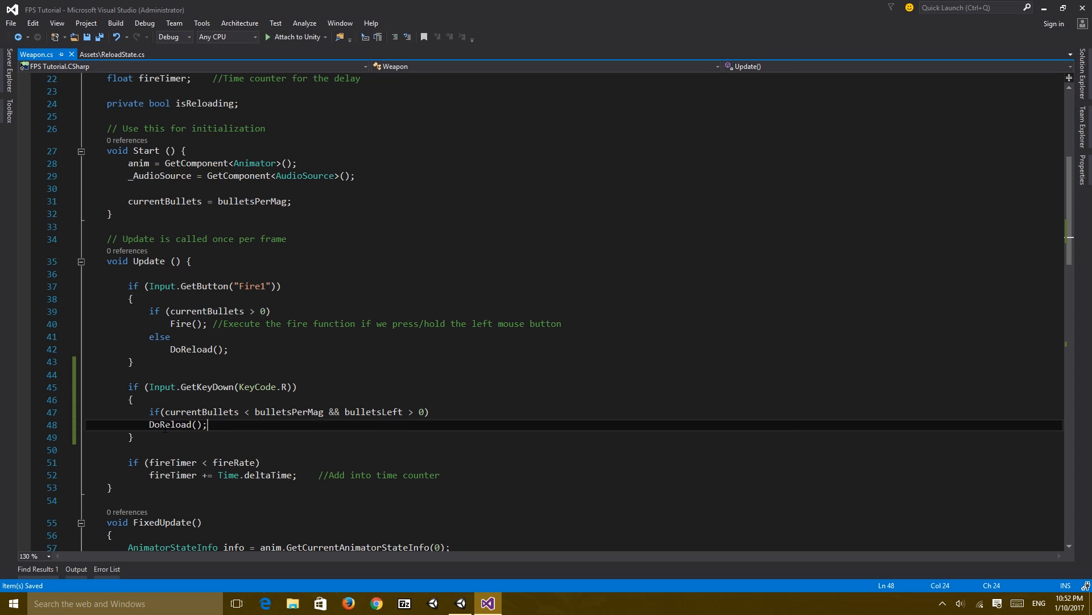
scroll(down, 3)
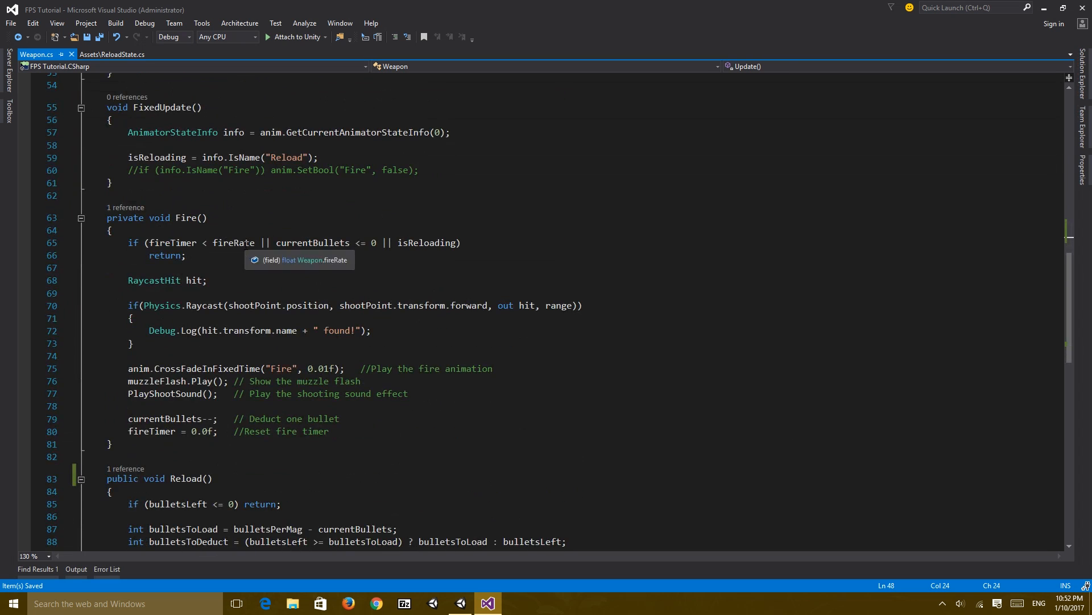
scroll(down, 3)
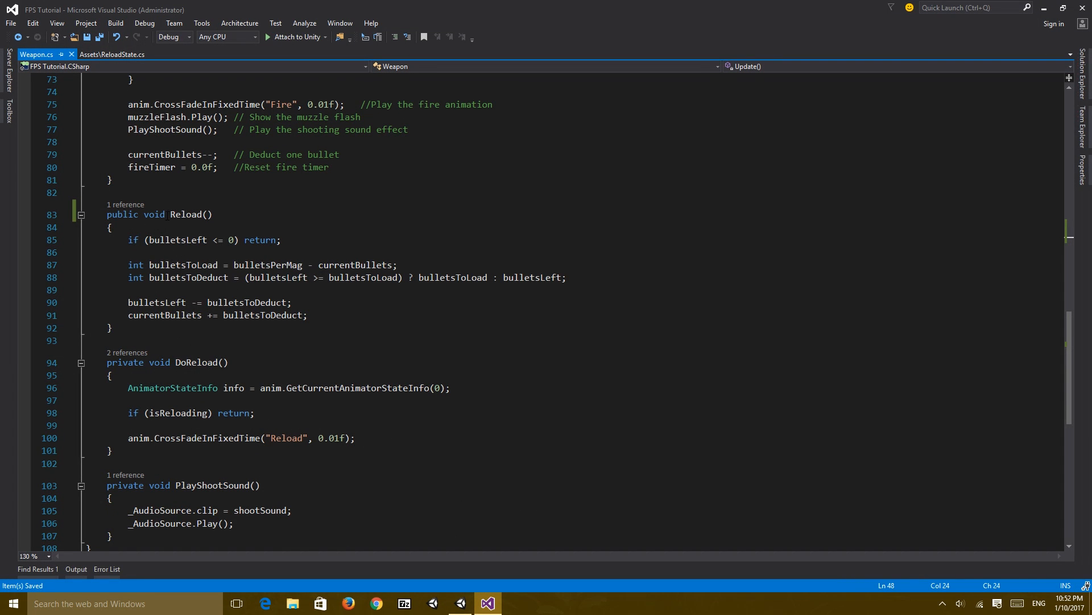
- Play-test AK-47 firing and R-key reload in Unity, ending at 25 bullets and 168 reserve
click(460, 603)
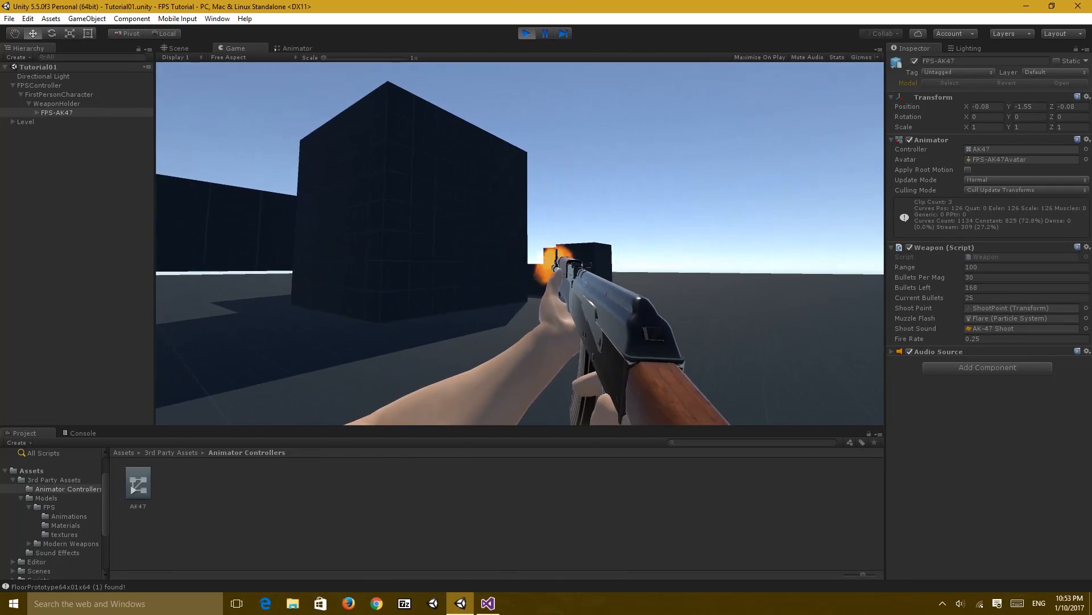
click(488, 602)
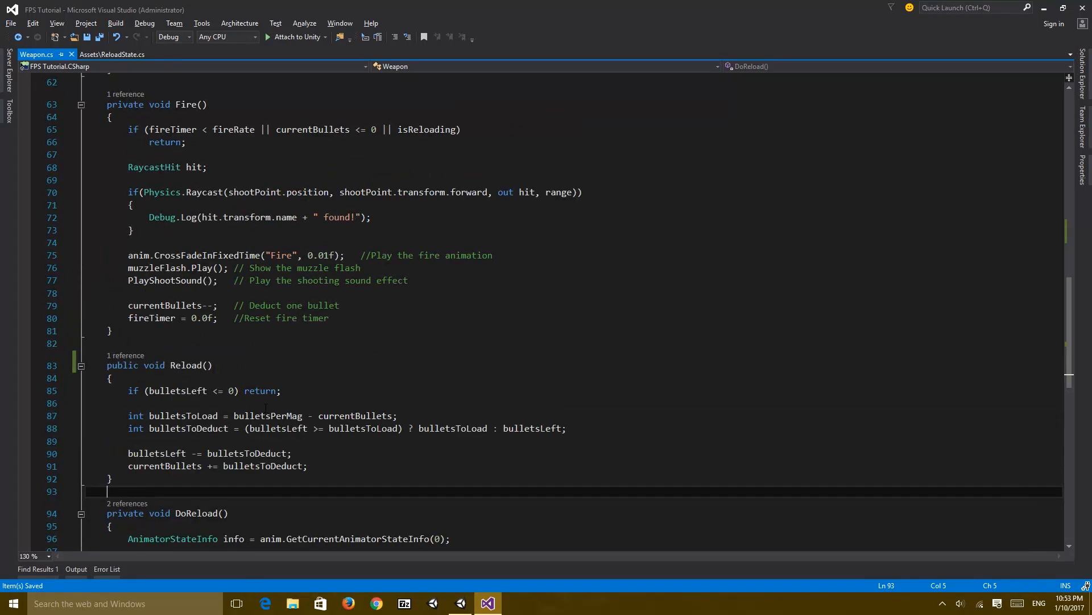
key(Enter)
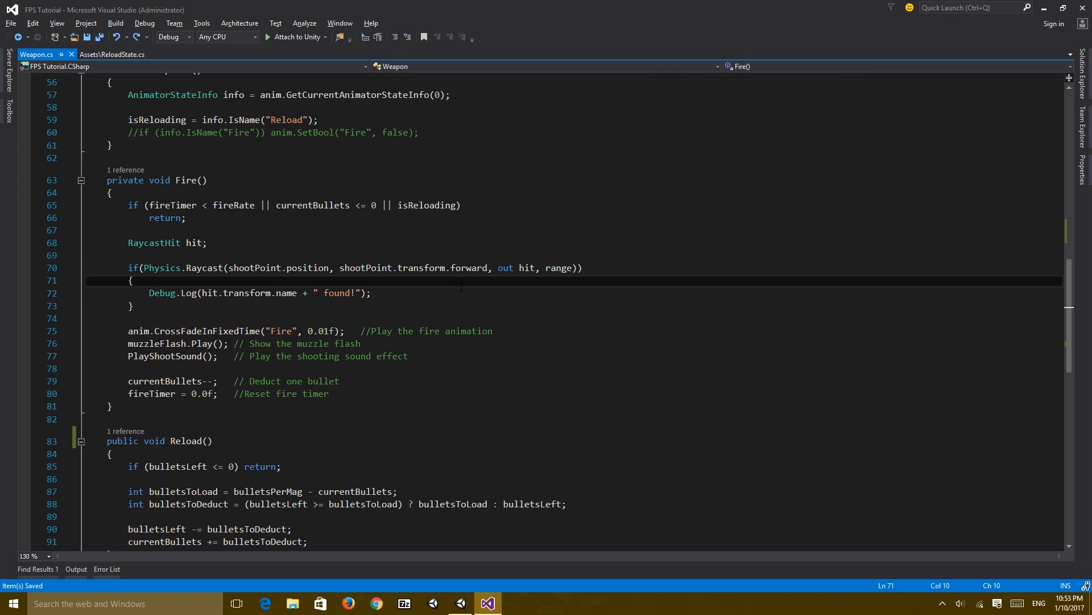
scroll(down, 3)
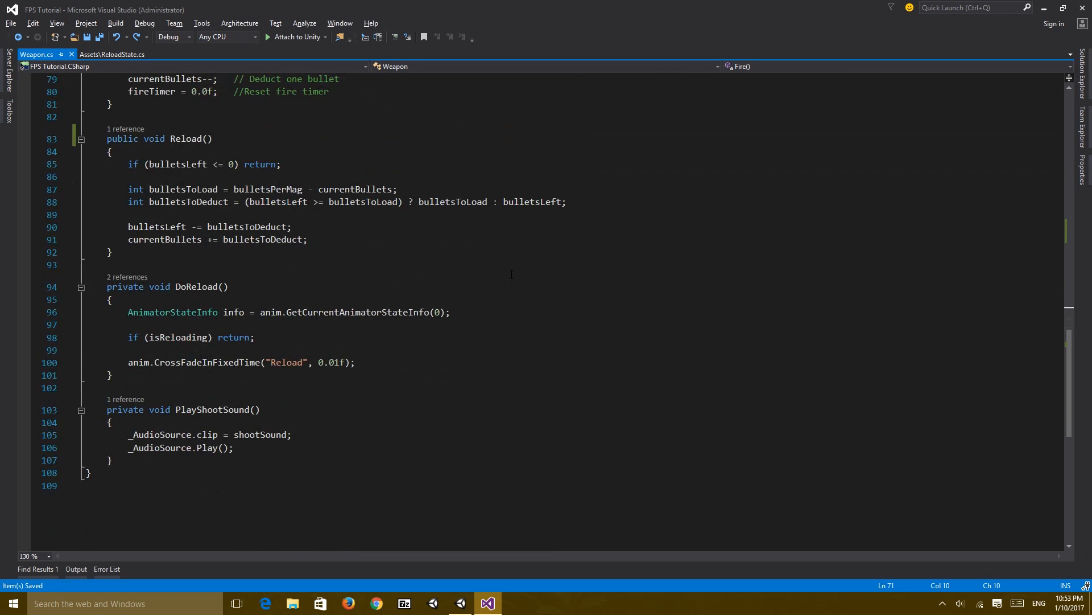